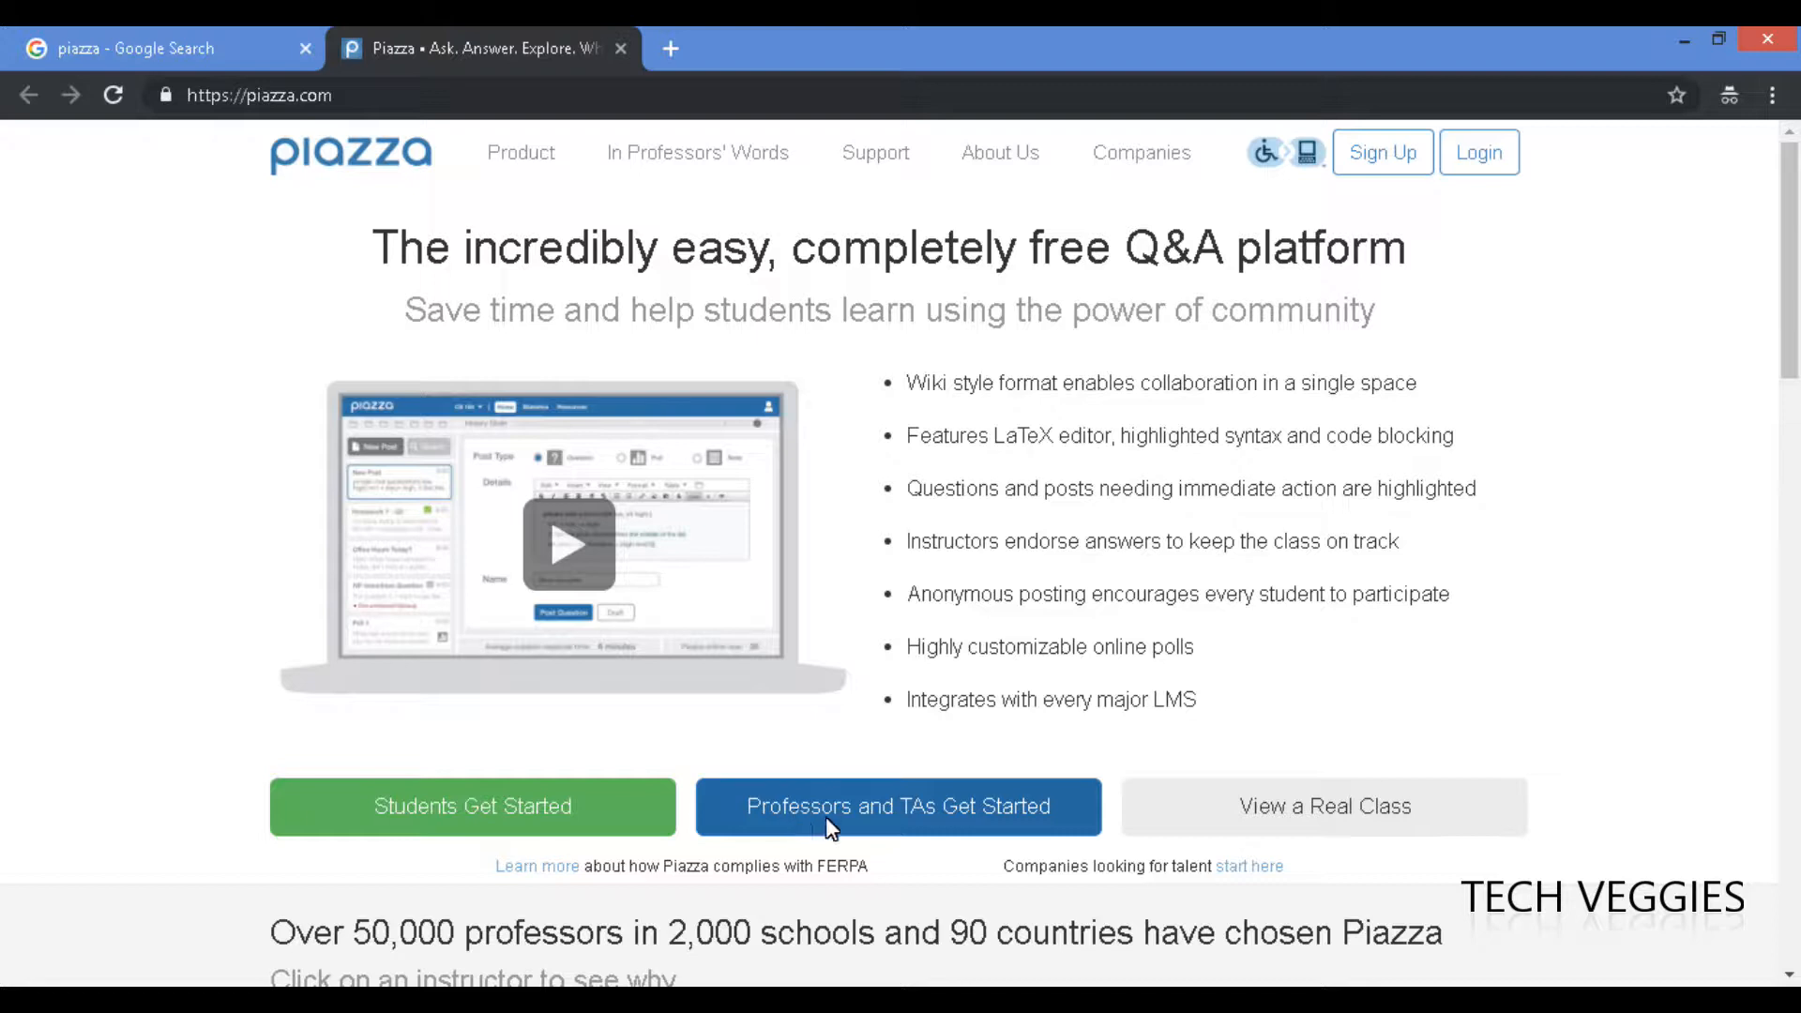
{"action": "mouse_move", "coordinate": [788, 820]}
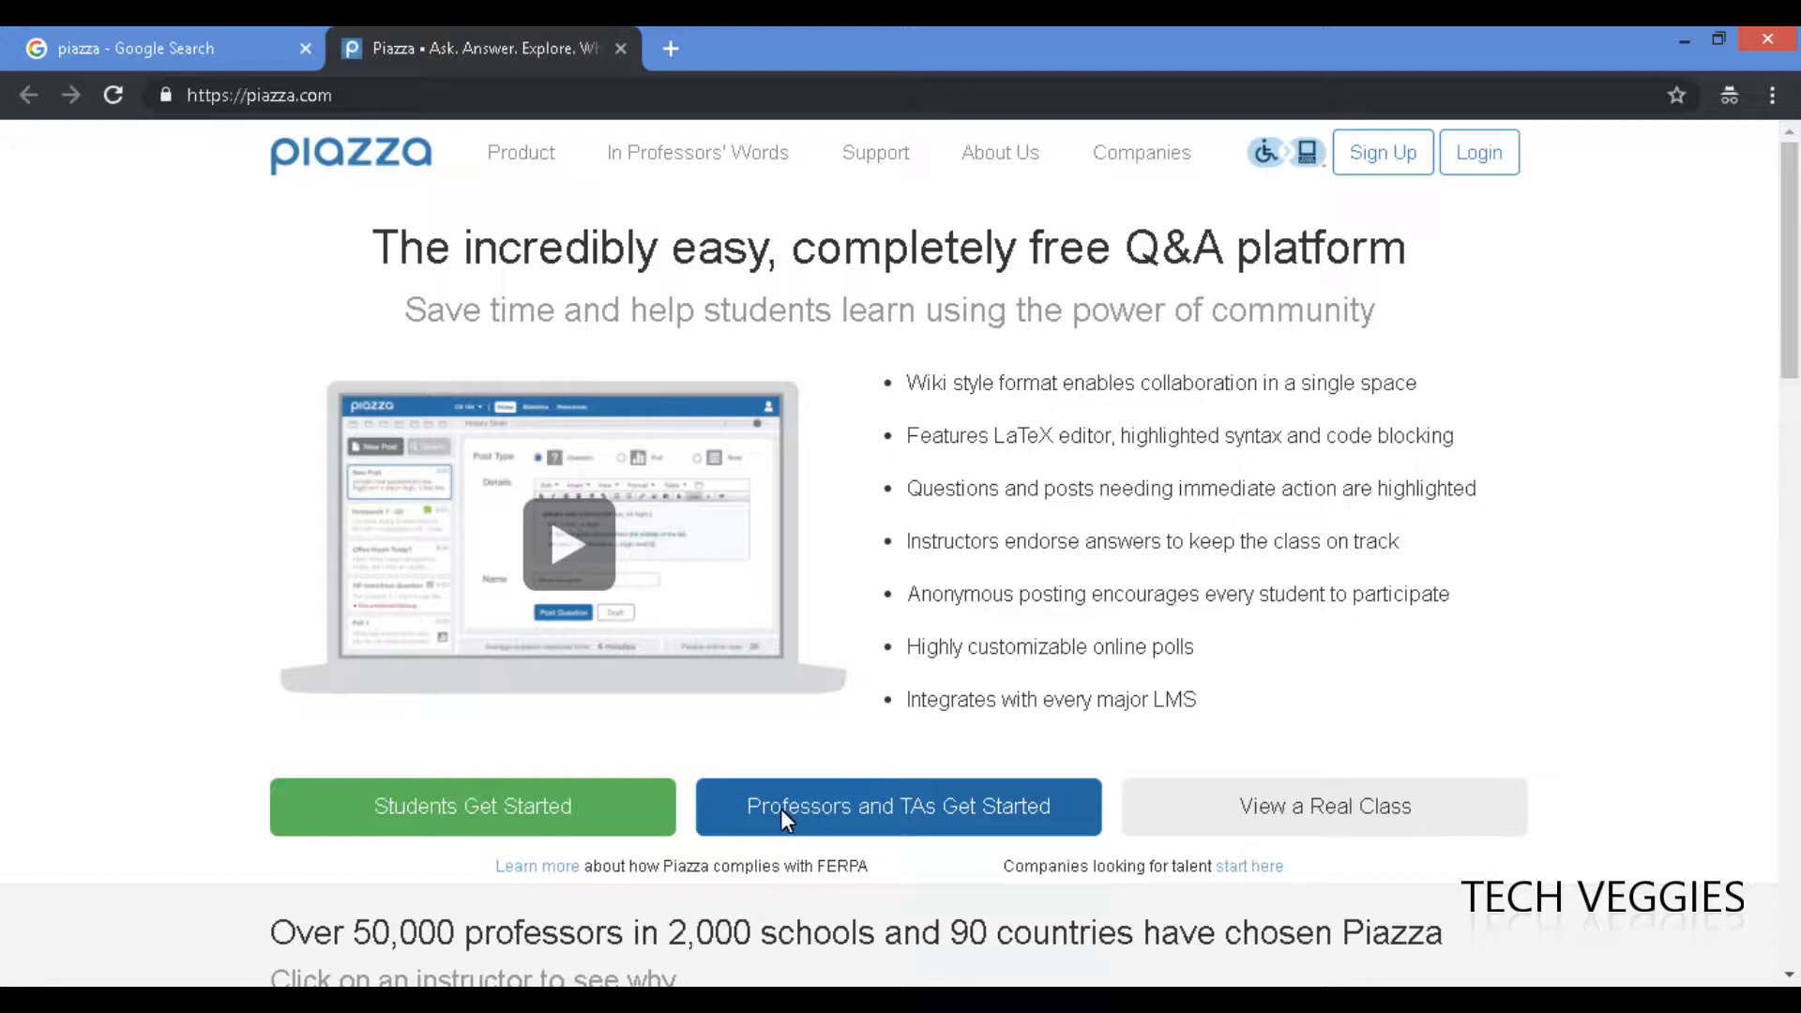
{"action": "mouse_move", "coordinate": [689, 825]}
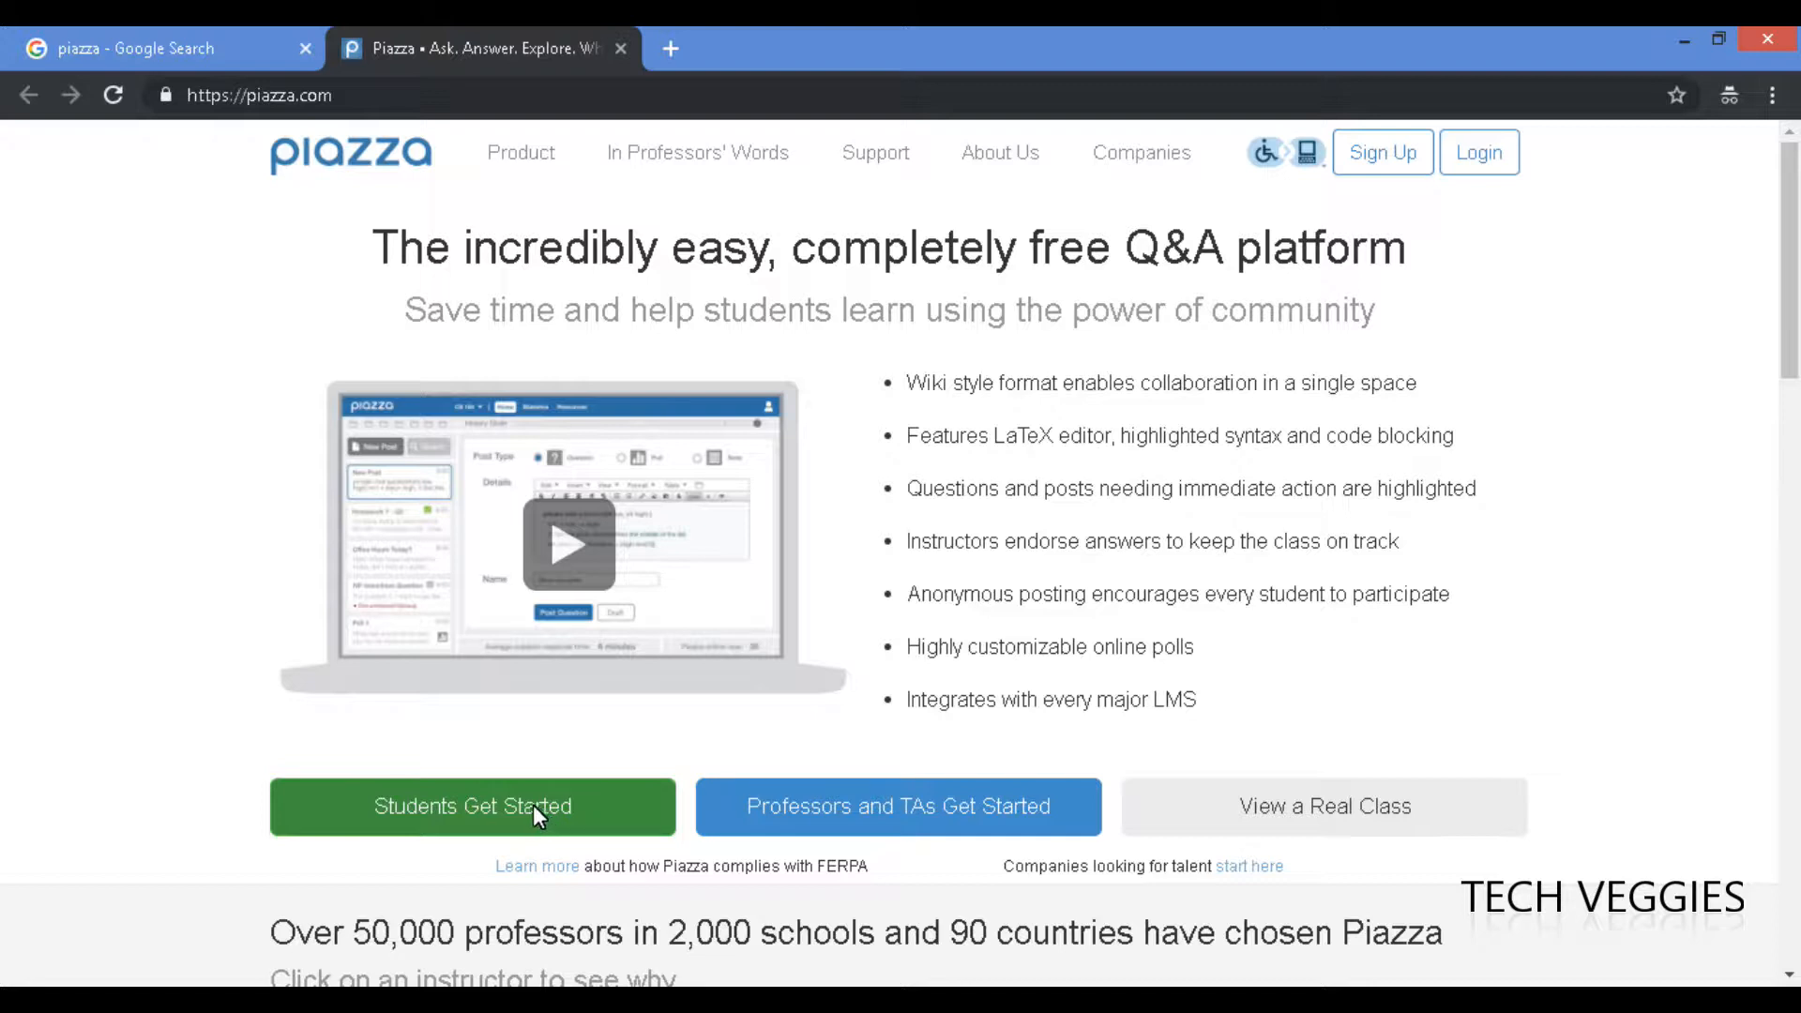
{"action": "mouse_move", "coordinate": [494, 816]}
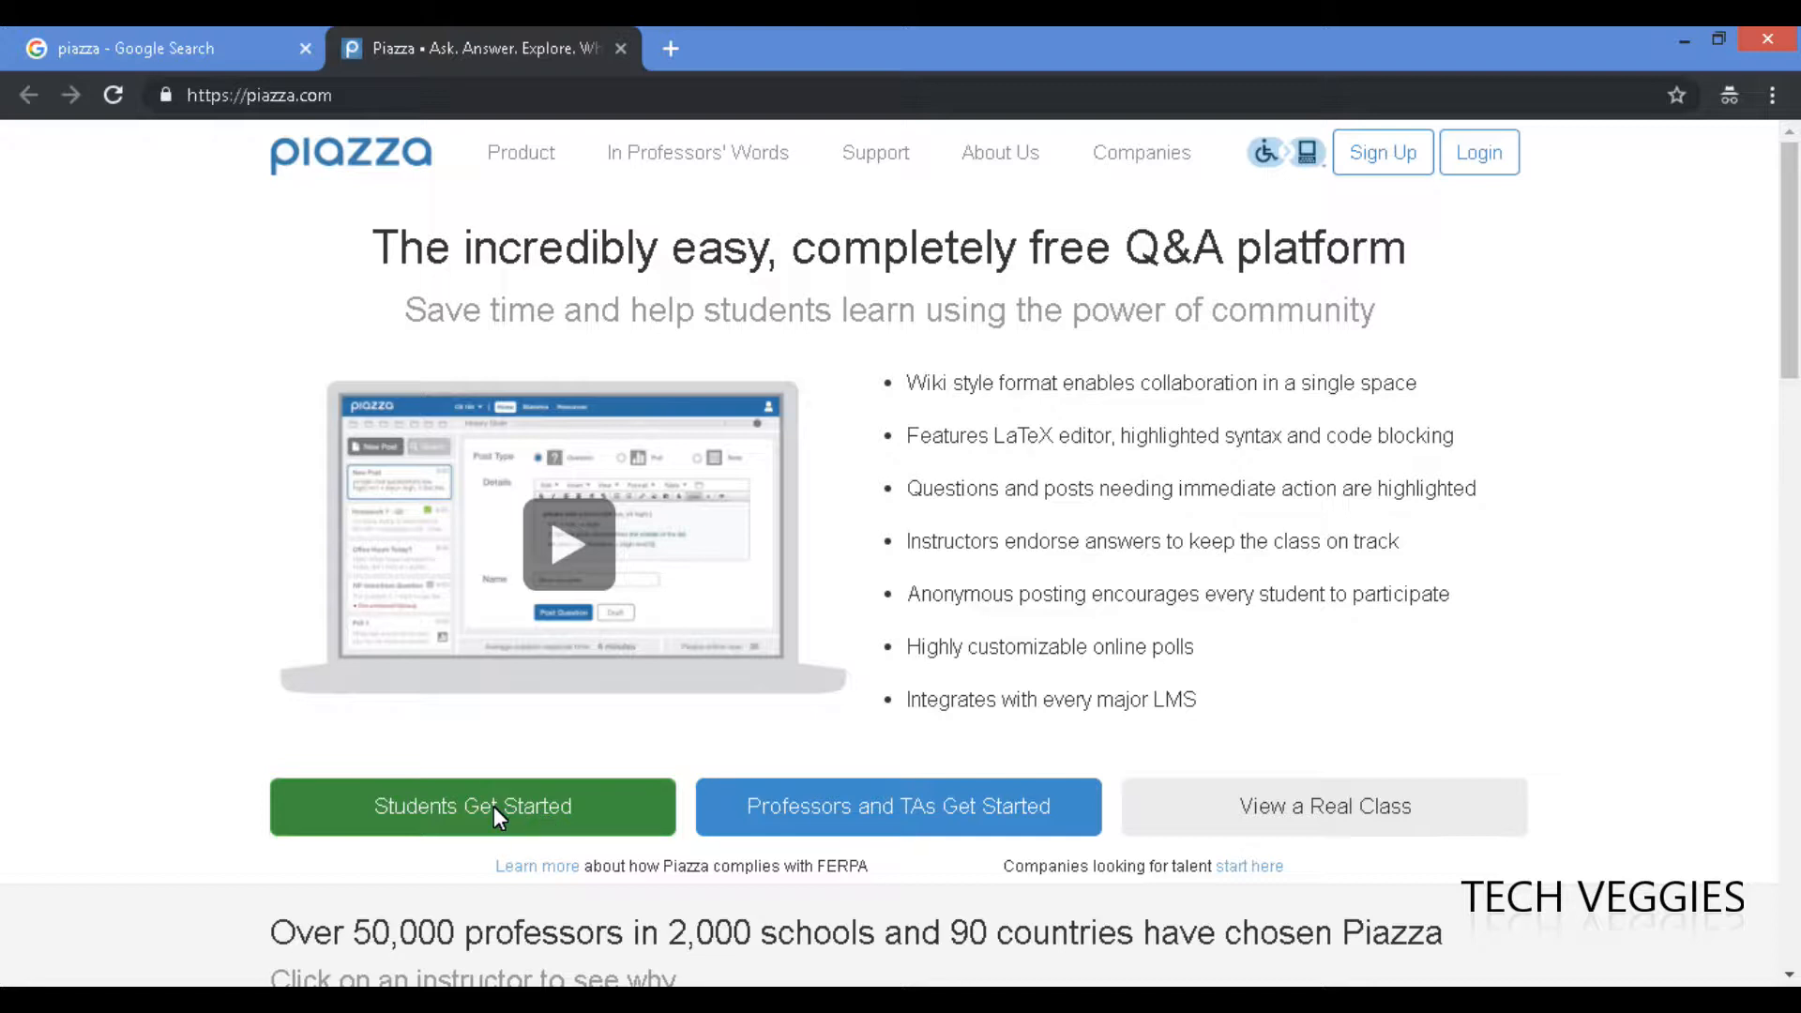
Start the student sign-up and search schools for 'My School 101'
{"action": "left_click", "coordinate": [471, 807]}
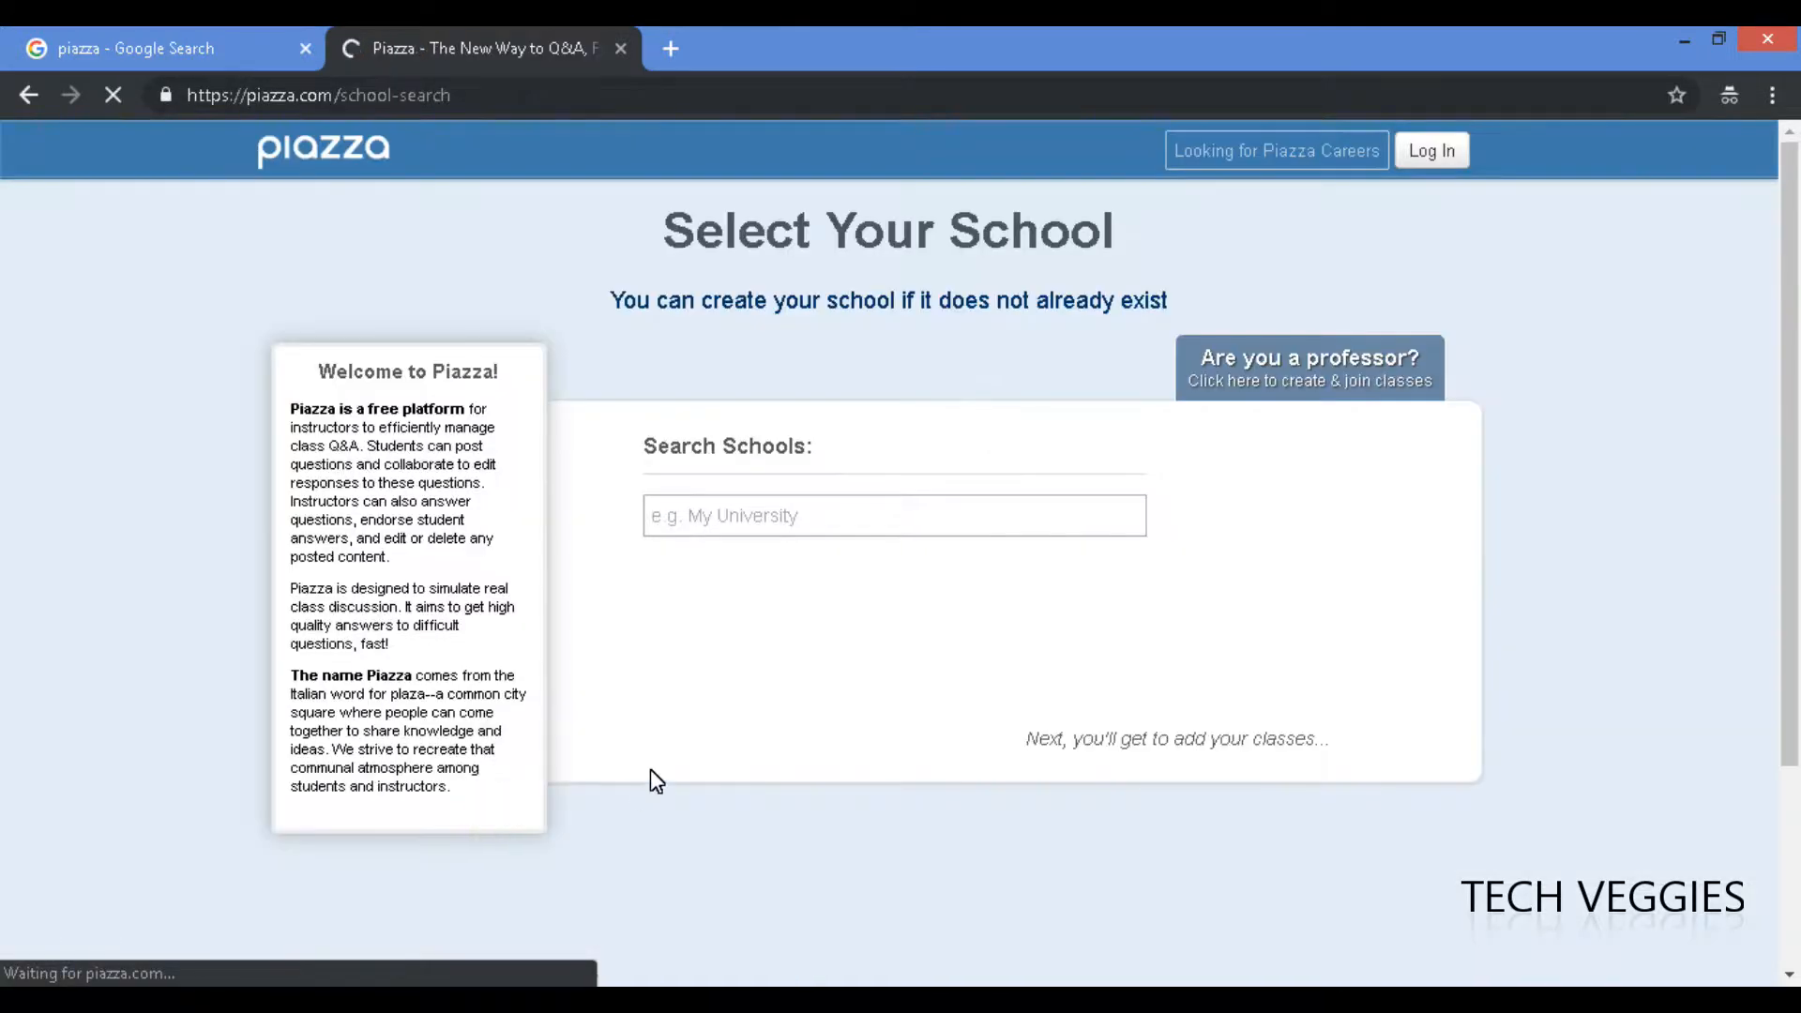
{"action": "left_click", "coordinate": [894, 515]}
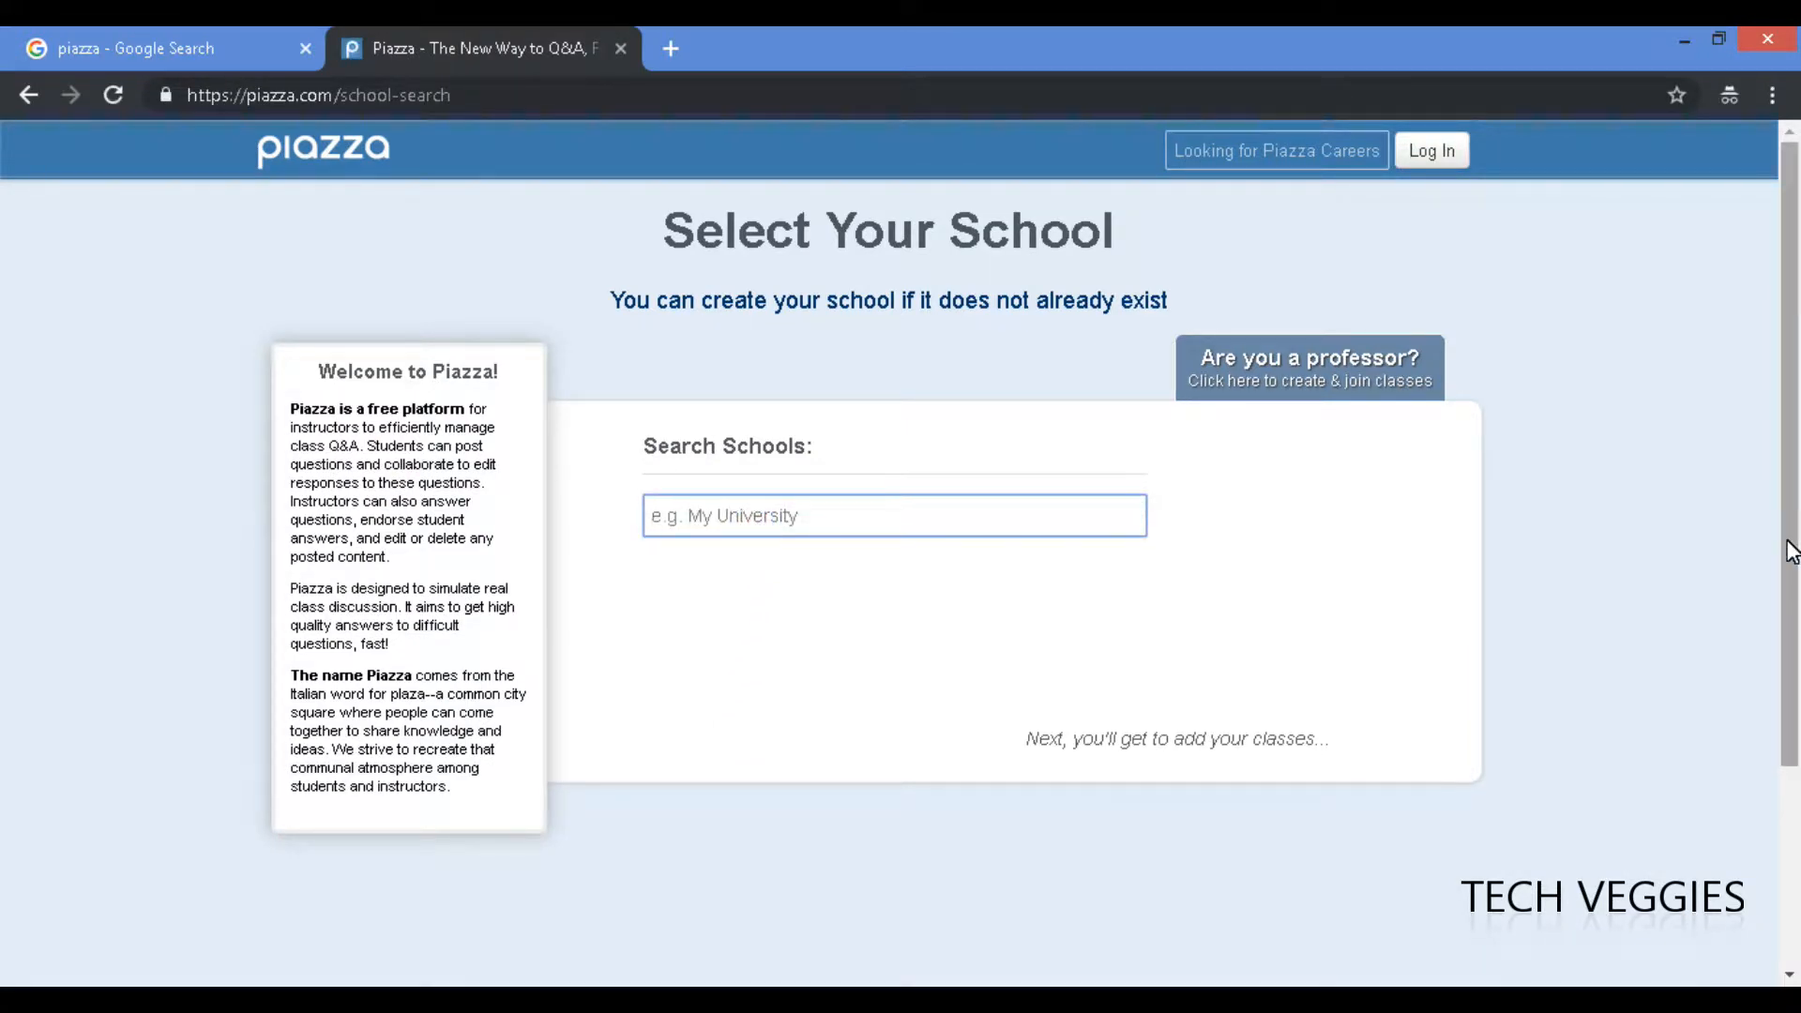
{"action": "type", "text": "My School 101"}
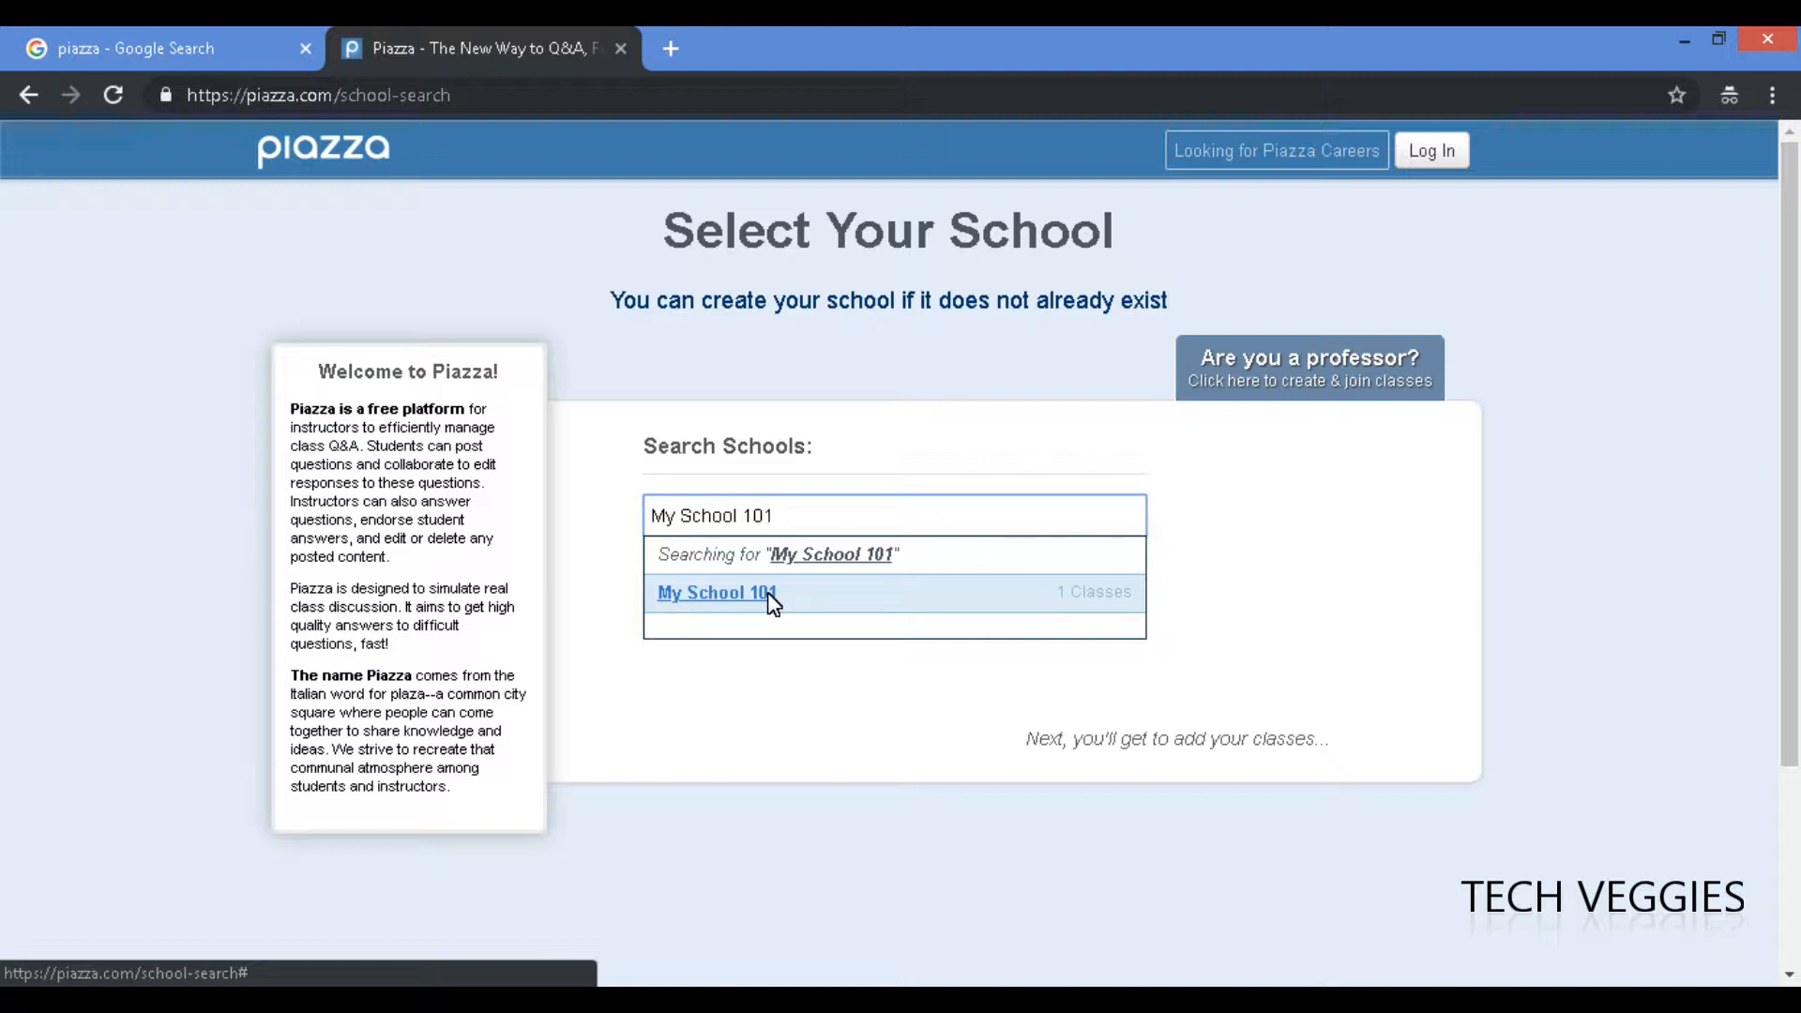
Select My School 101 and keep Spring 2019 as the term
{"action": "left_click", "coordinate": [716, 593]}
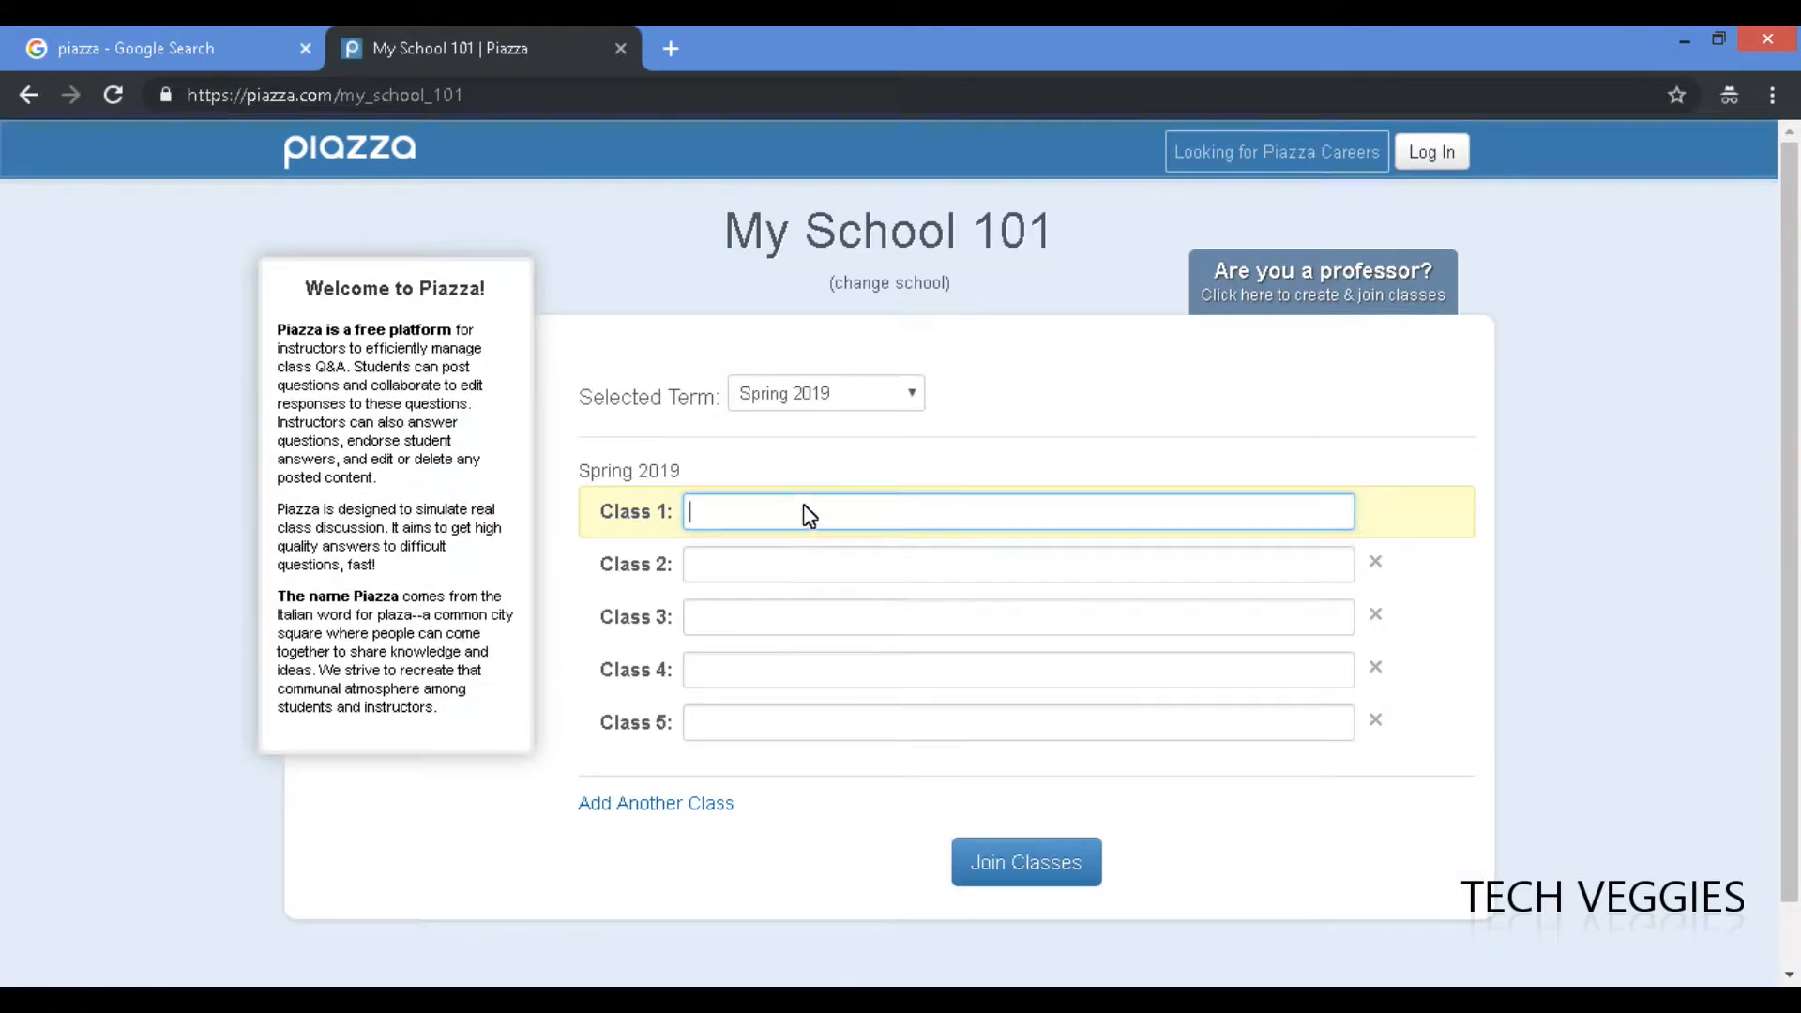
{"action": "left_click", "coordinate": [825, 393]}
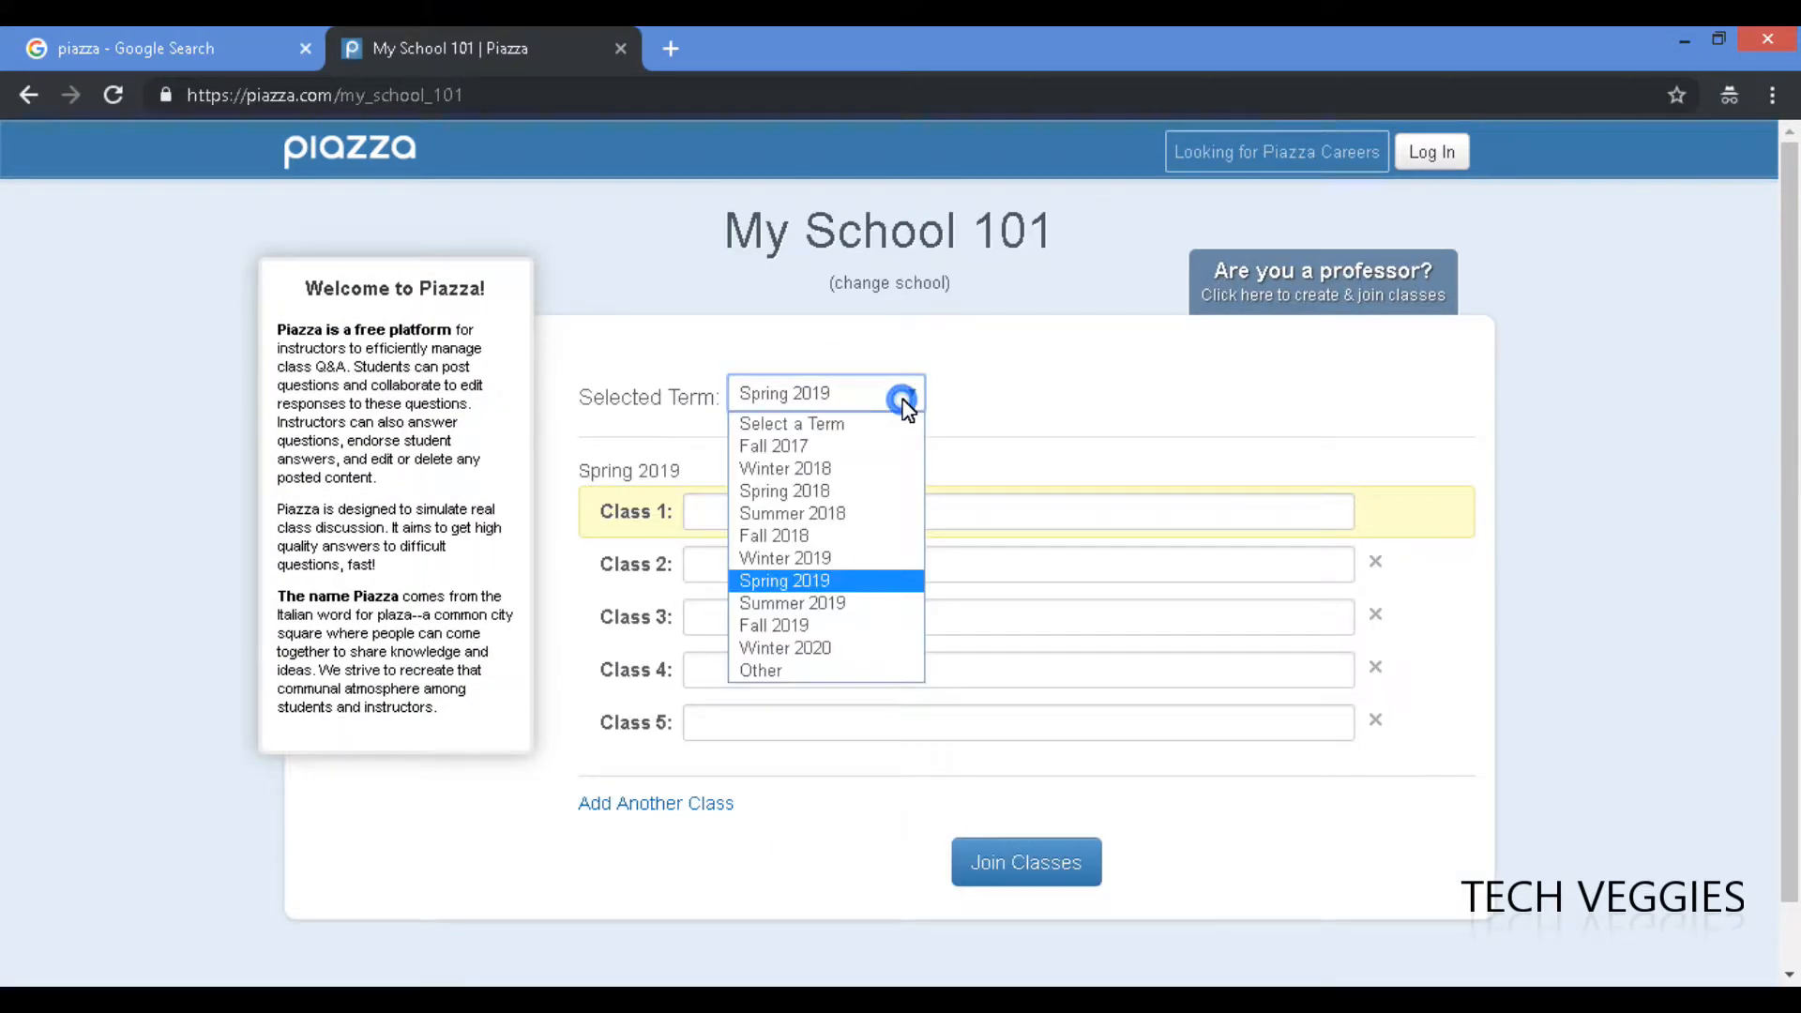
{"action": "left_click", "coordinate": [783, 580]}
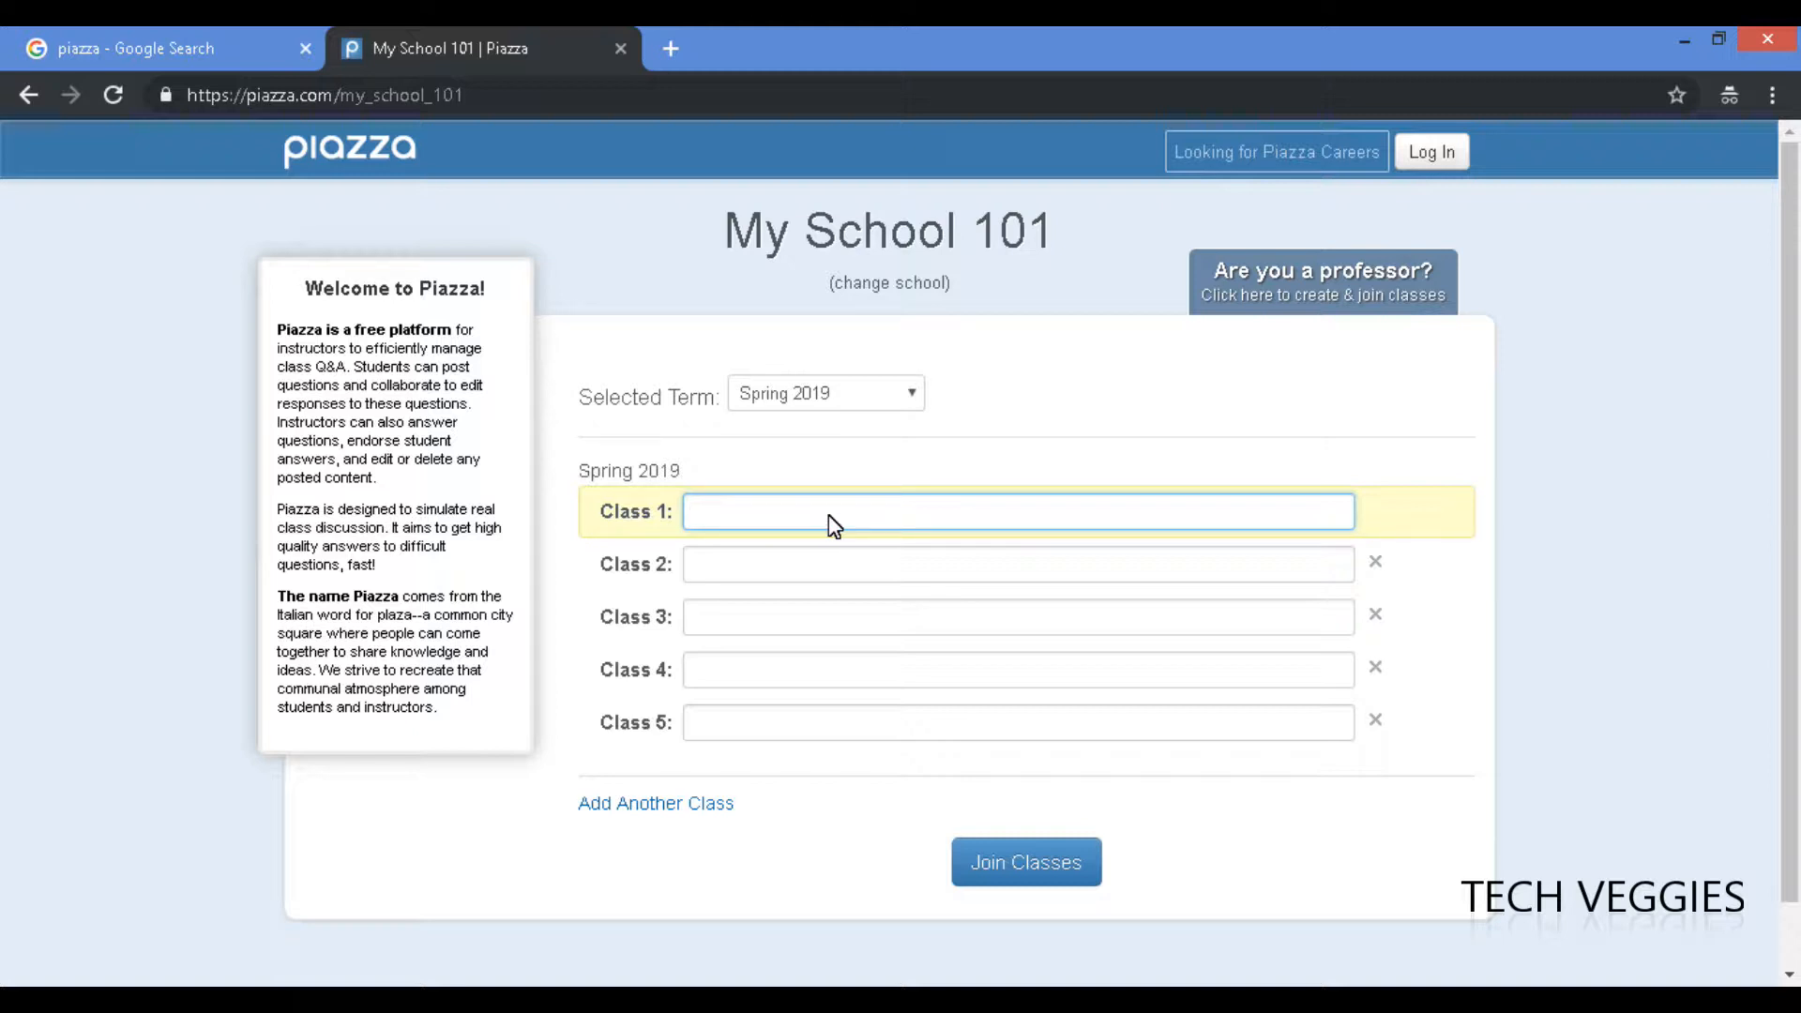
Add class 101: Piazza 101 and enter access code 101
{"action": "type", "text": "Piazz"}
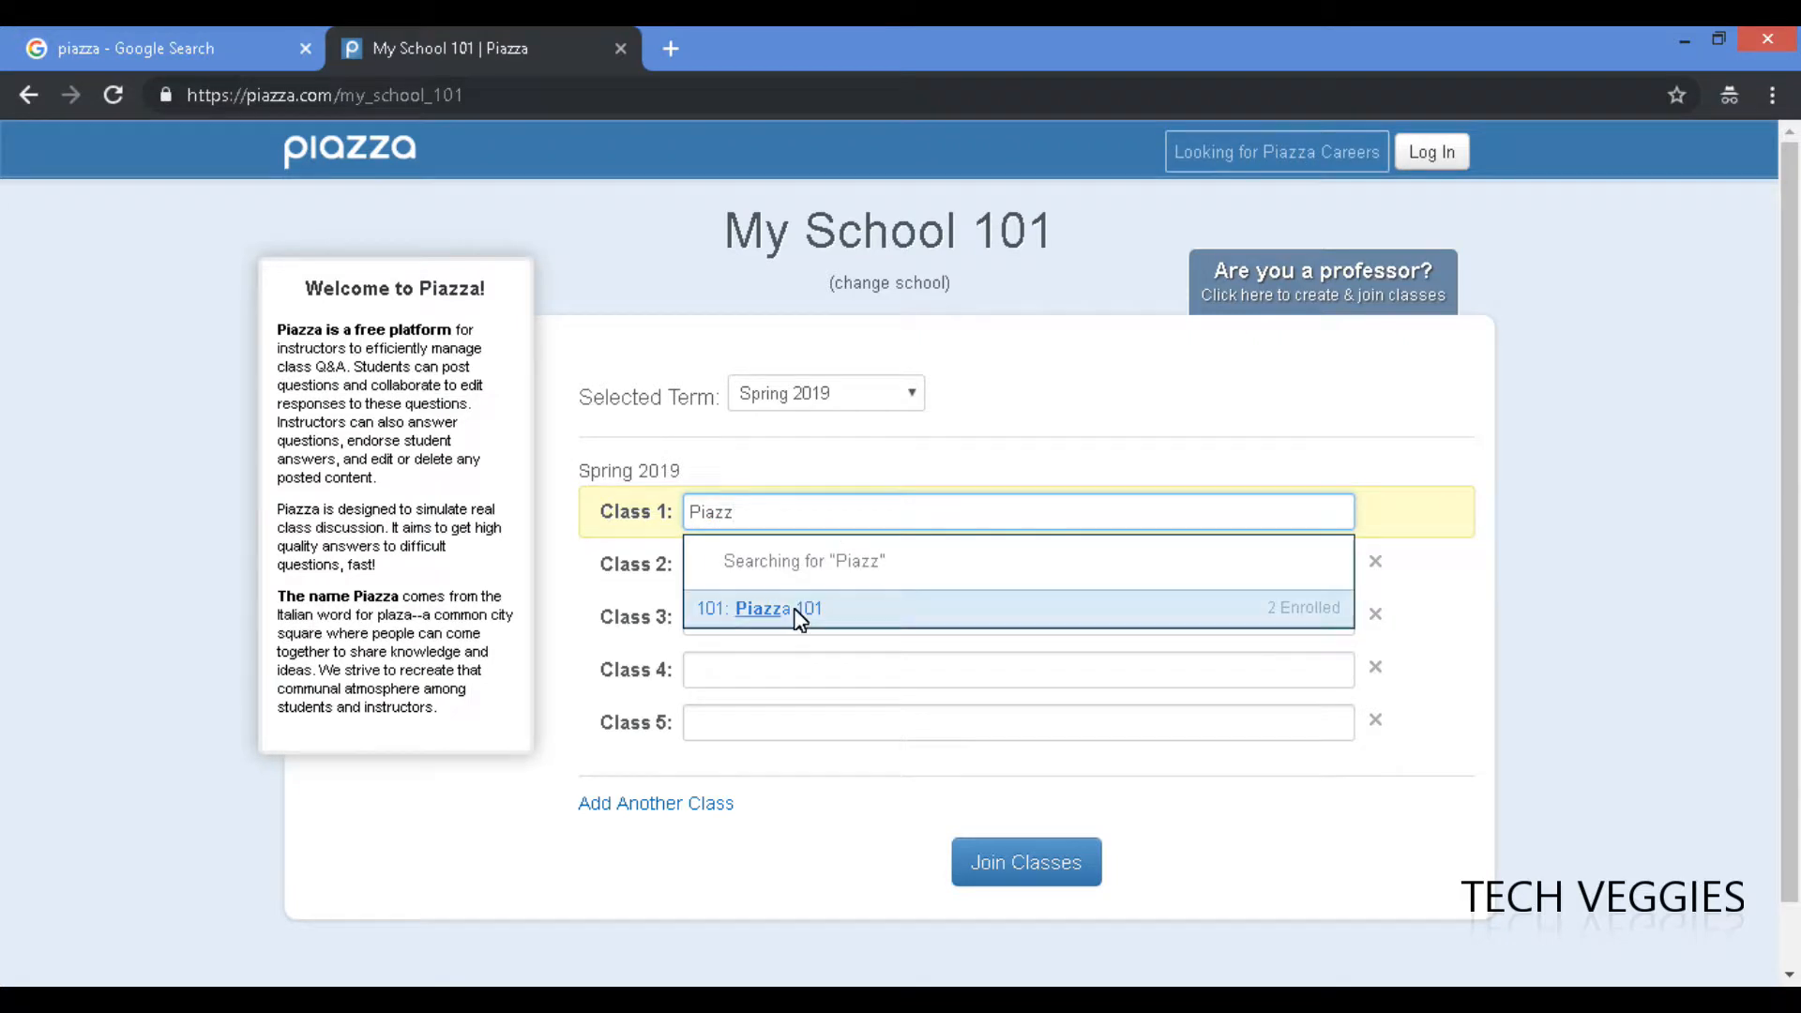
{"action": "left_click", "coordinate": [758, 608]}
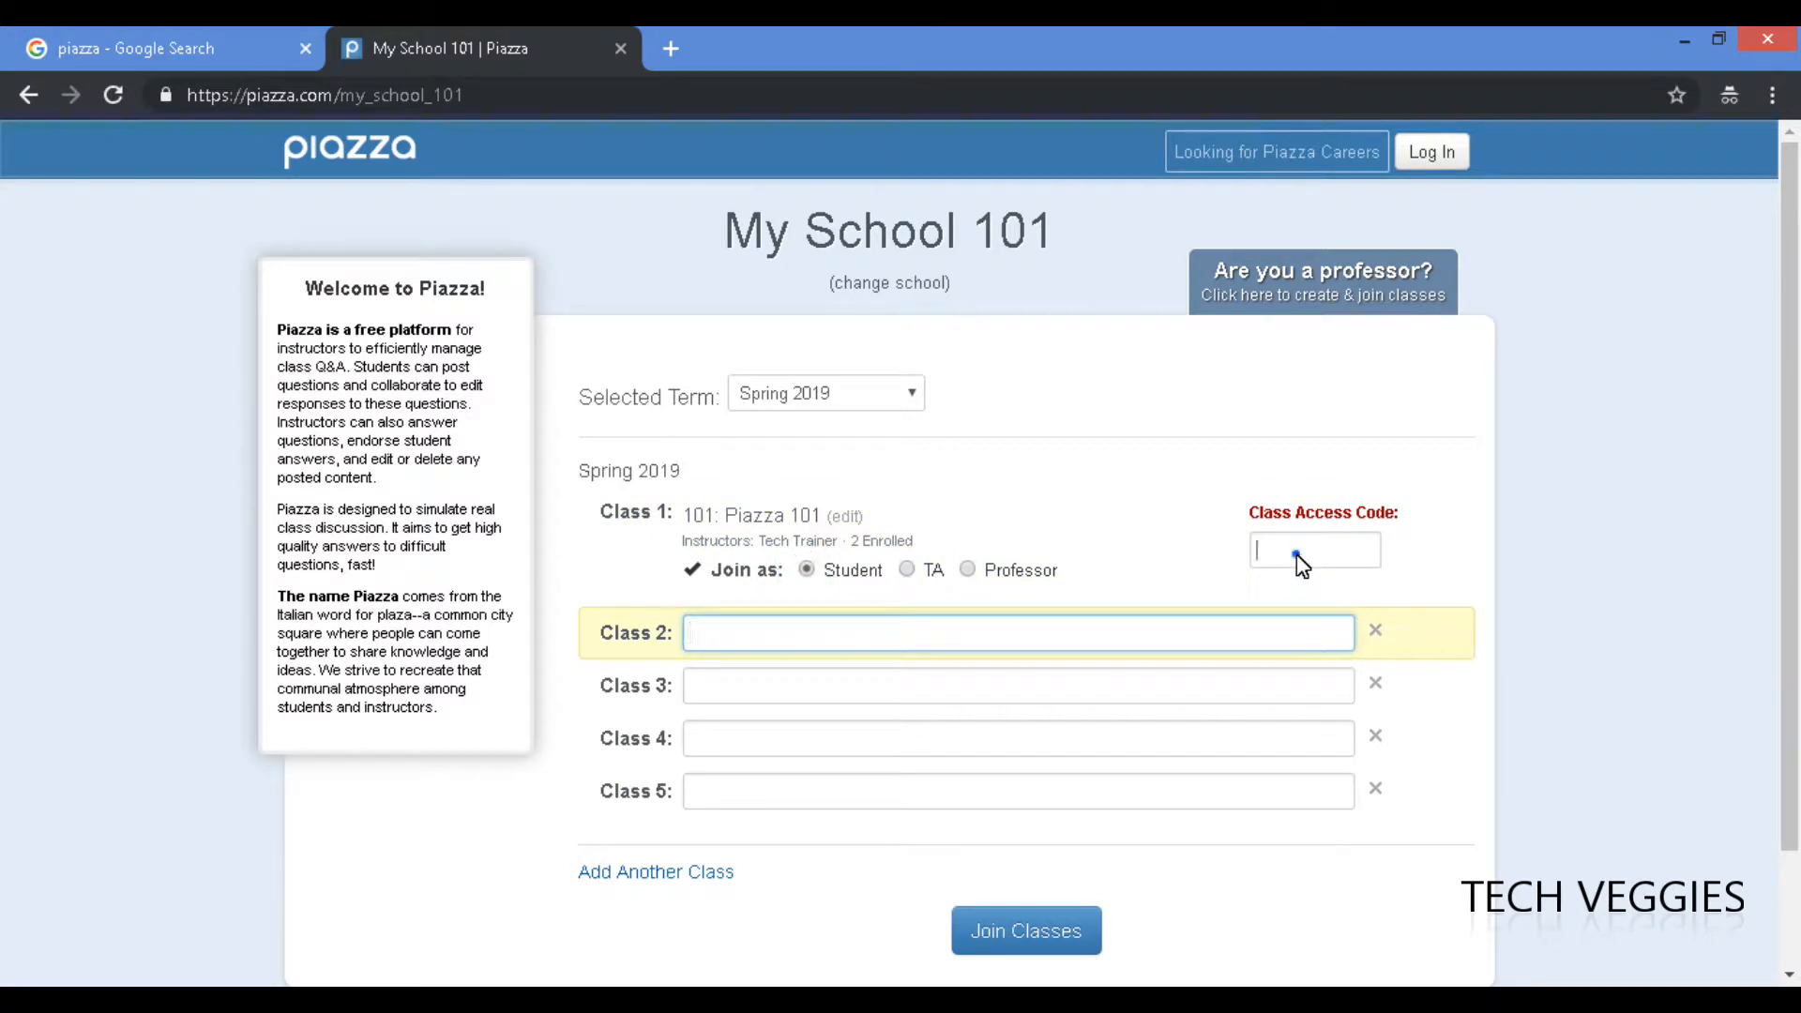
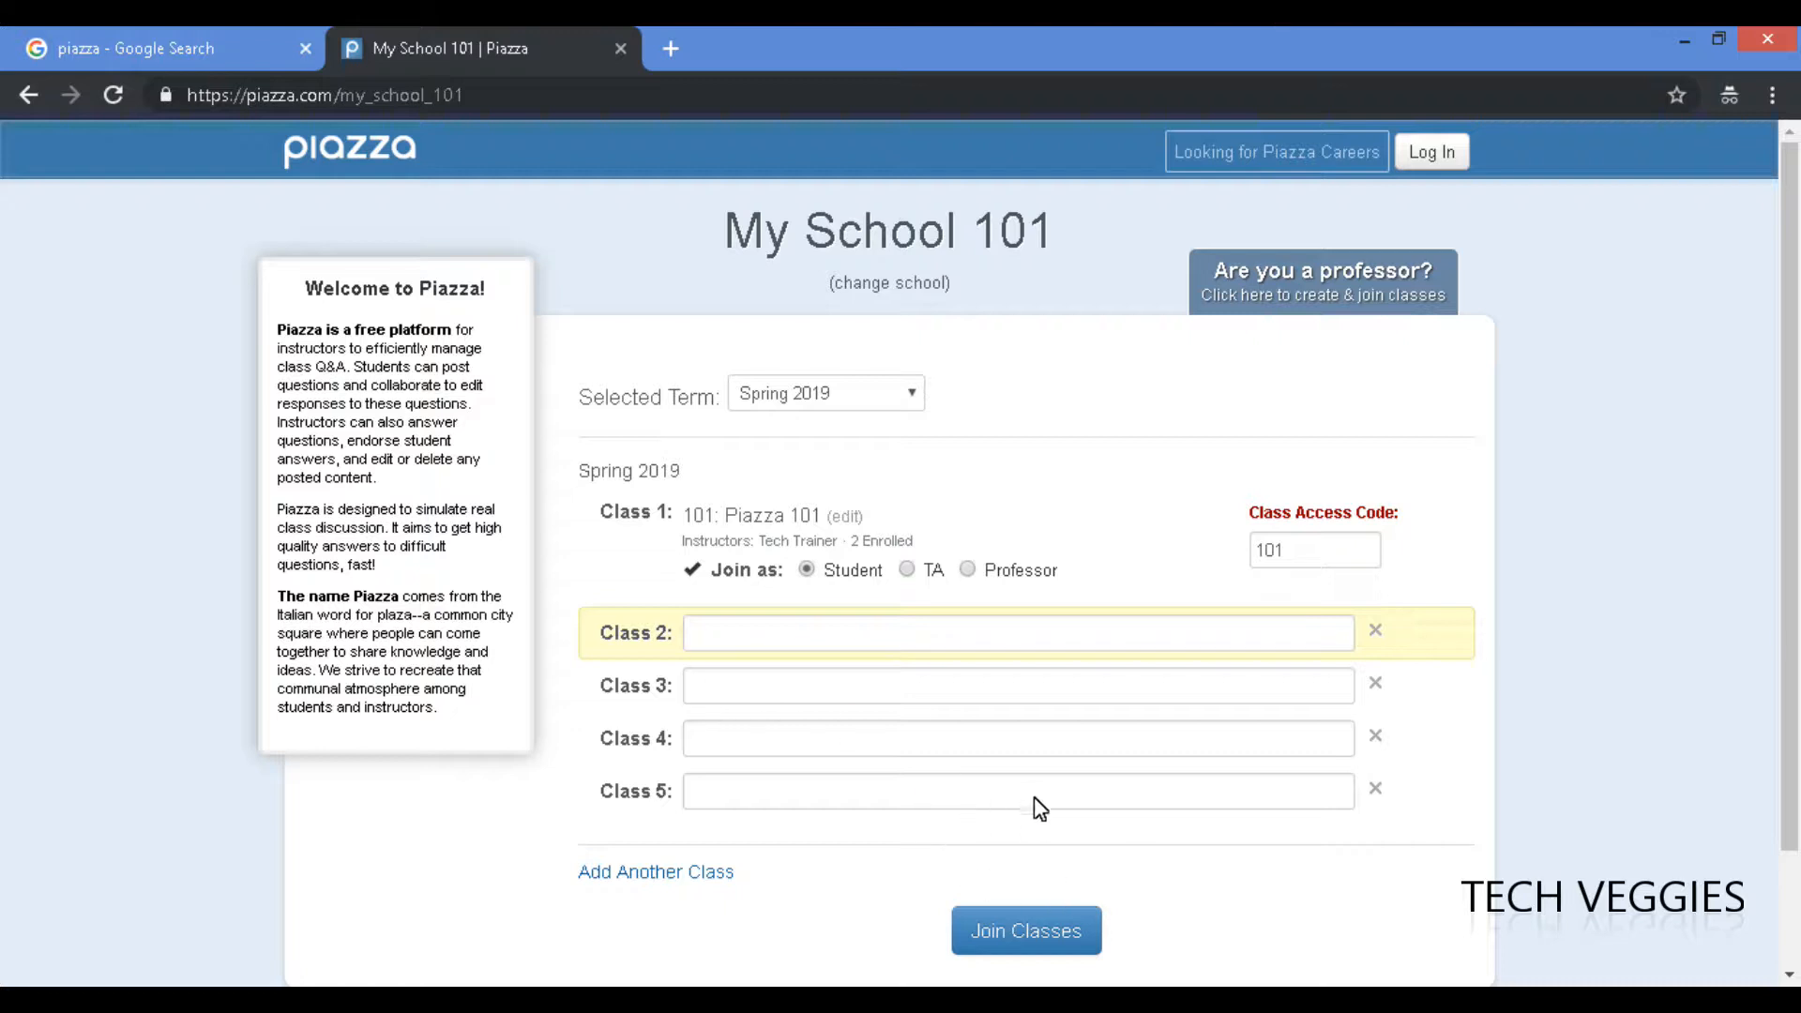
{"action": "scroll", "scroll_direction": "down", "scroll_amount": 3}
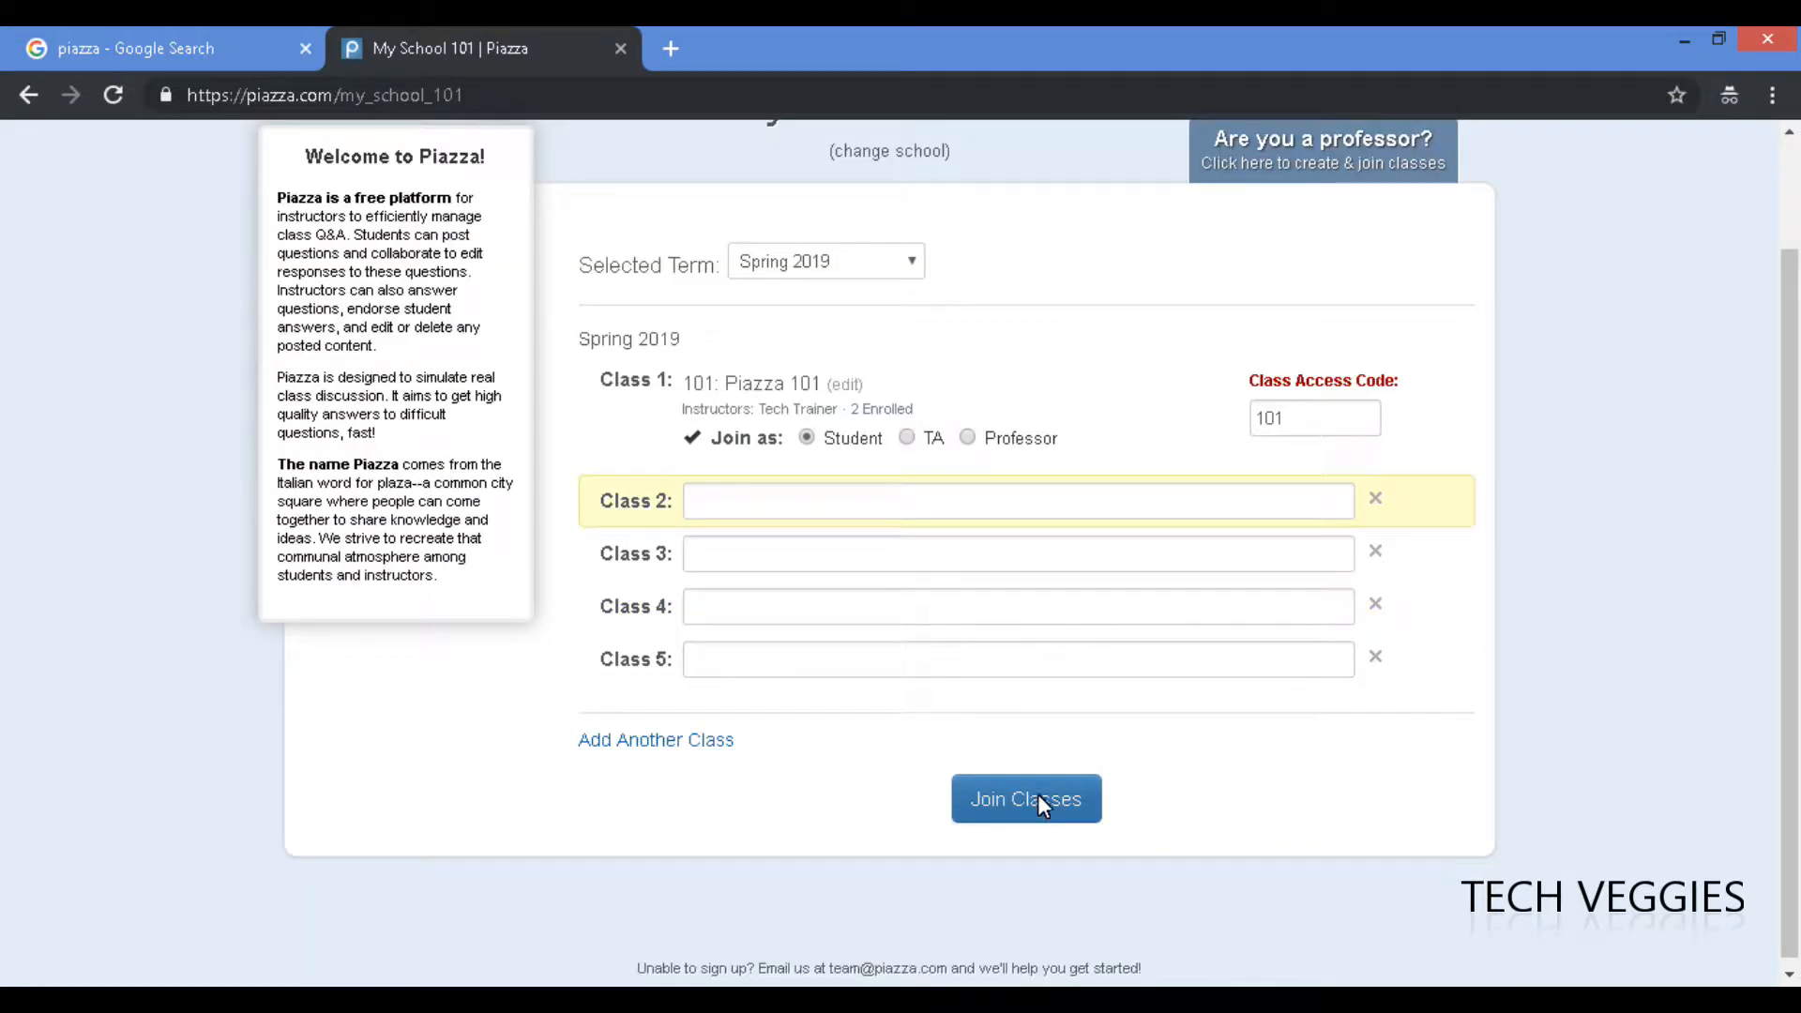
Join Piazza 101 for Spring 2019 as a student to reach the email form
{"action": "left_click", "coordinate": [1024, 799]}
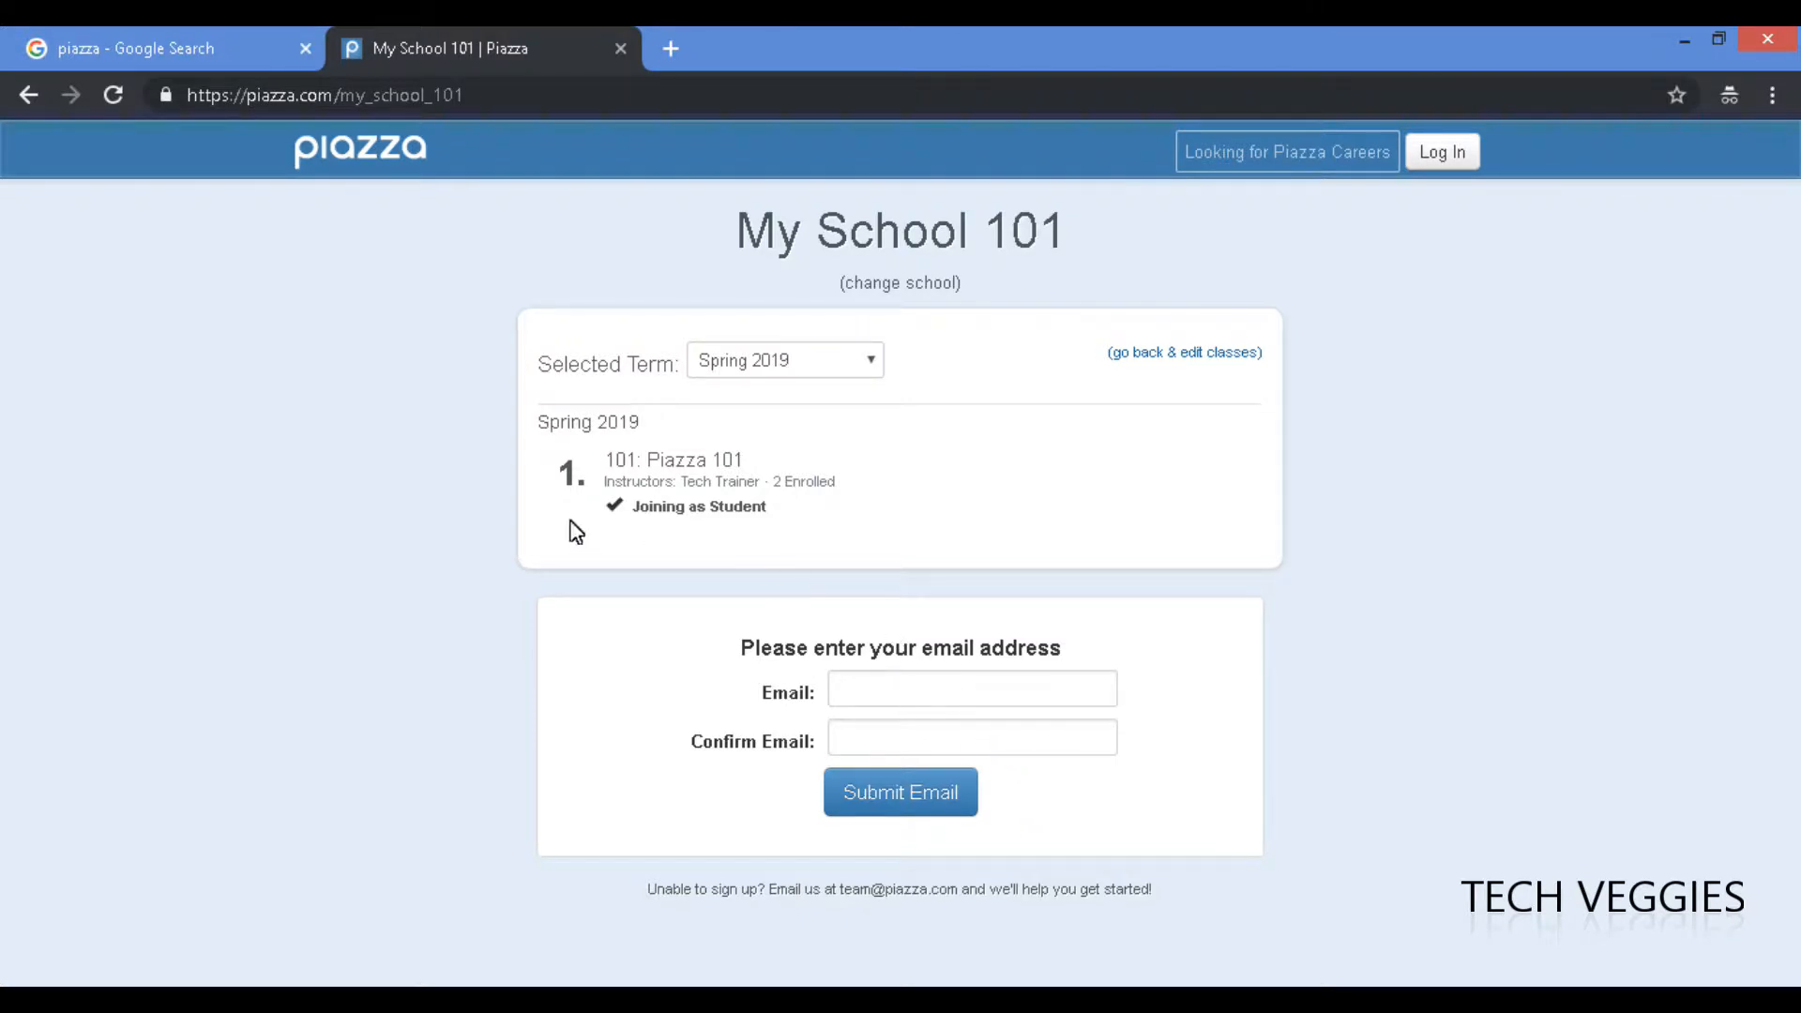
{"action": "mouse_move", "coordinate": [1019, 454]}
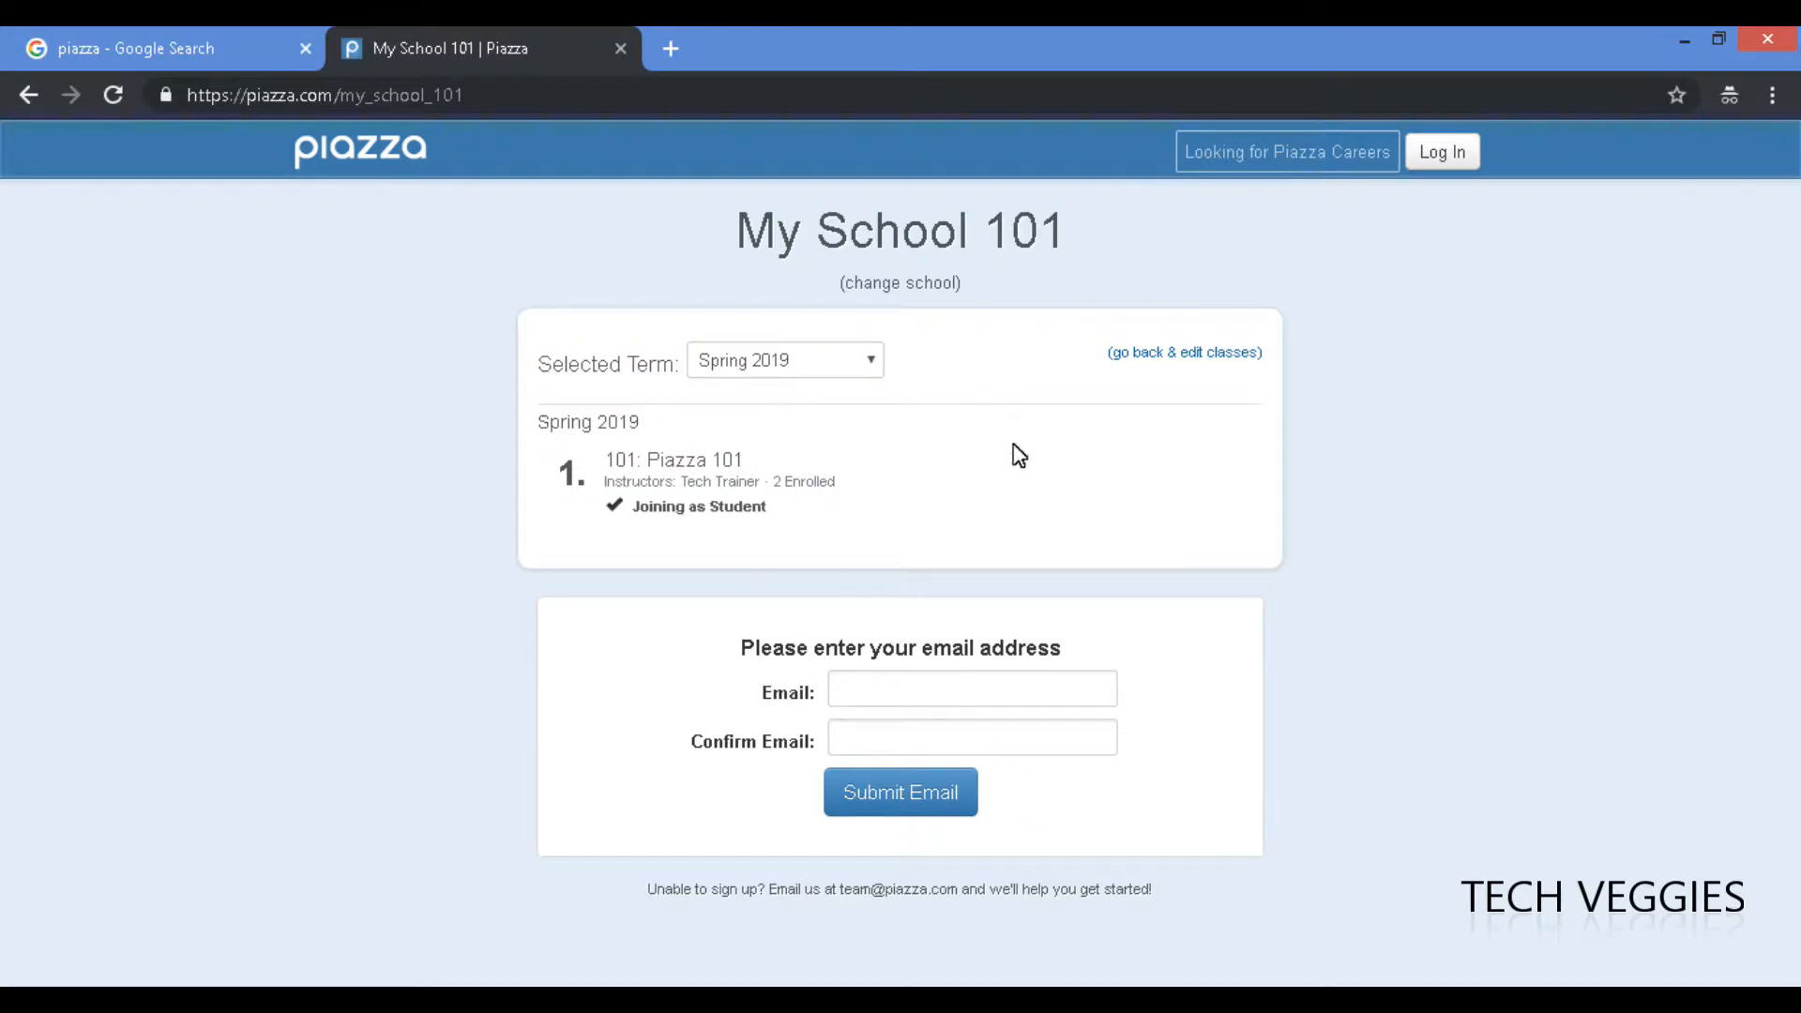
{"action": "left_click", "coordinate": [900, 792]}
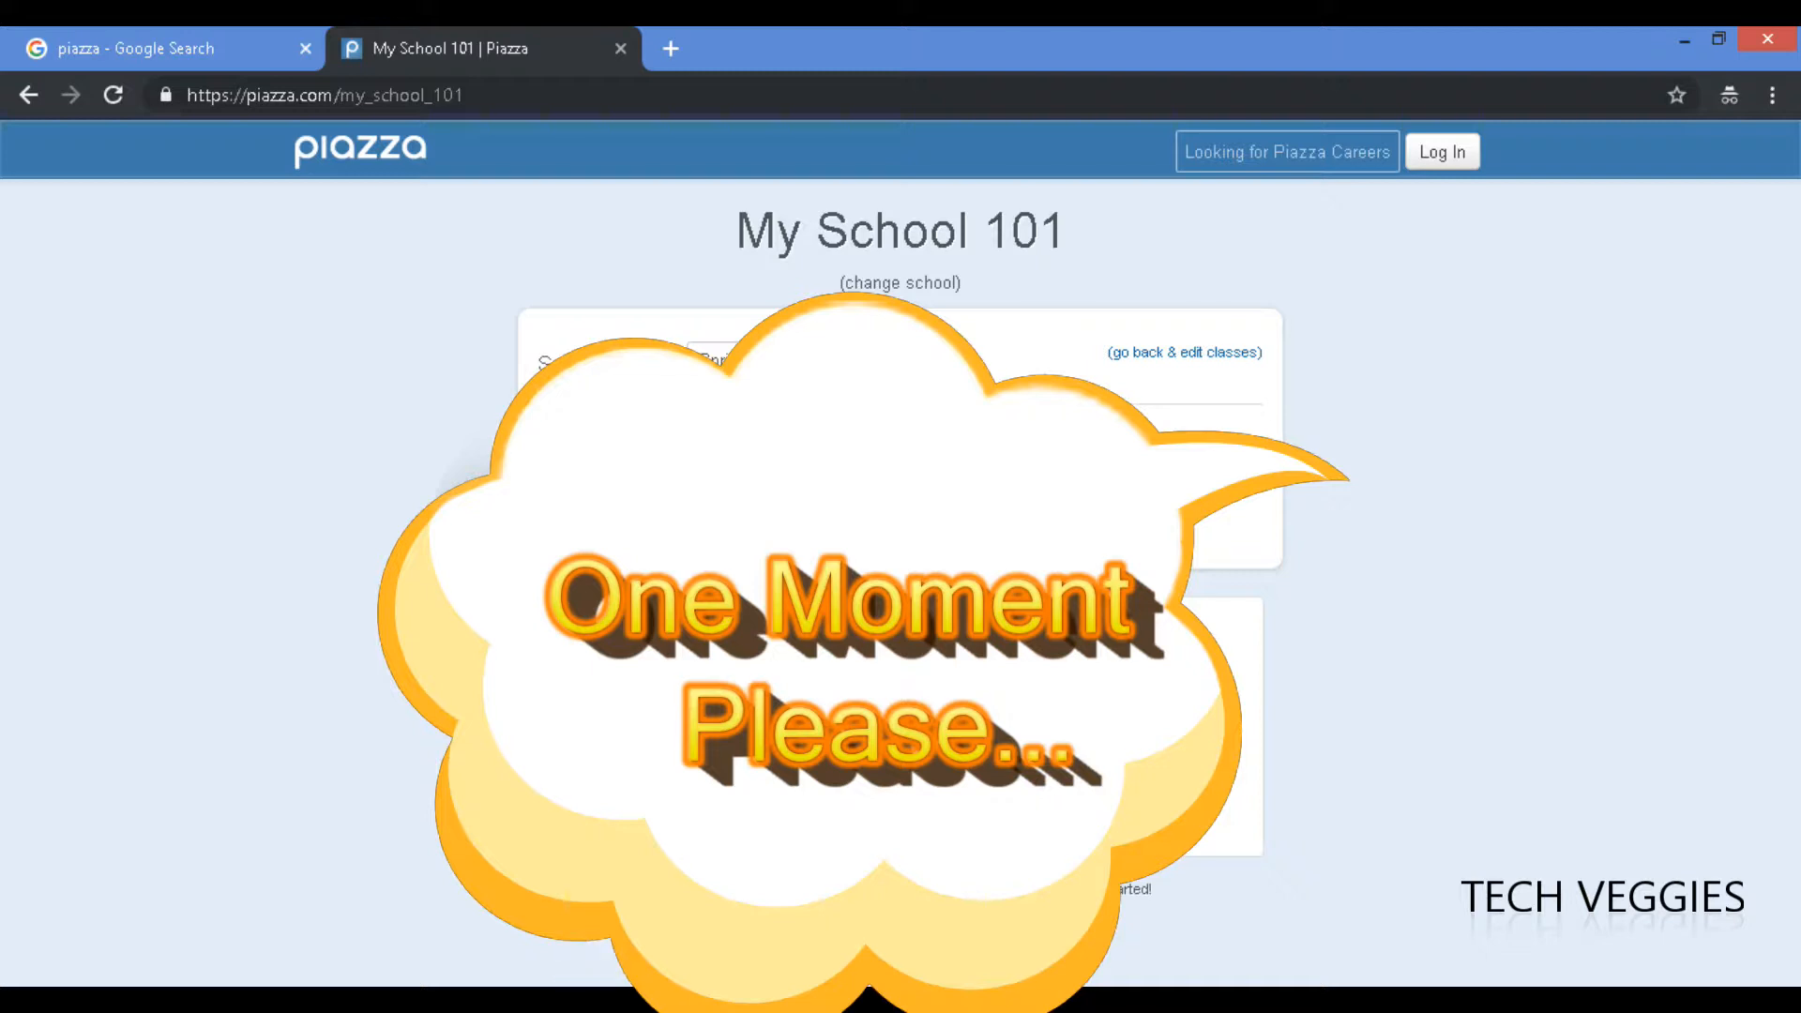
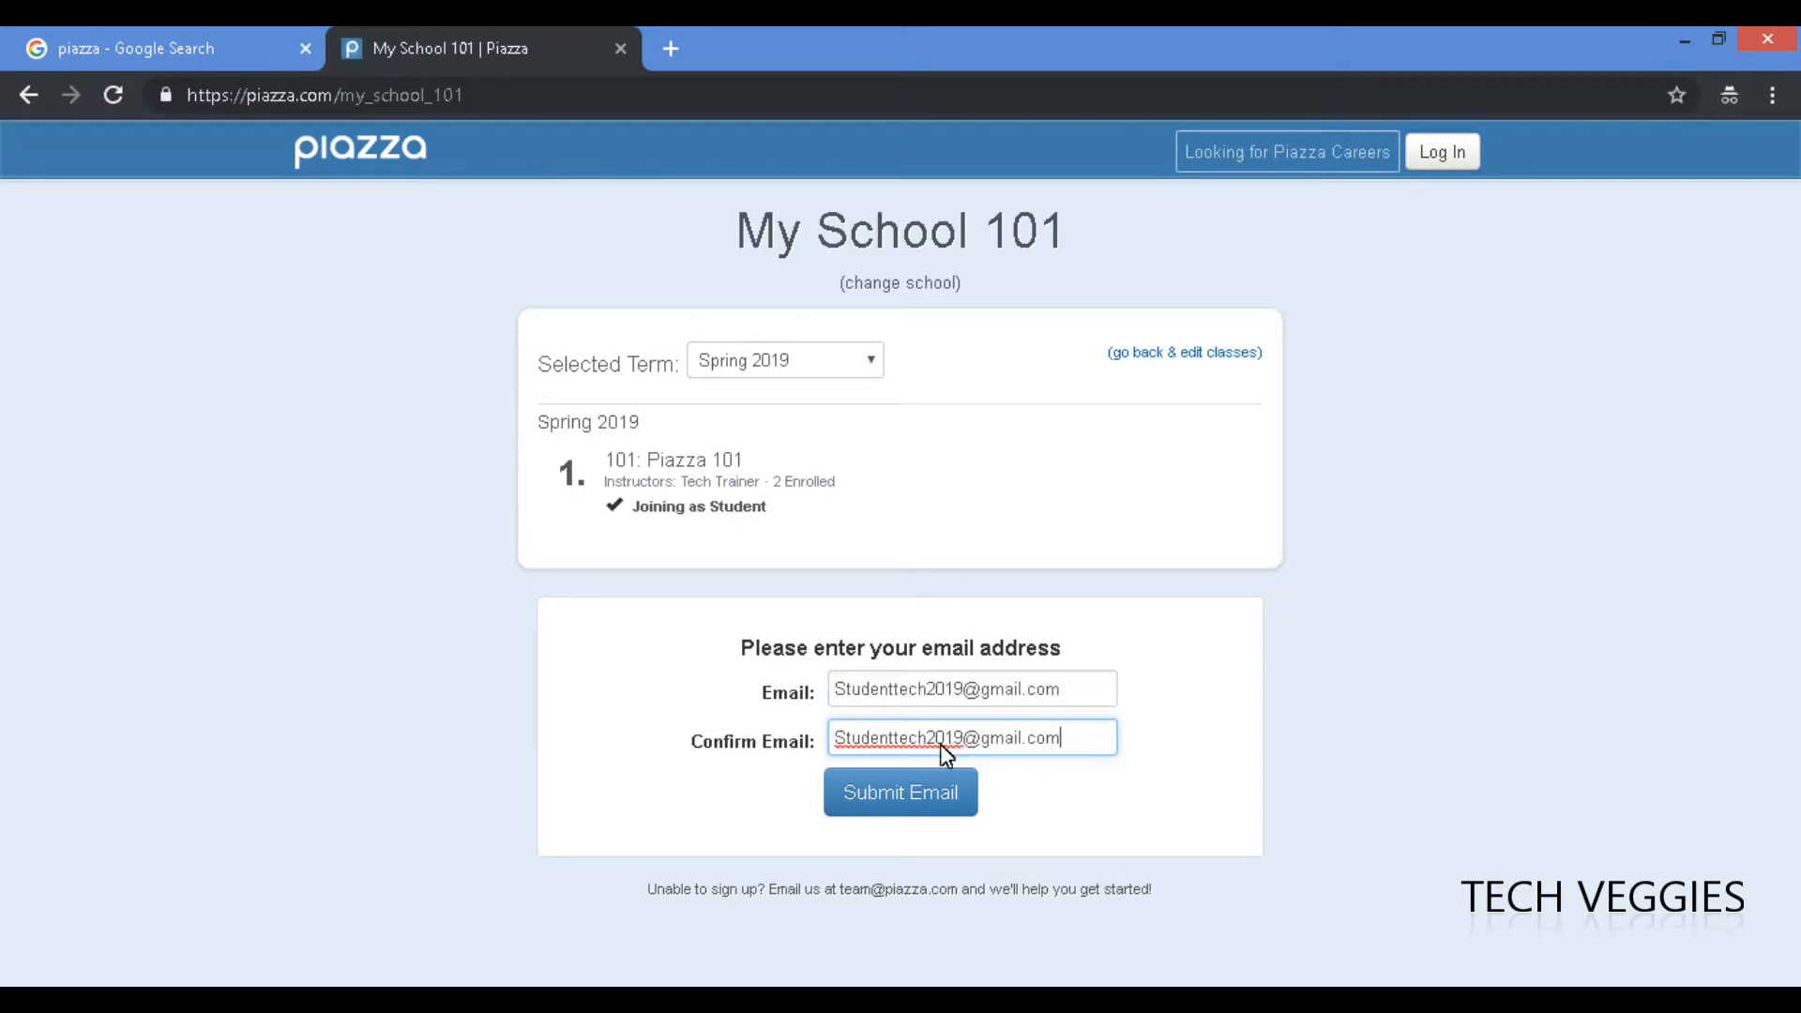
{"action": "mouse_move", "coordinate": [900, 793]}
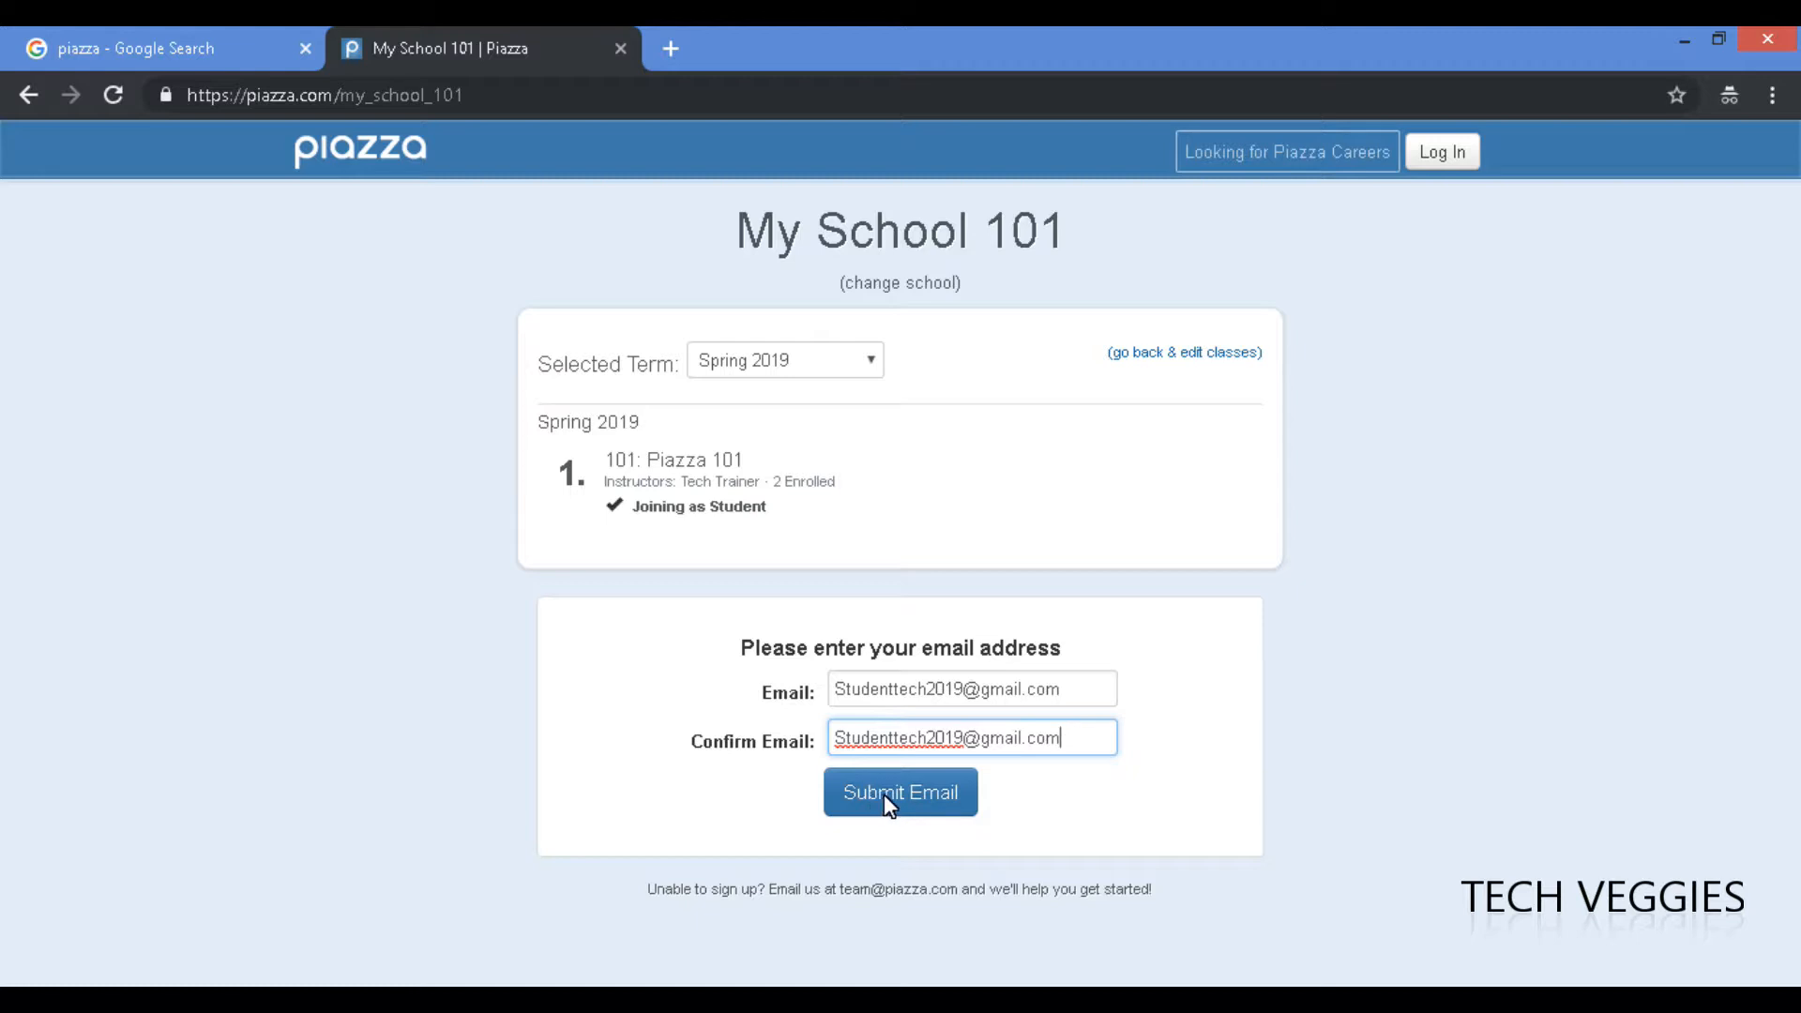
{"action": "left_click", "coordinate": [900, 792]}
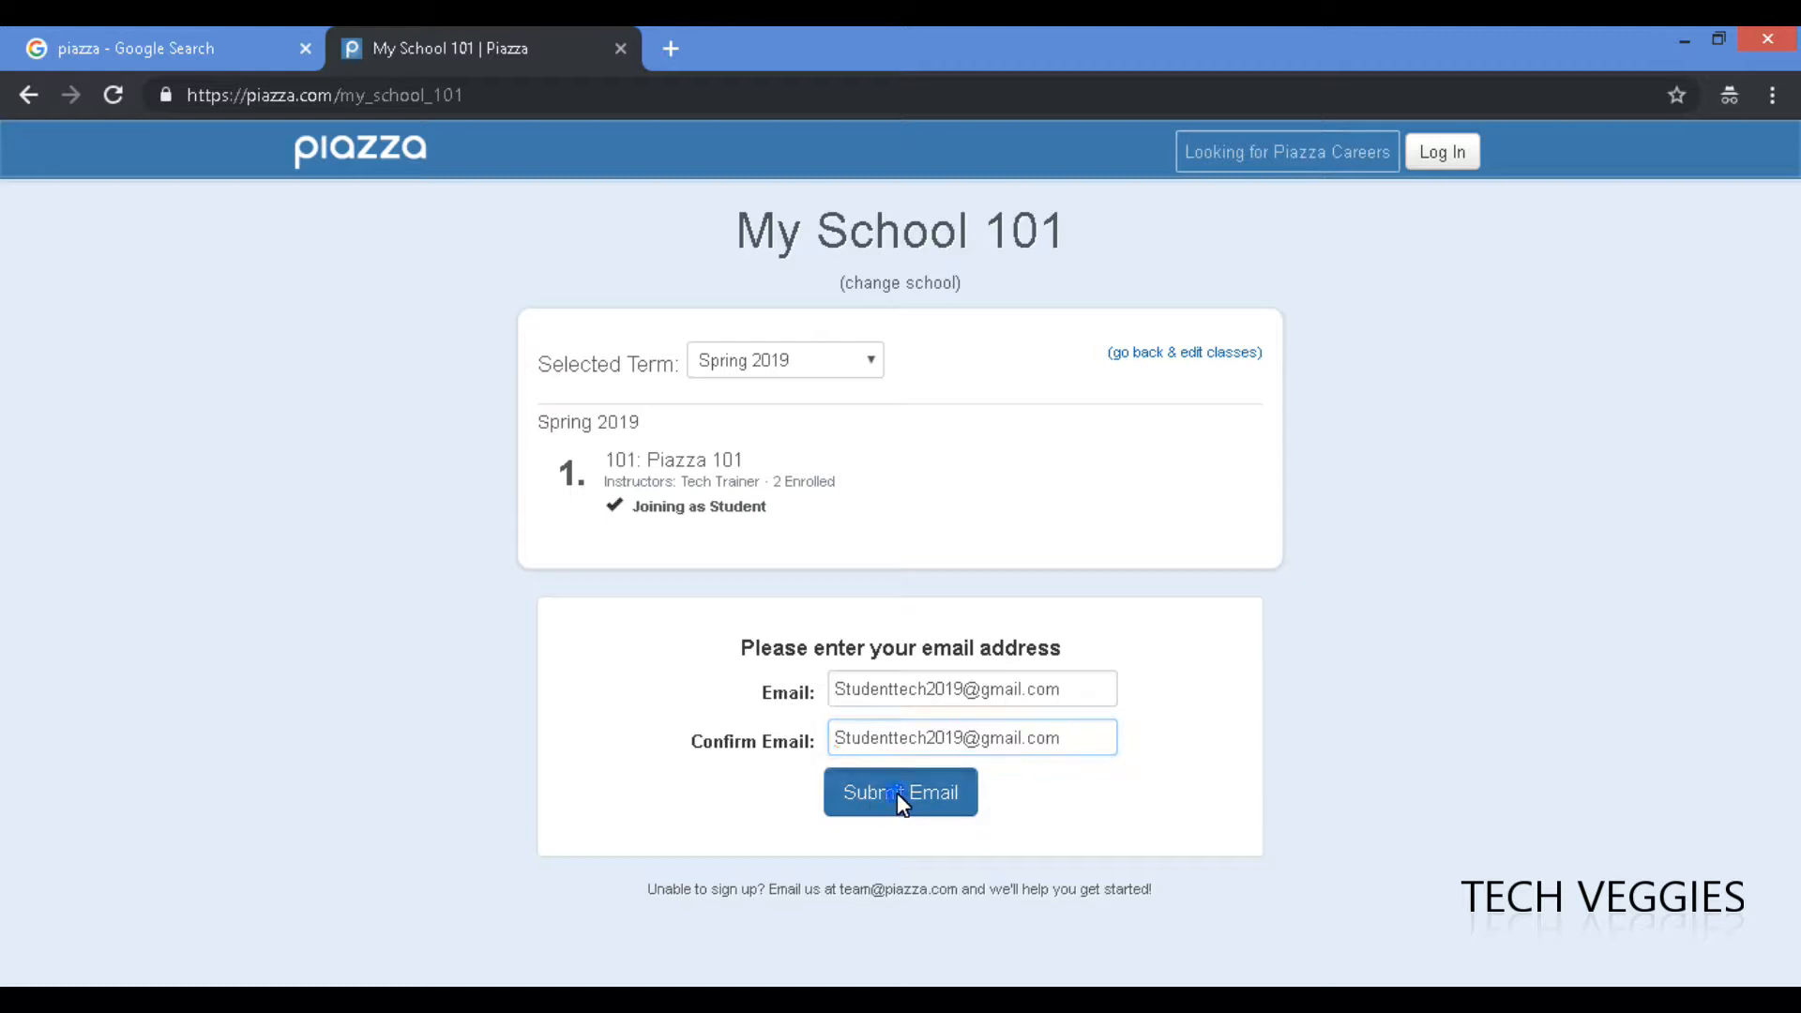
Open Piazza Team's 'Access code for 101' email in the Gmail inbox
{"action": "left_click", "coordinate": [900, 792]}
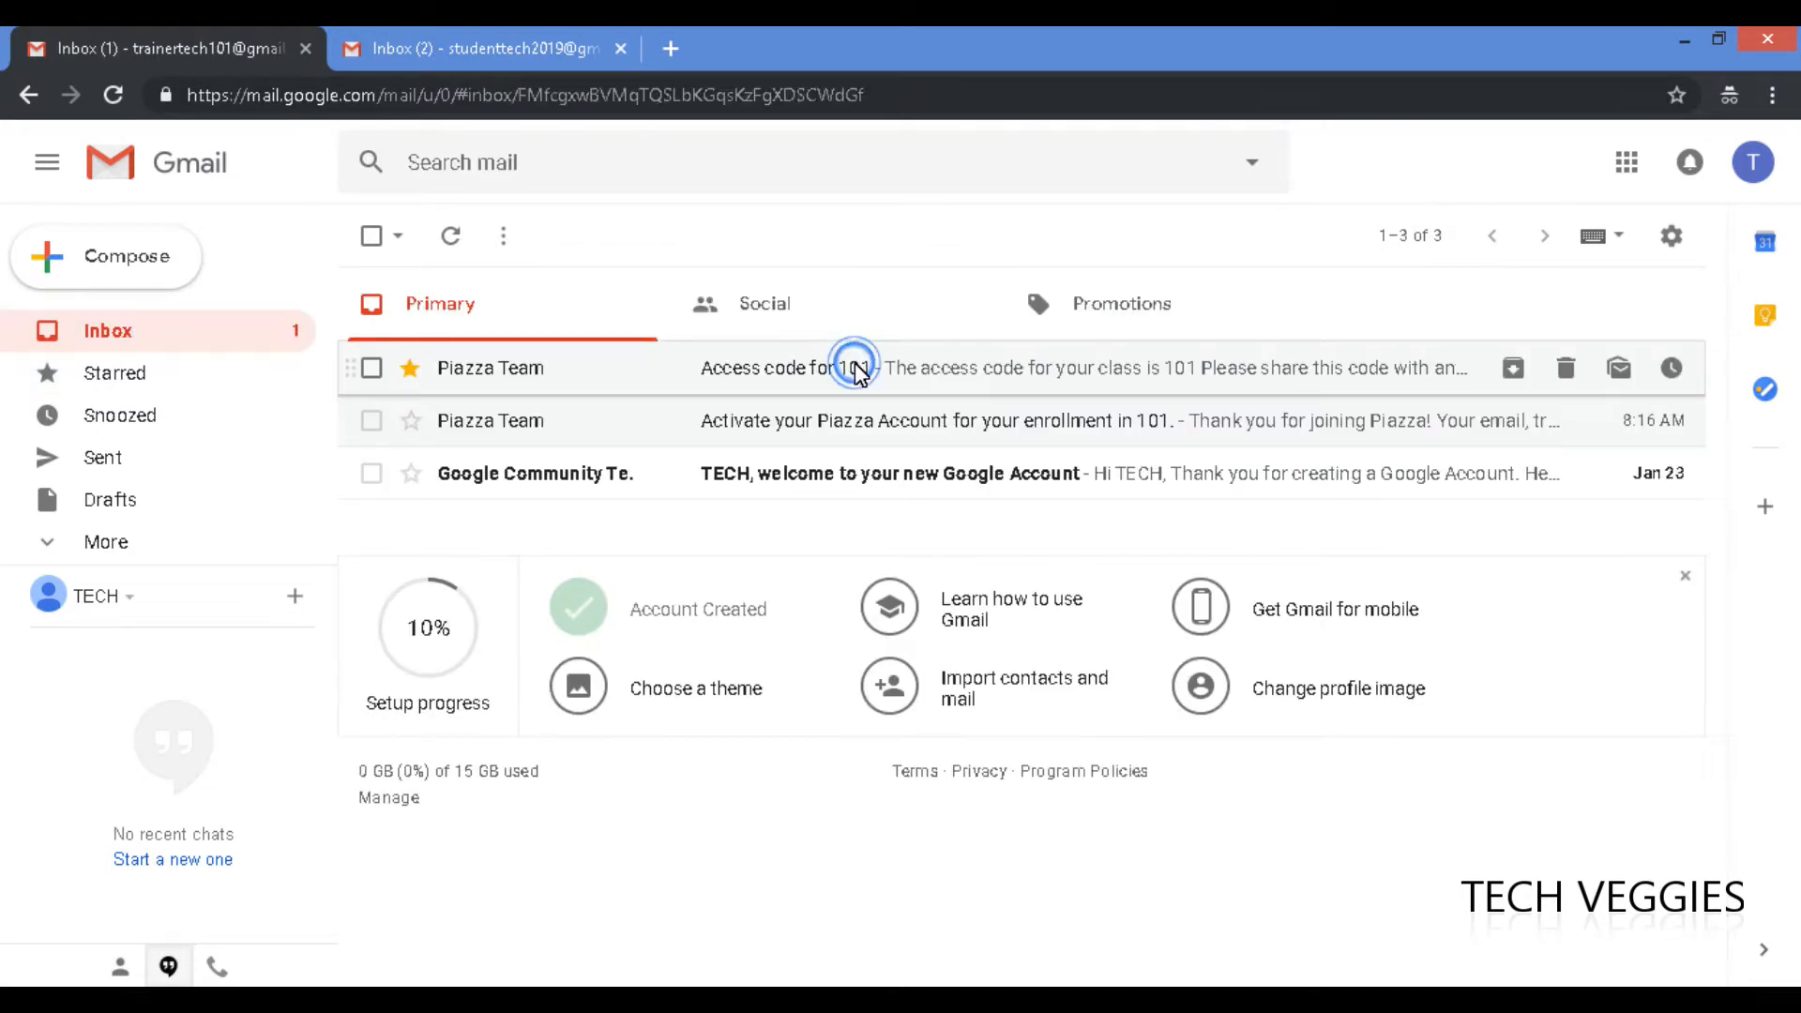
{"action": "left_click", "coordinate": [856, 367]}
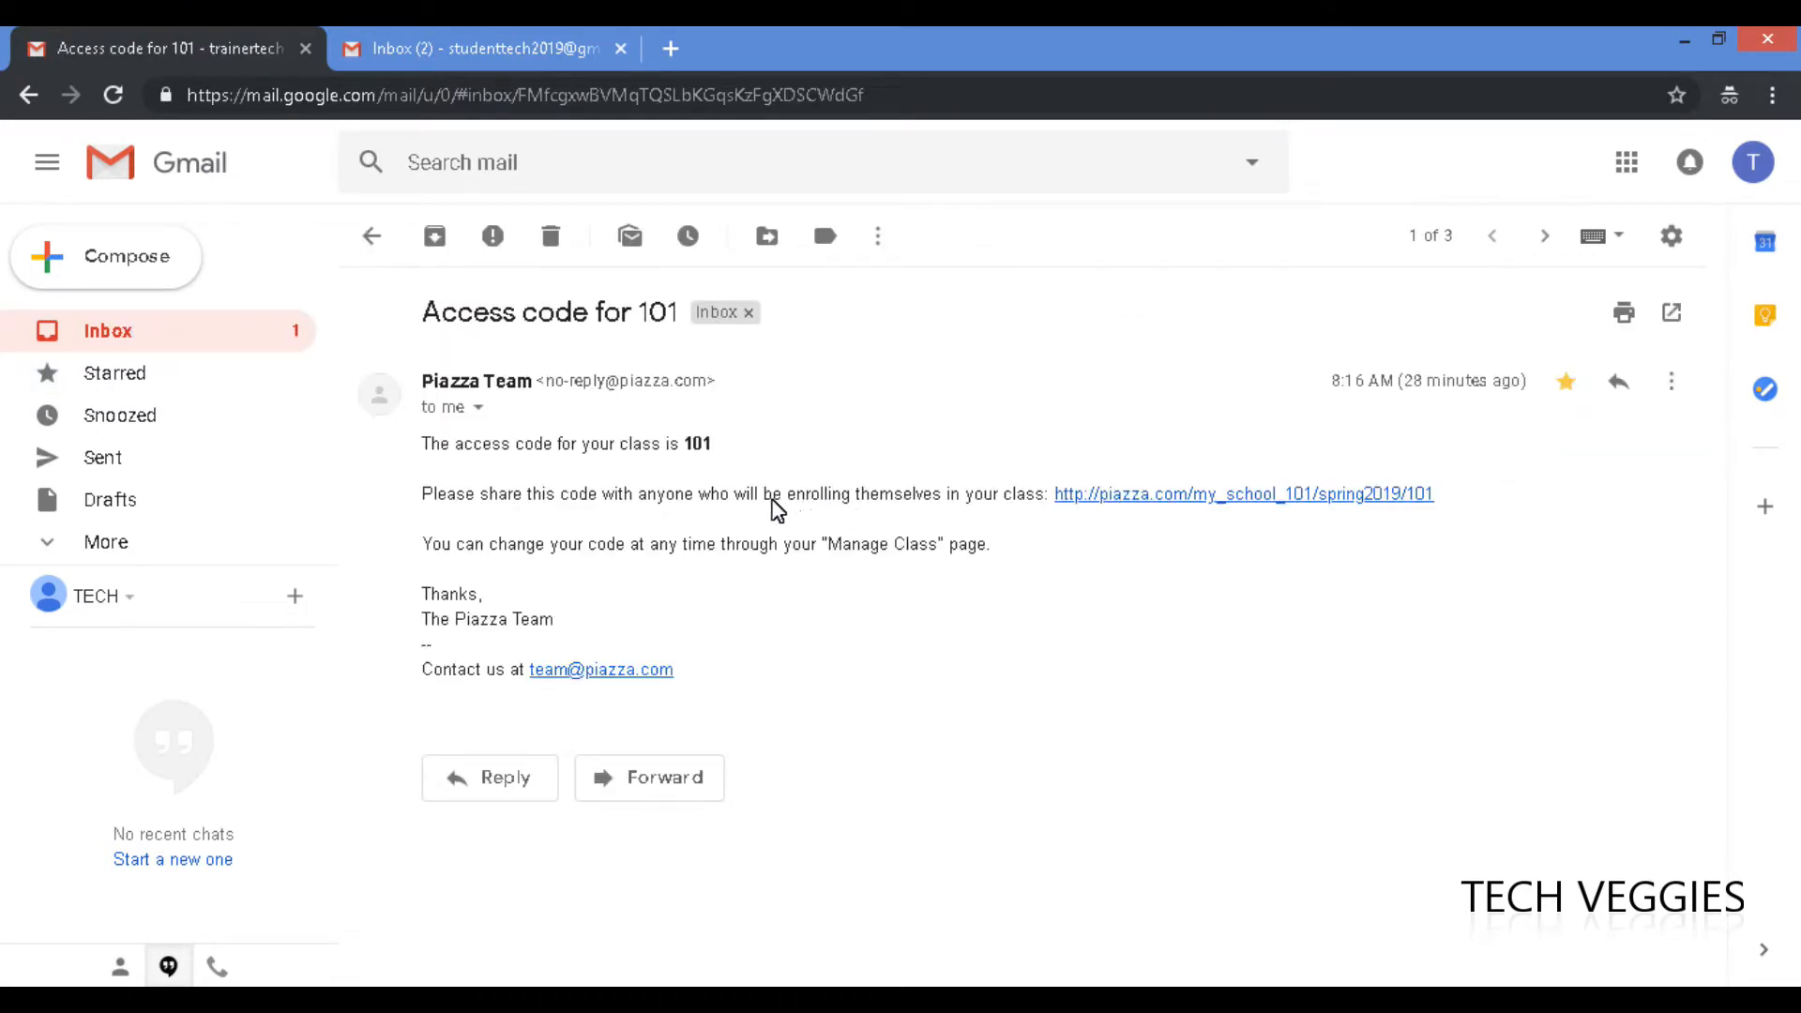
{"action": "mouse_move", "coordinate": [410, 445]}
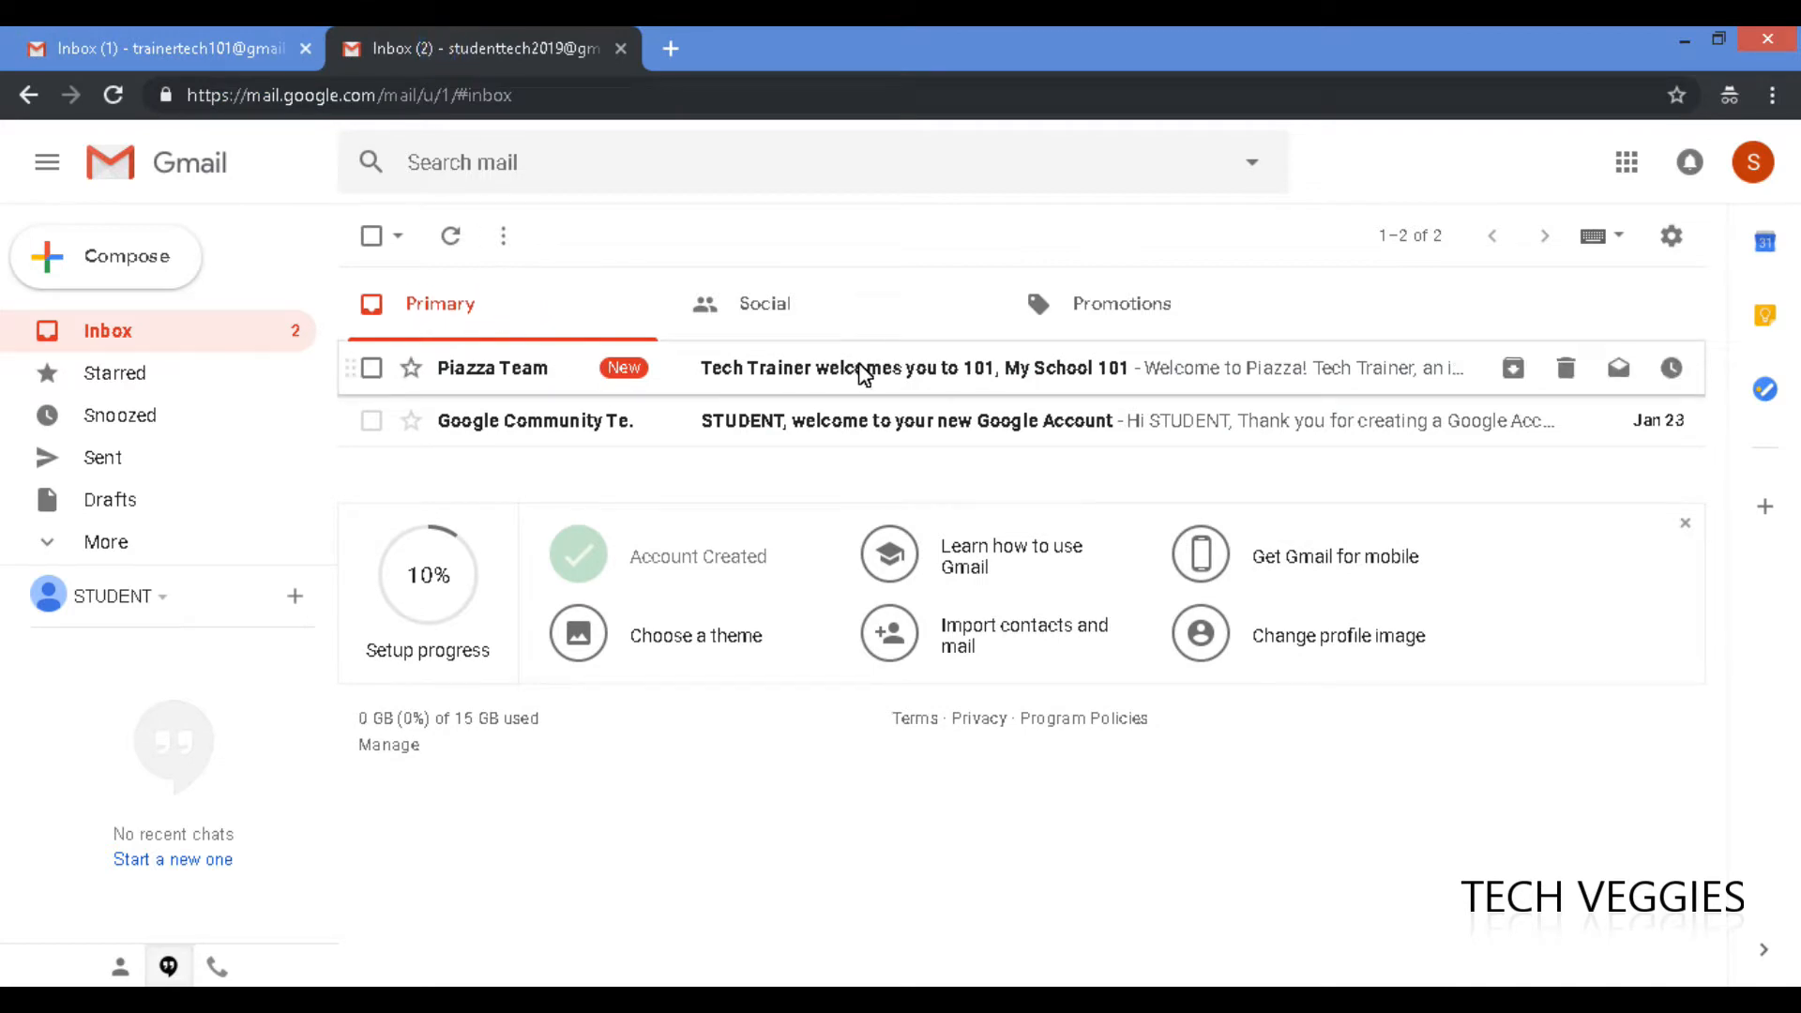
{"action": "left_click", "coordinate": [948, 369]}
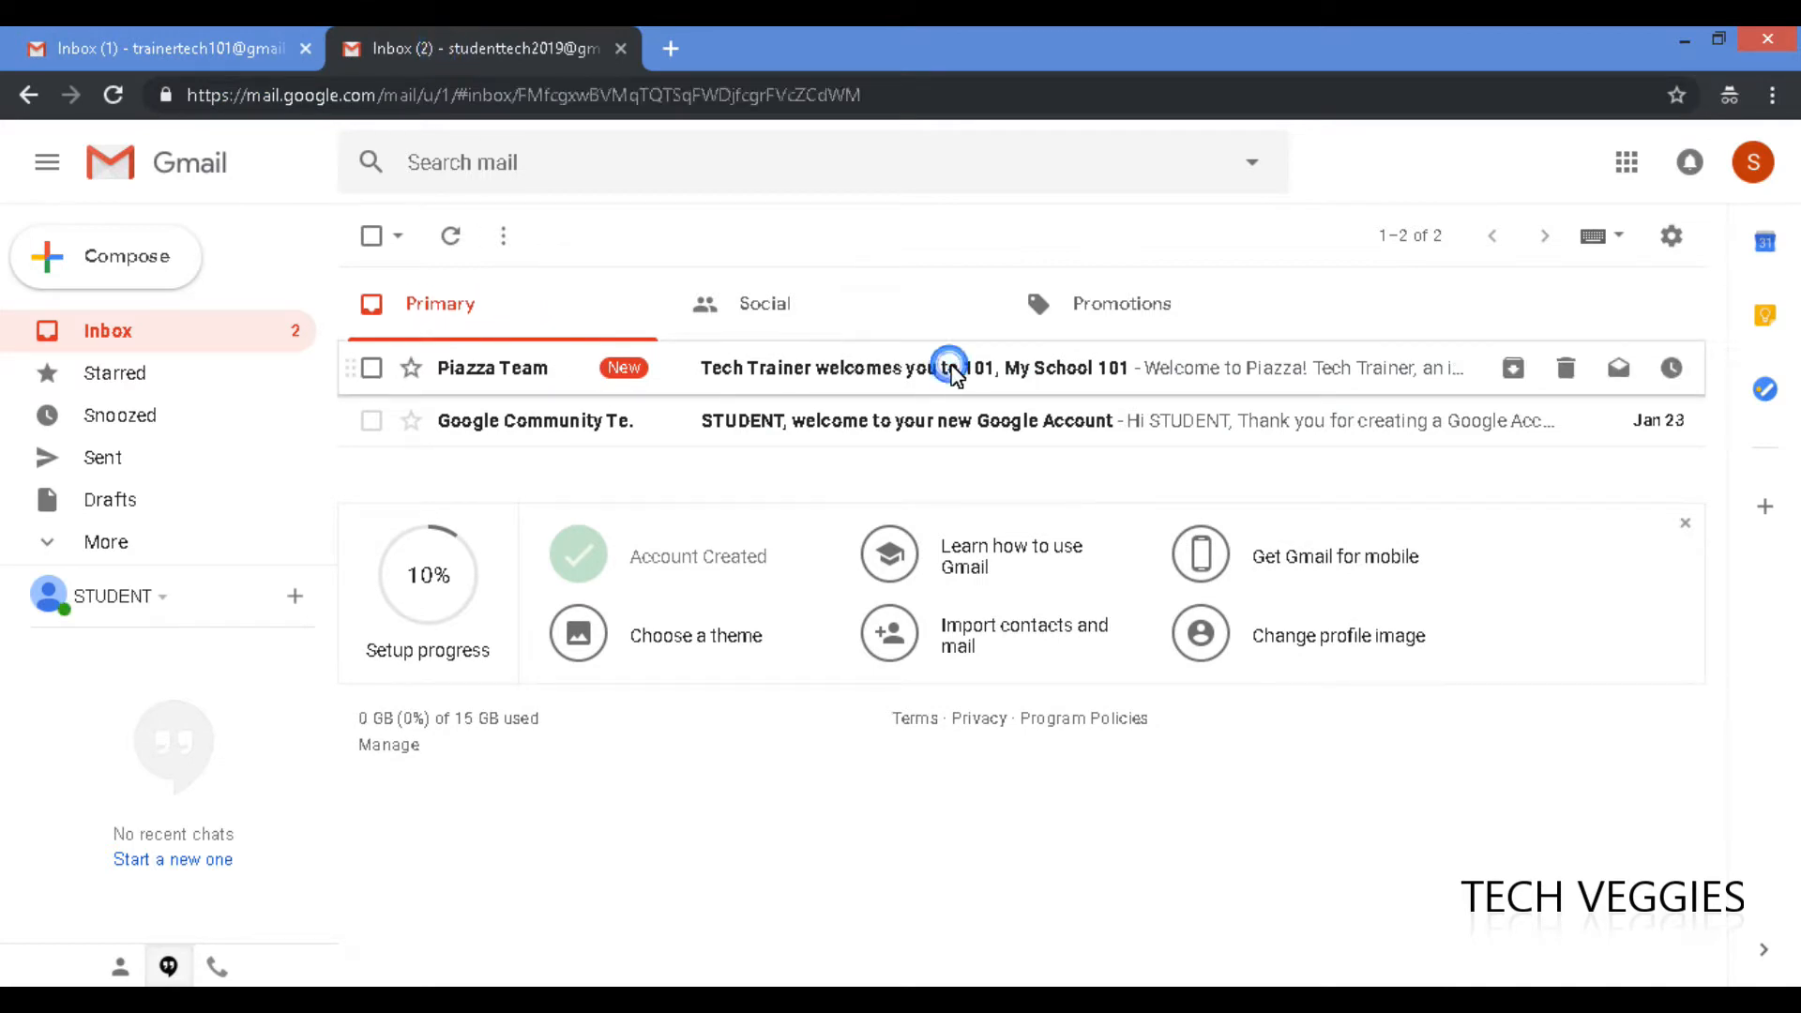
{"action": "left_click", "coordinate": [953, 368]}
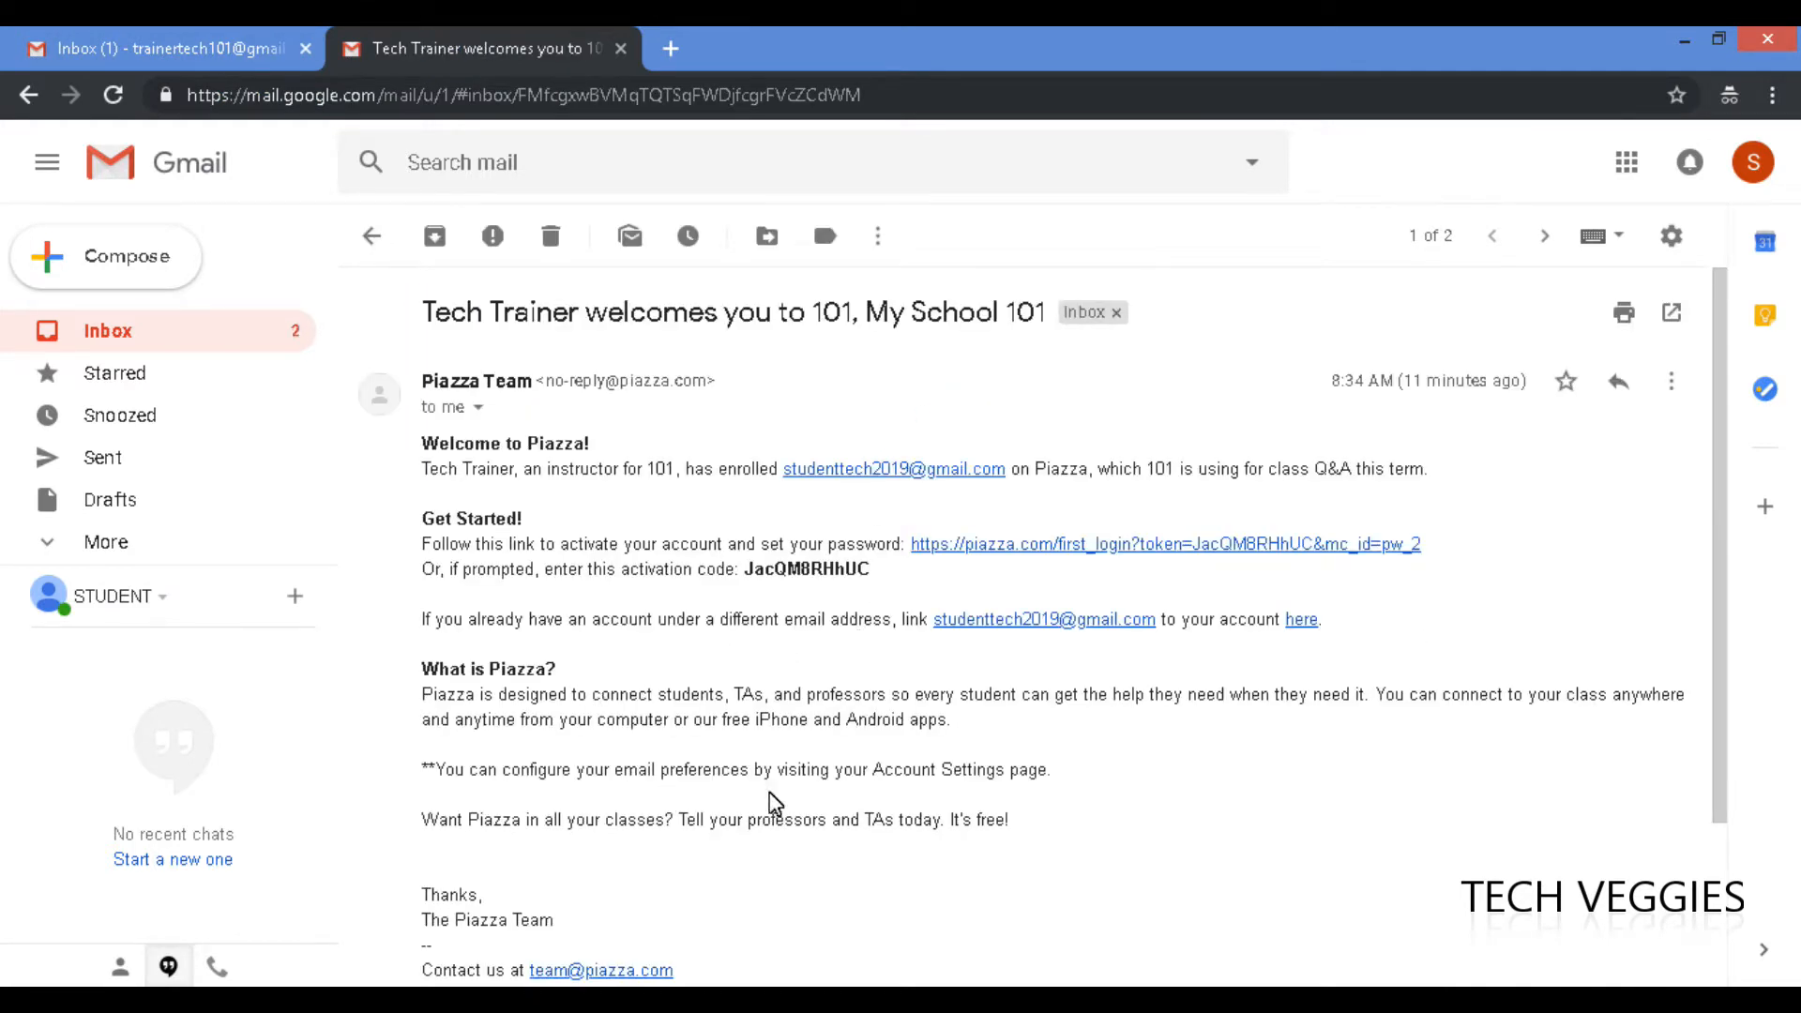
{"action": "double_click", "coordinate": [809, 568]}
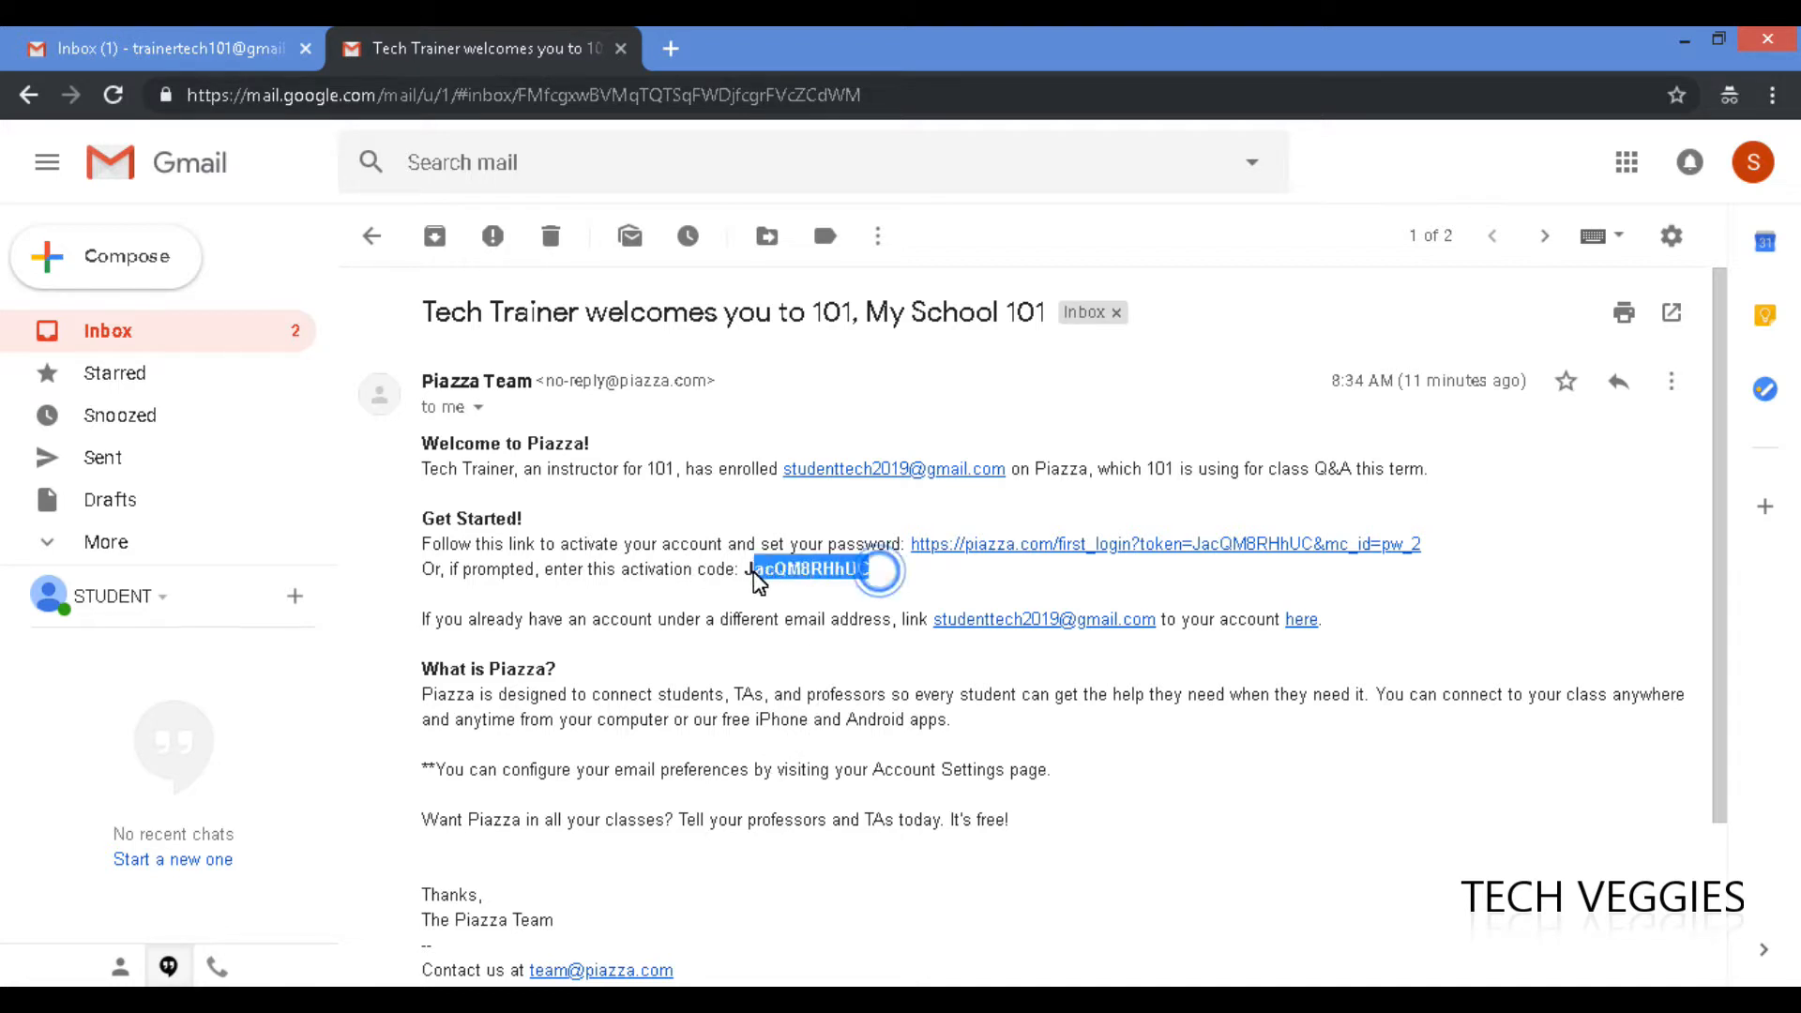
{"action": "left_click", "coordinate": [1164, 543]}
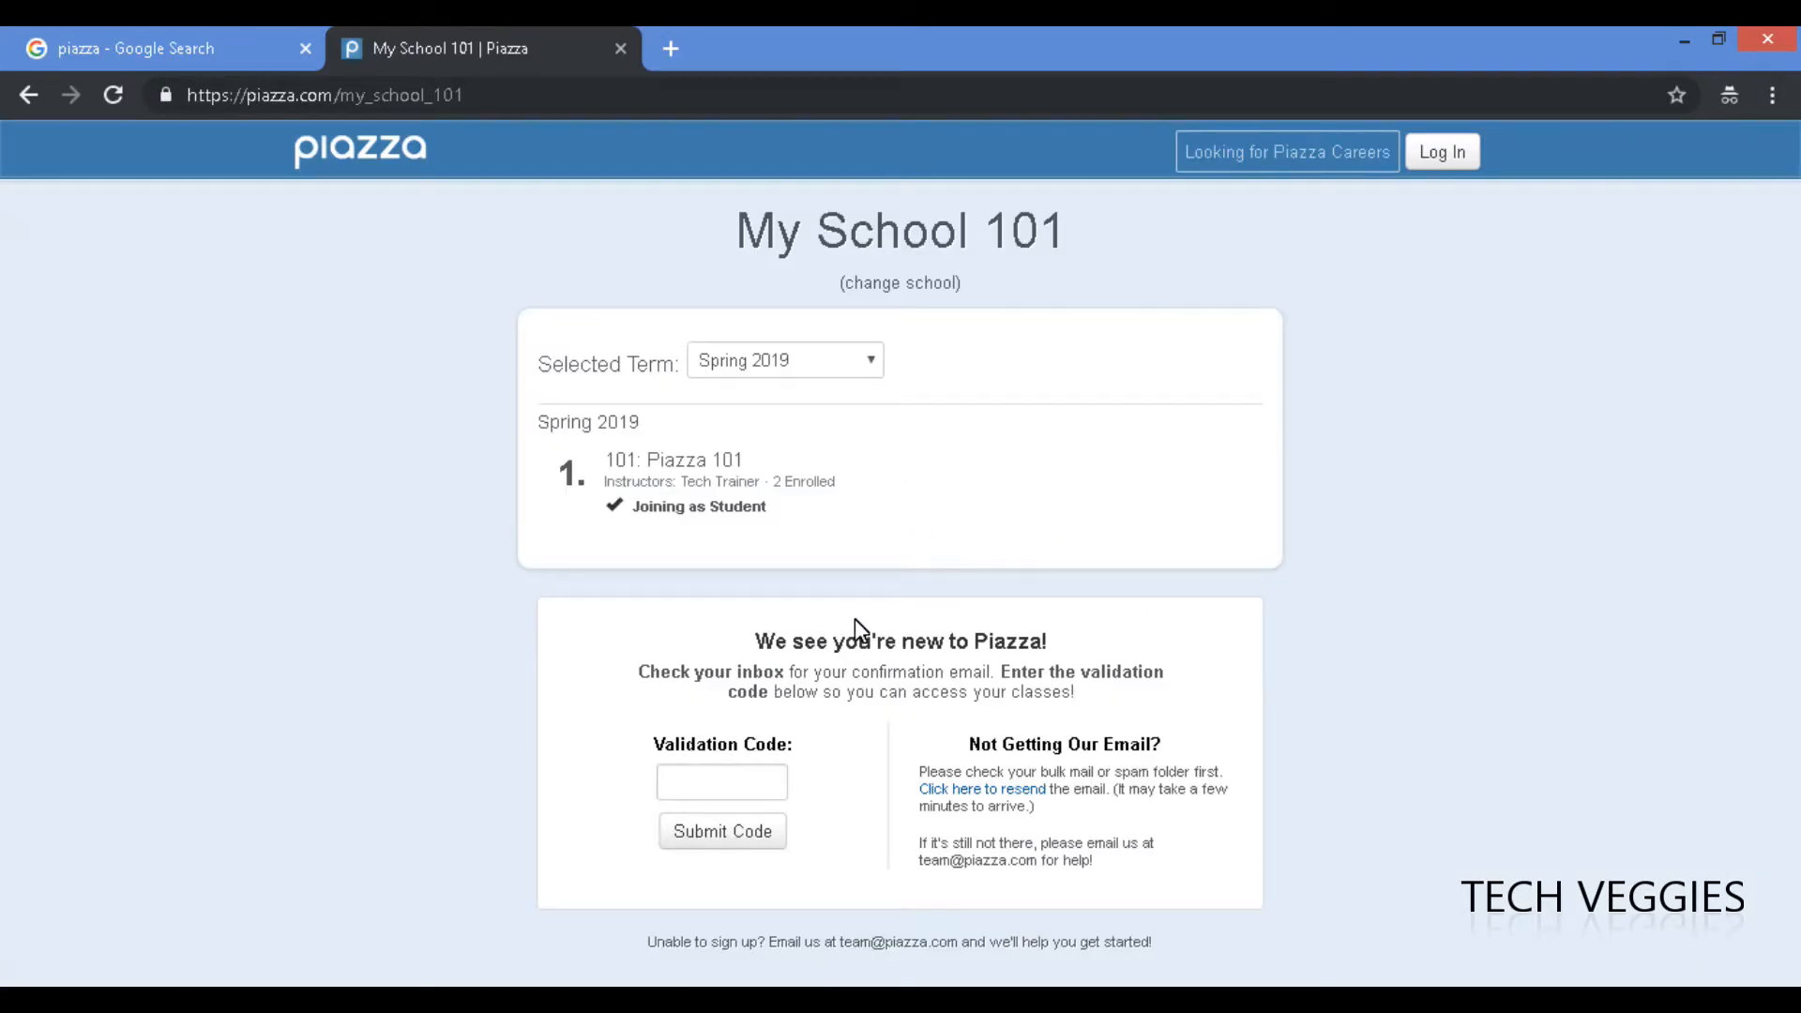
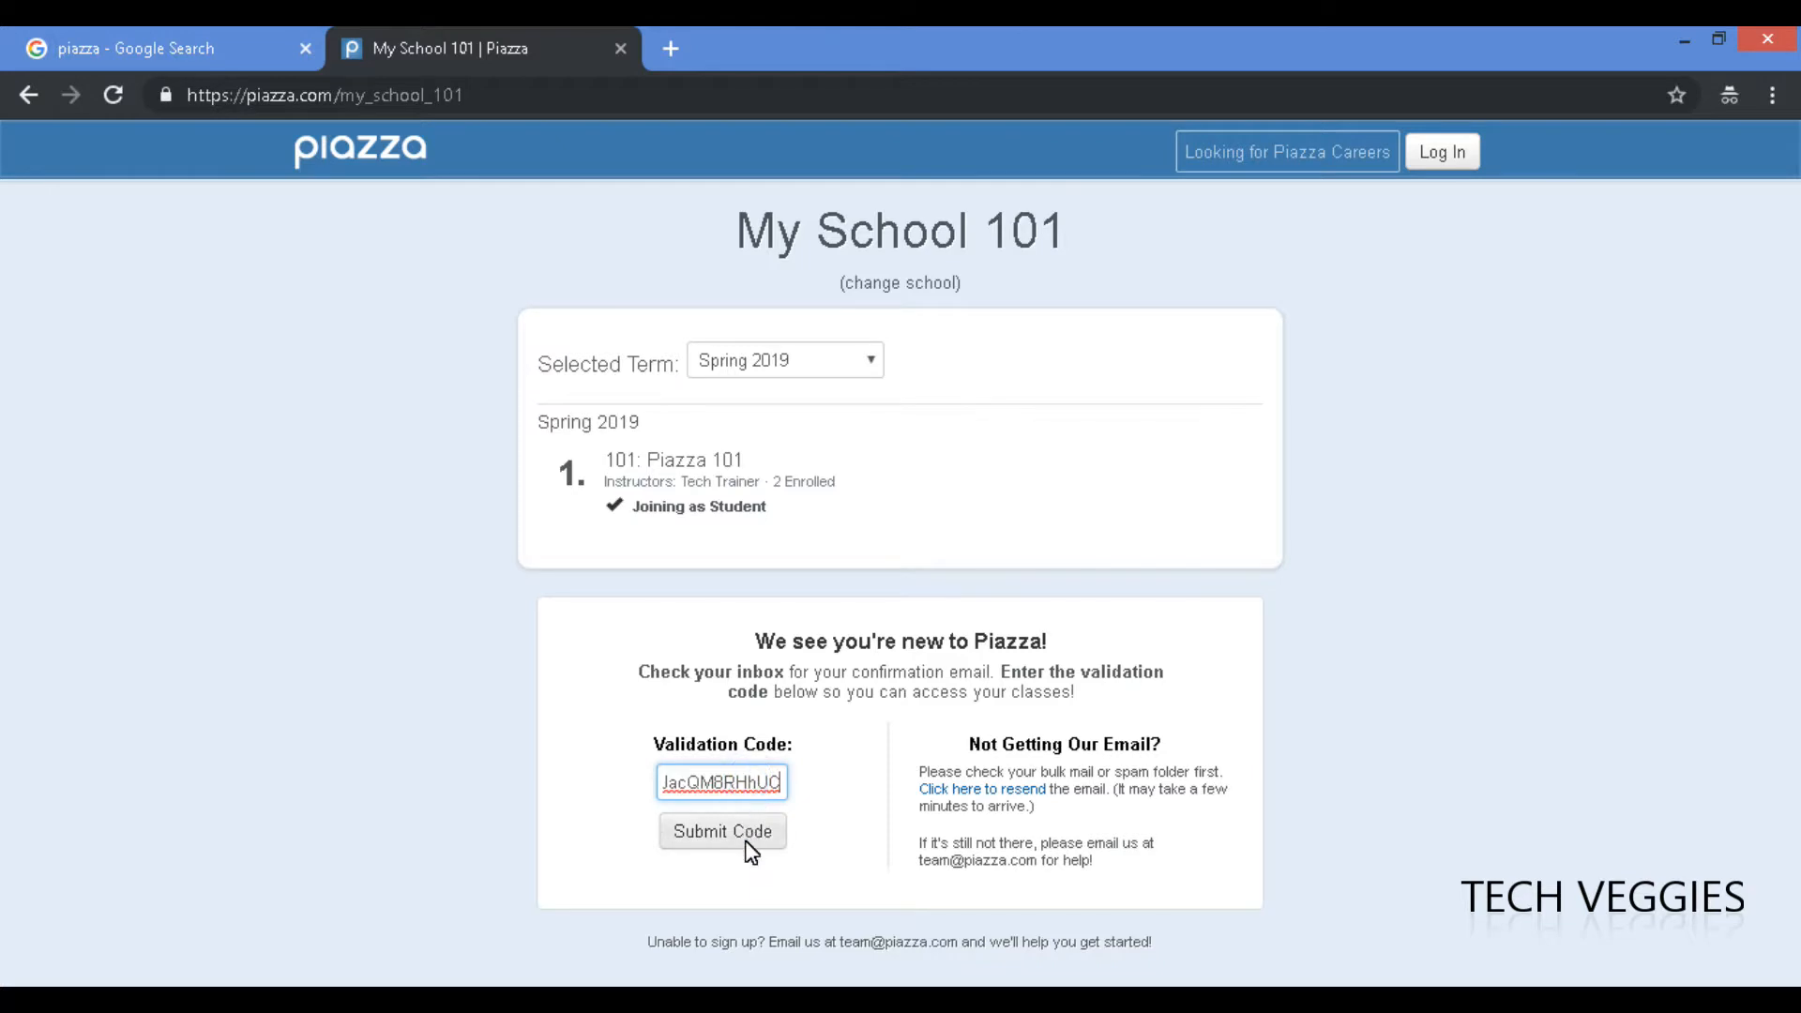
{"action": "left_click", "coordinate": [722, 830]}
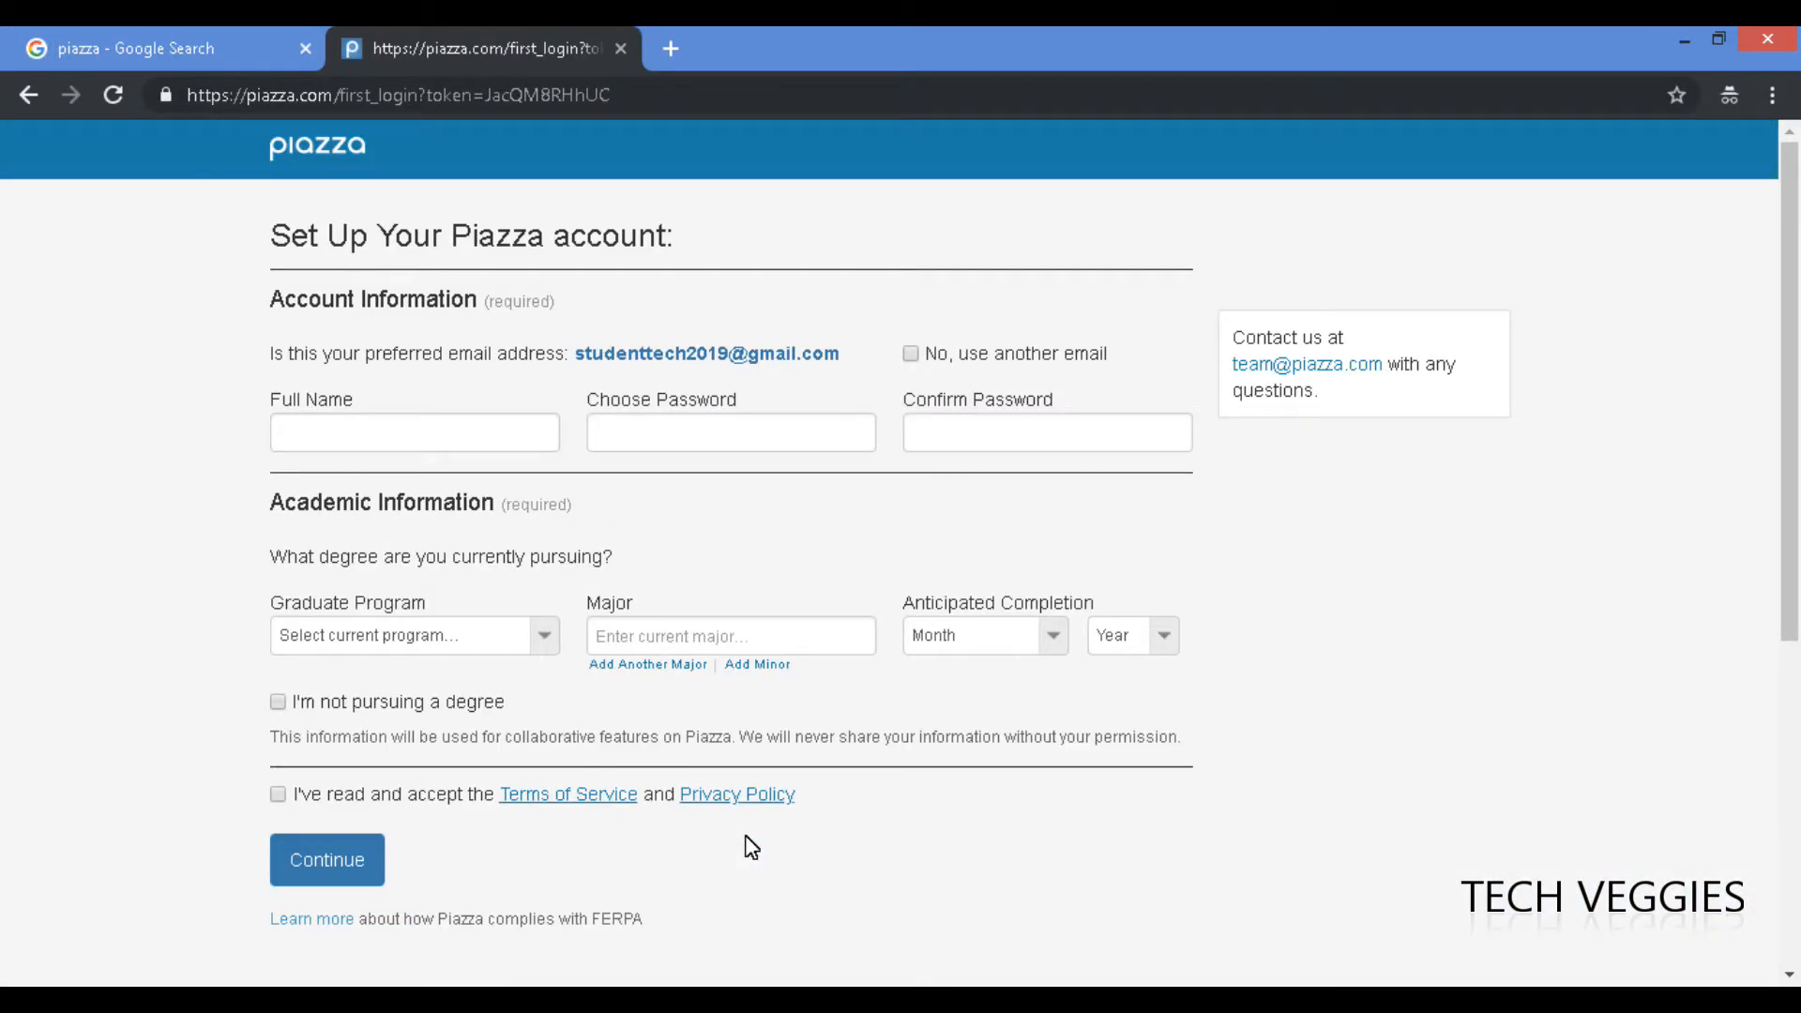
{"action": "mouse_move", "coordinate": [748, 838]}
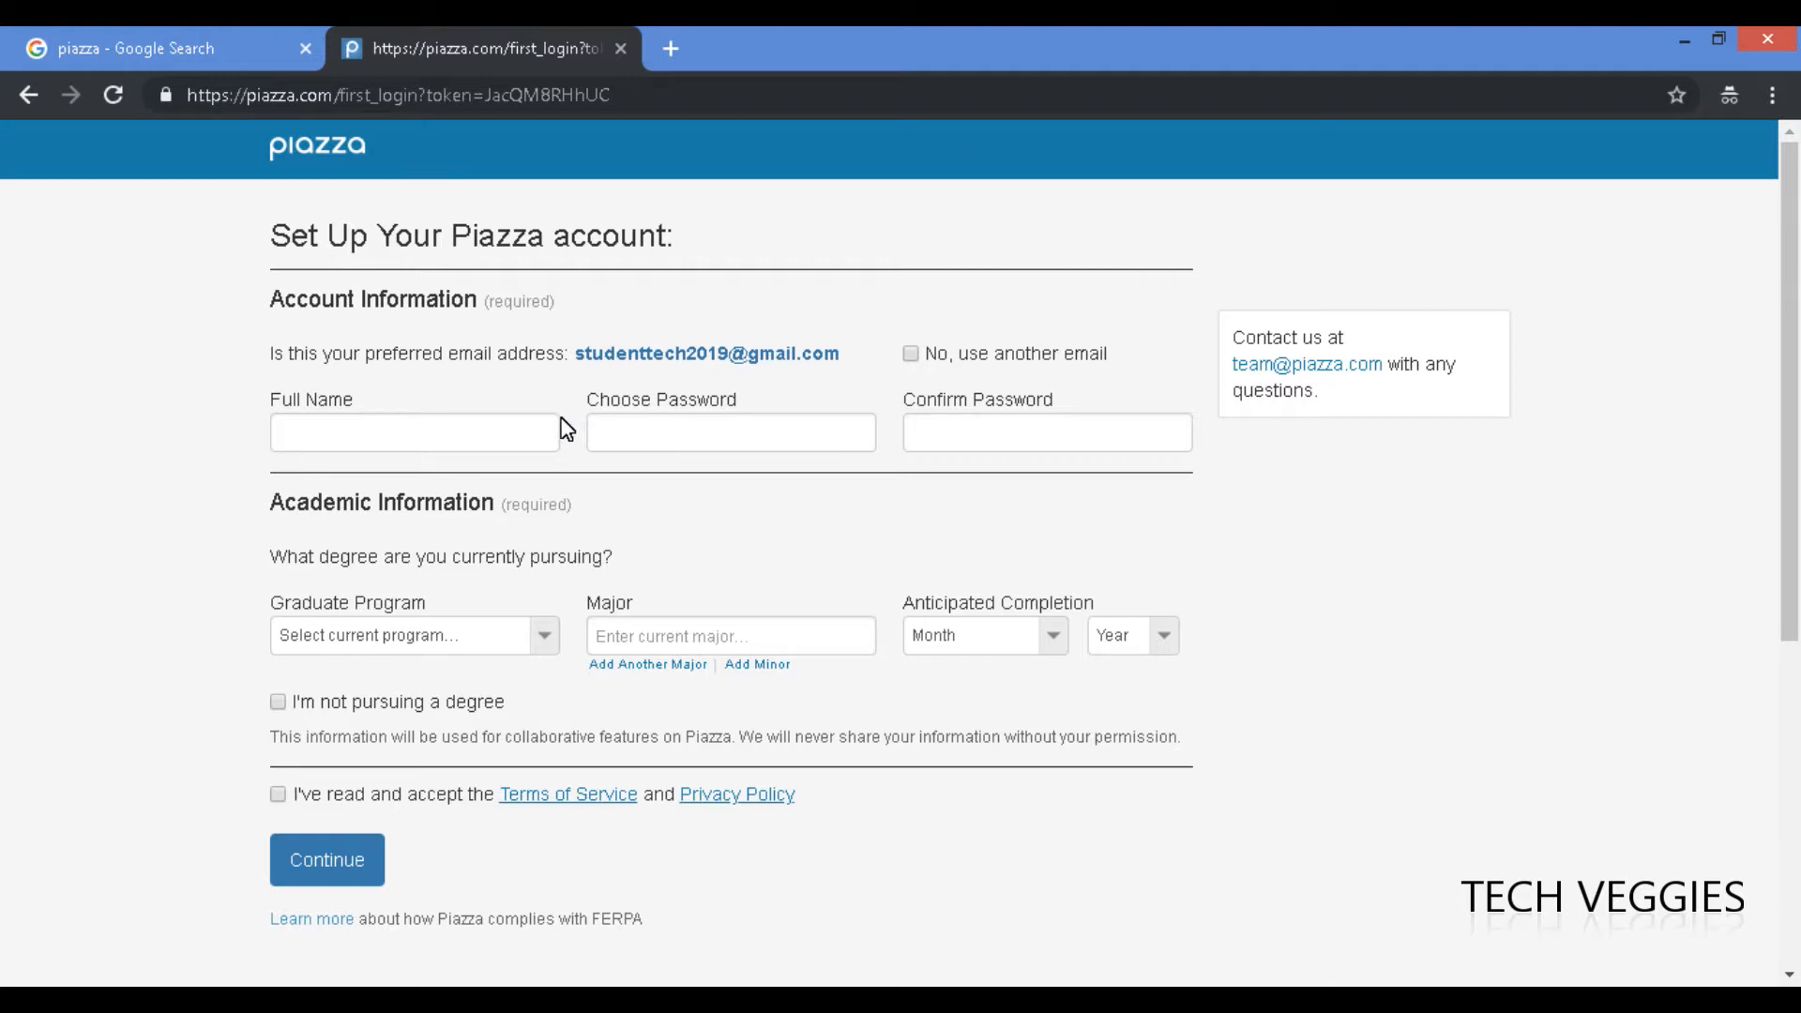
Enter full name 'Student' and a matching password in both password fields
{"action": "left_click", "coordinate": [414, 431]}
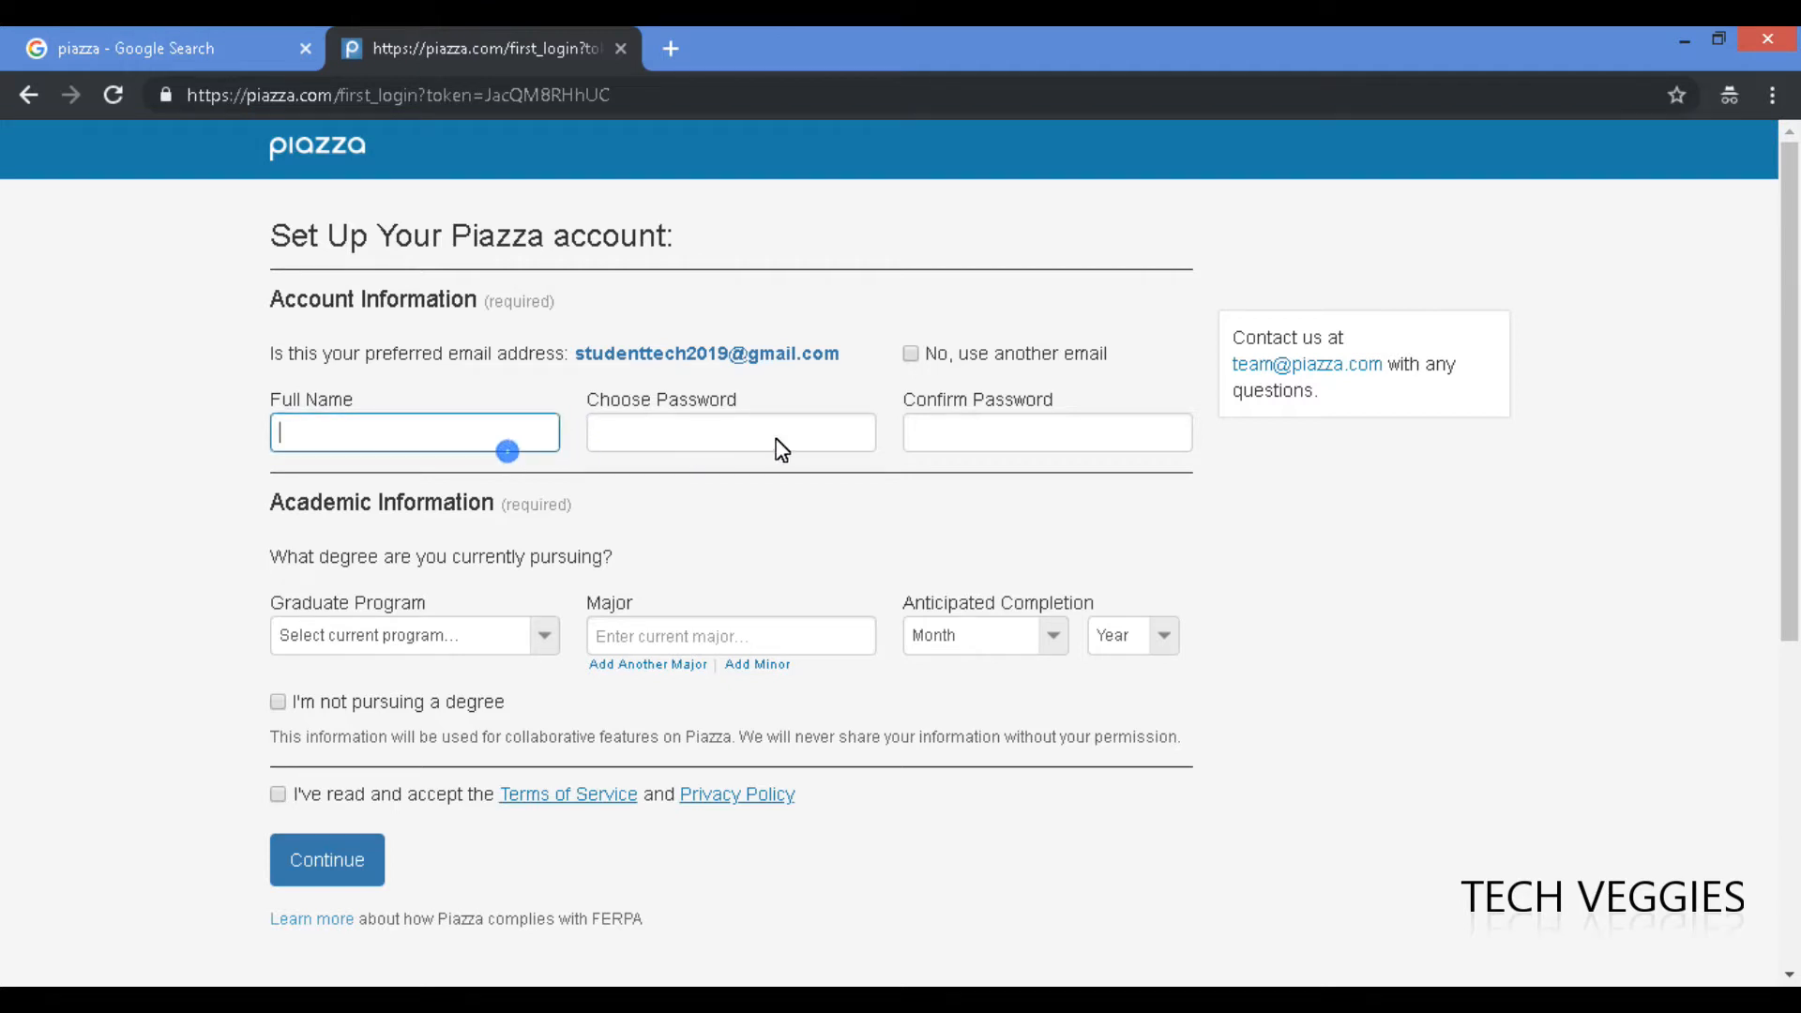
{"action": "type", "text": "S"}
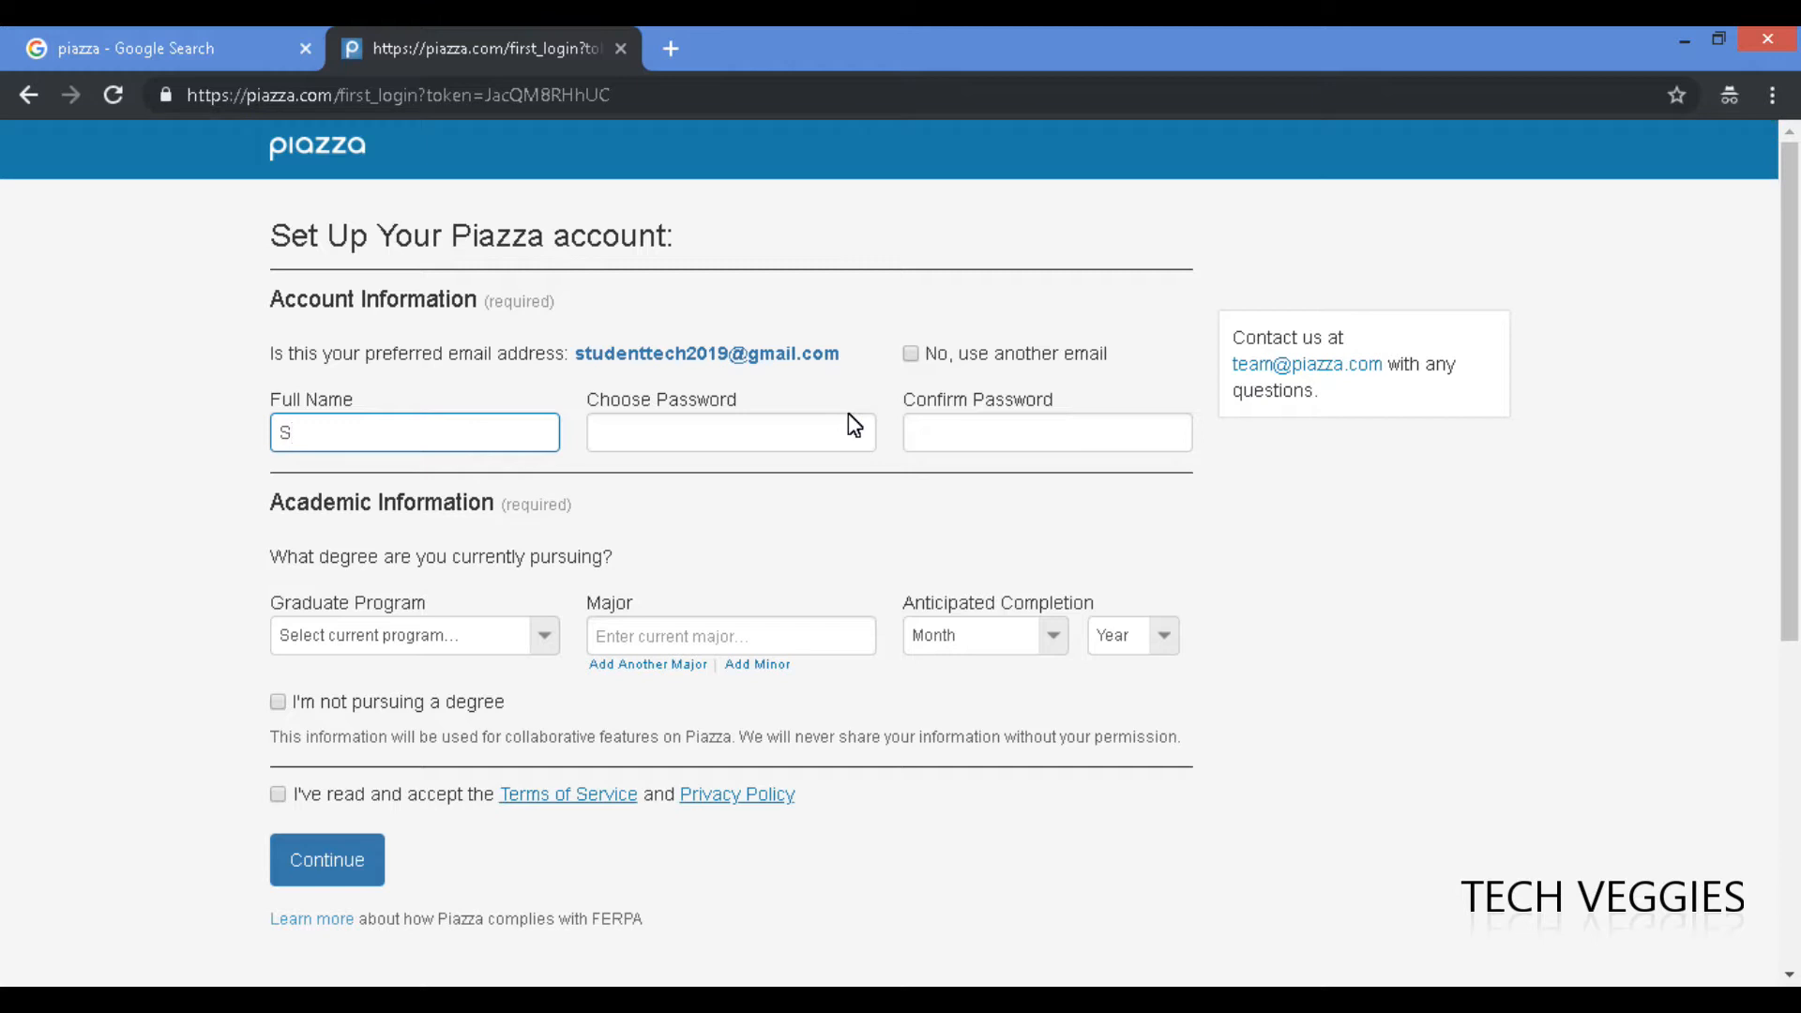
{"action": "type", "text": "tudent"}
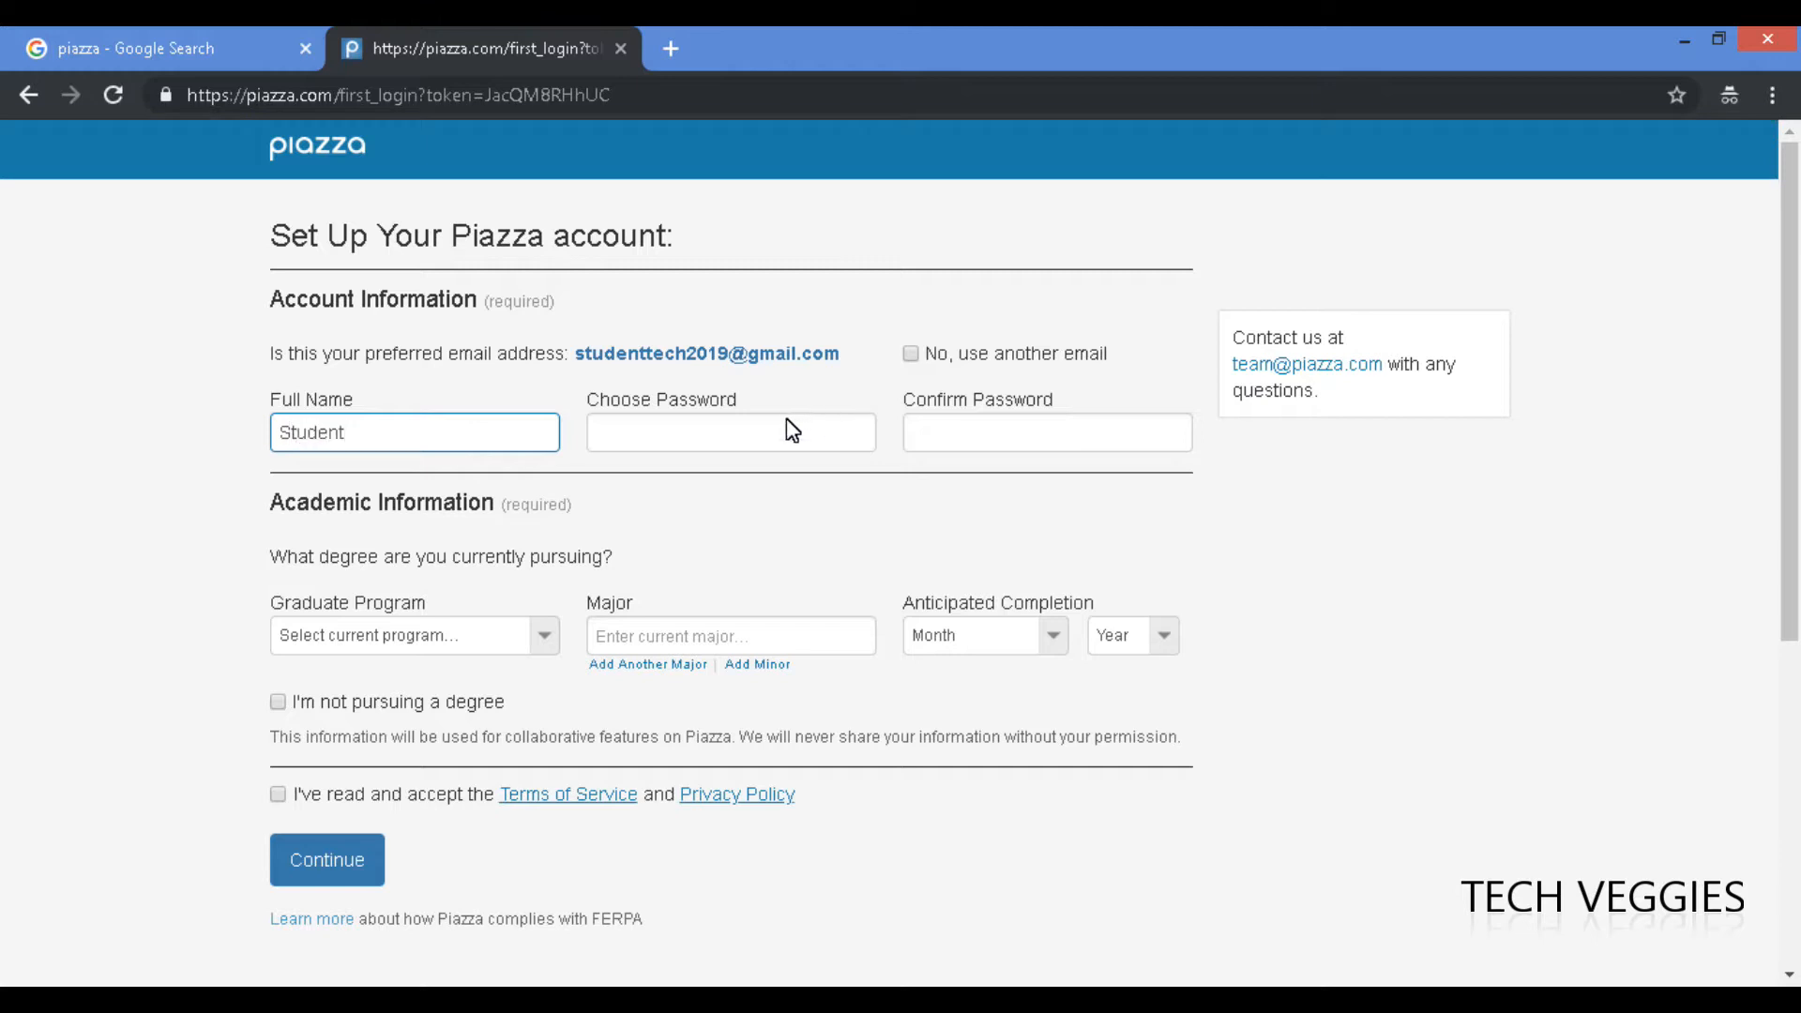
{"action": "type", "text": "•"}
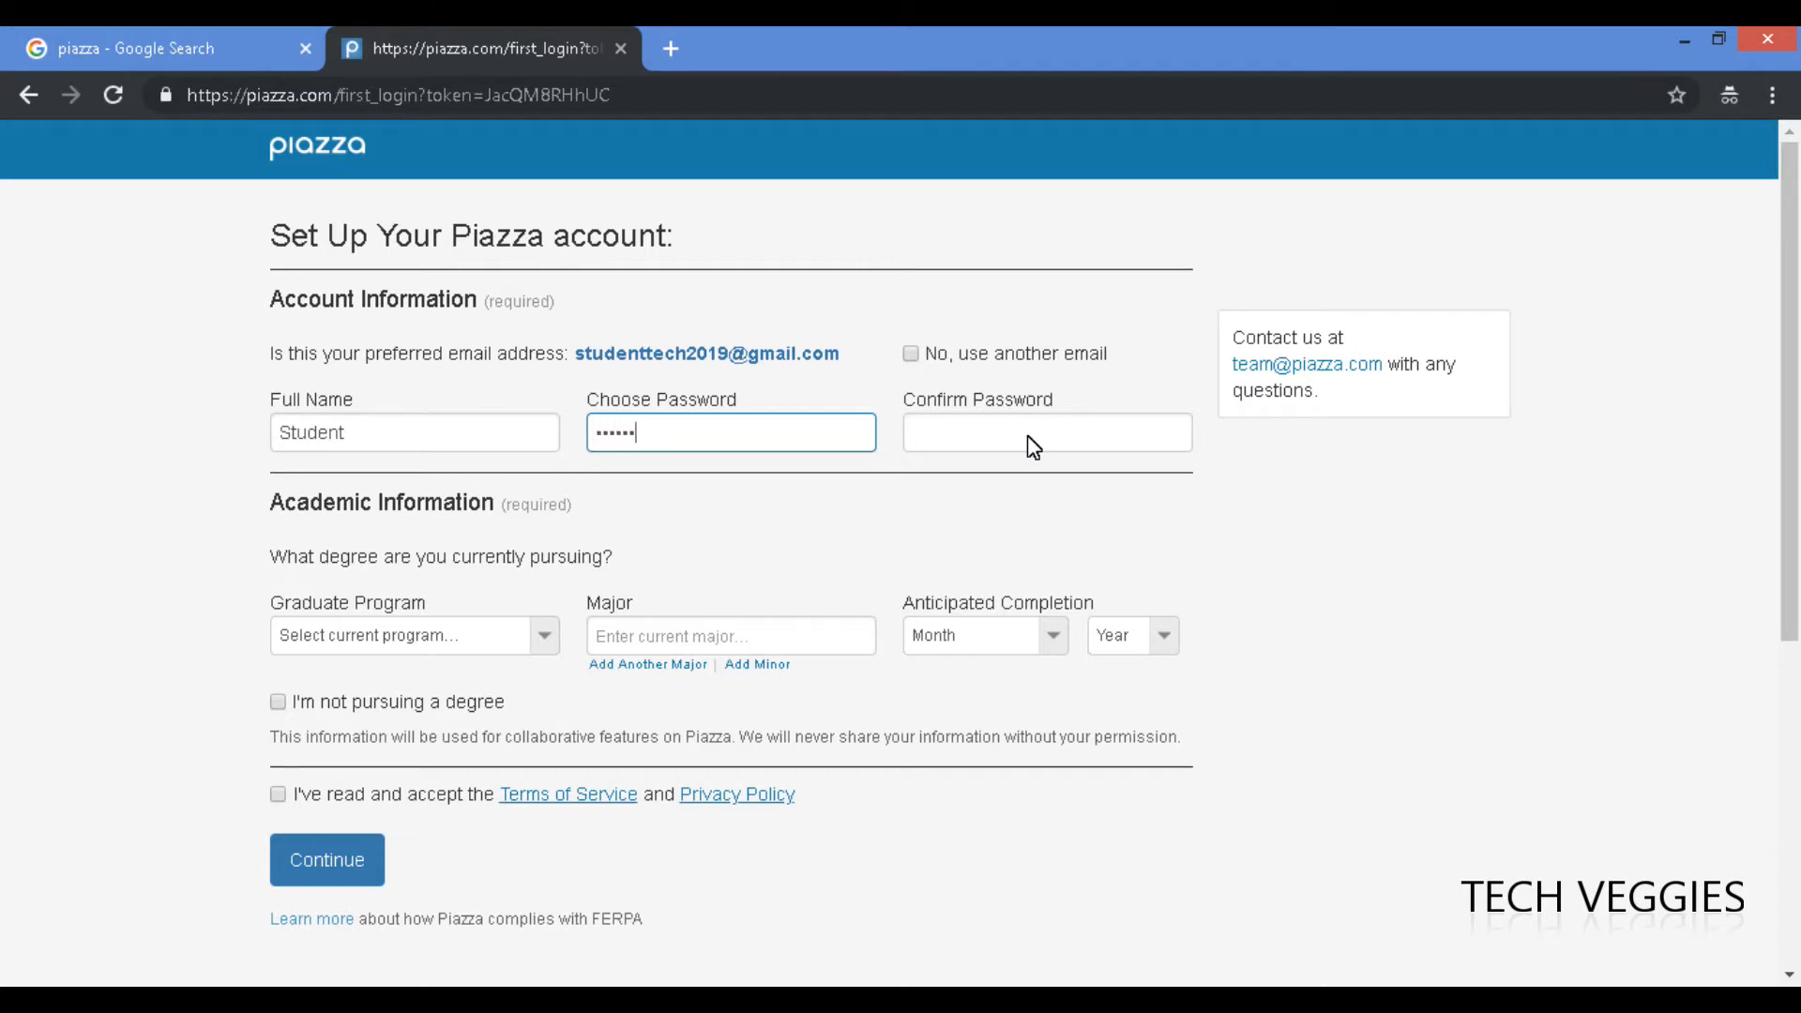
{"action": "left_click", "coordinate": [1045, 431]}
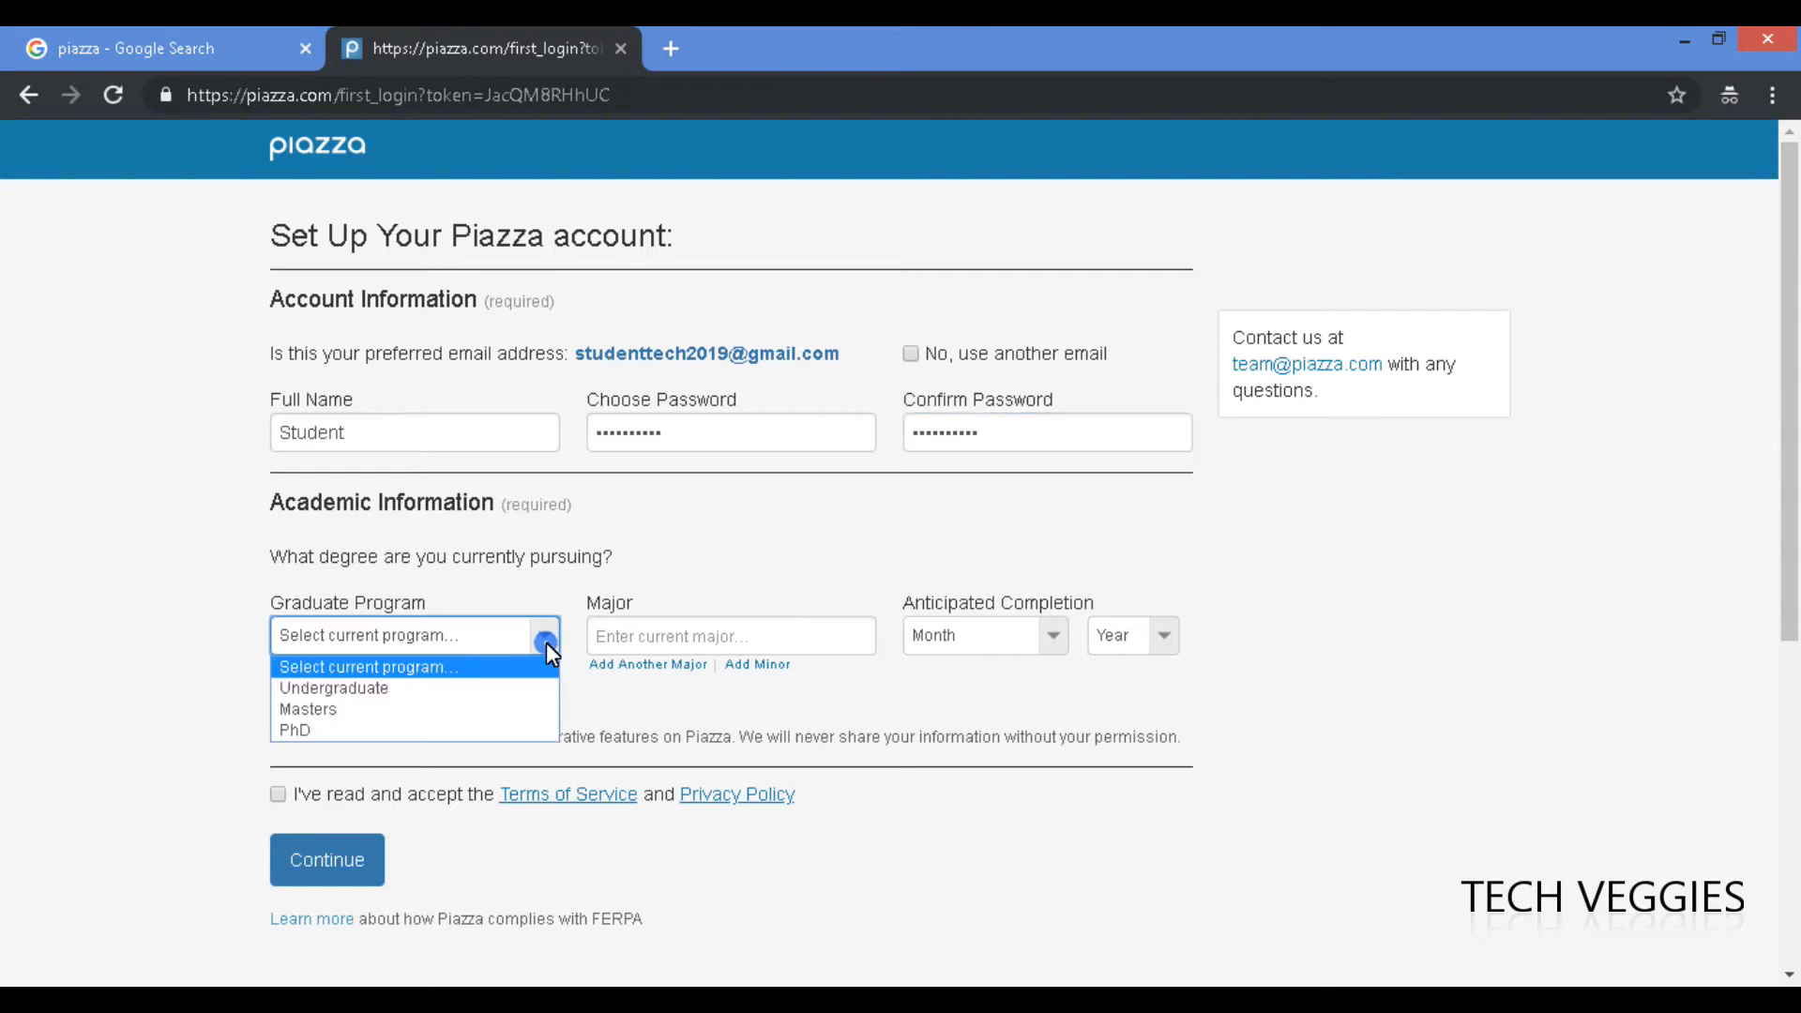
Set major to Computer Science and anticipated completion to August 2024
{"action": "left_click", "coordinate": [333, 688]}
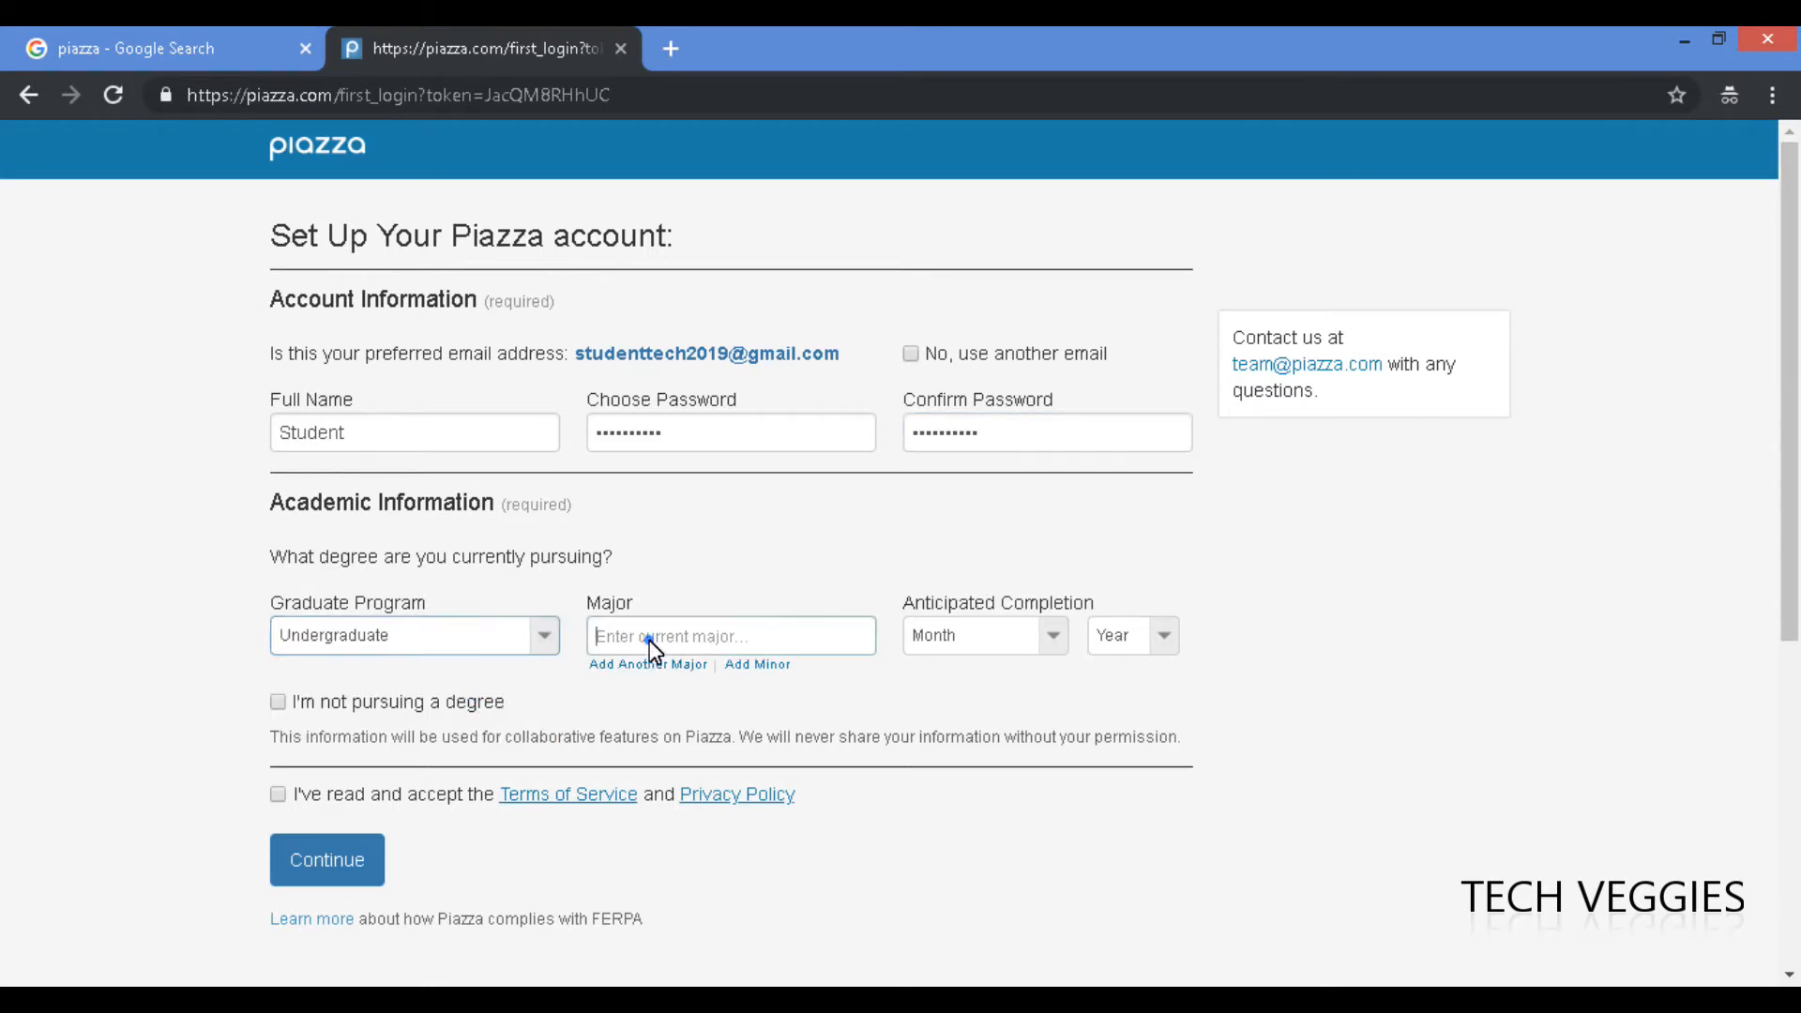
{"action": "type", "text": "Computer Science"}
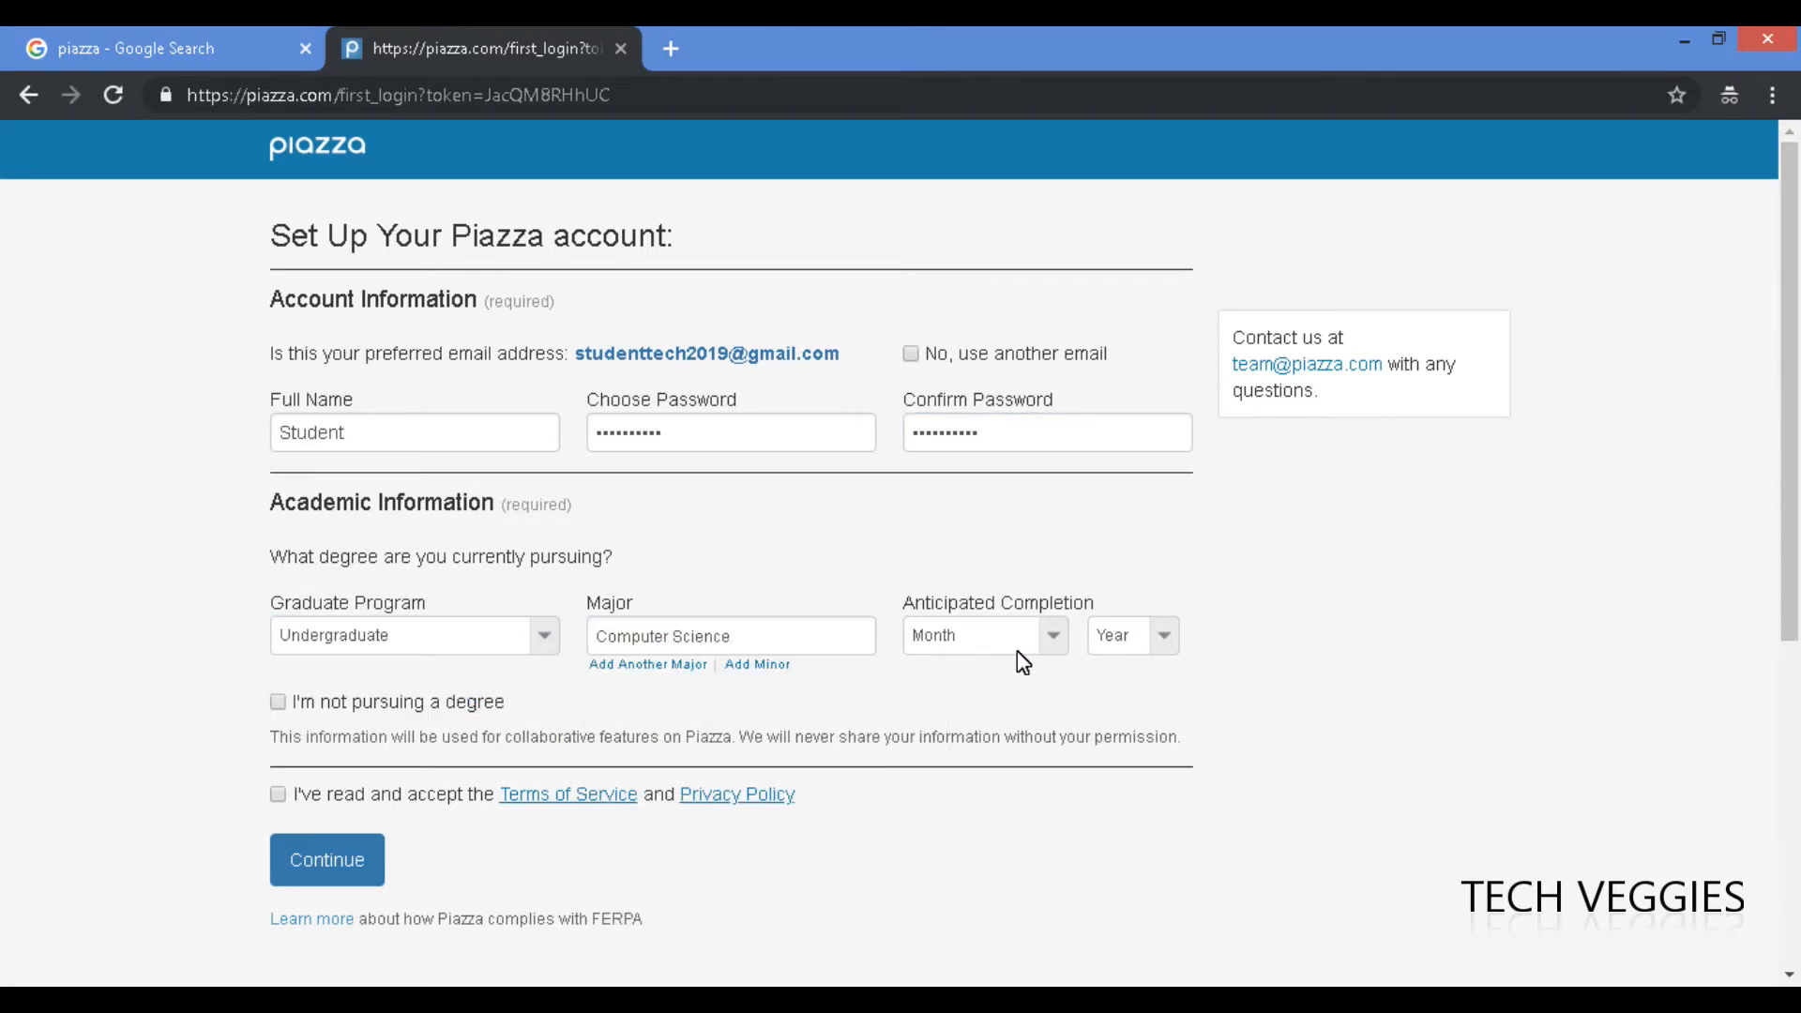
{"action": "left_click", "coordinate": [982, 635]}
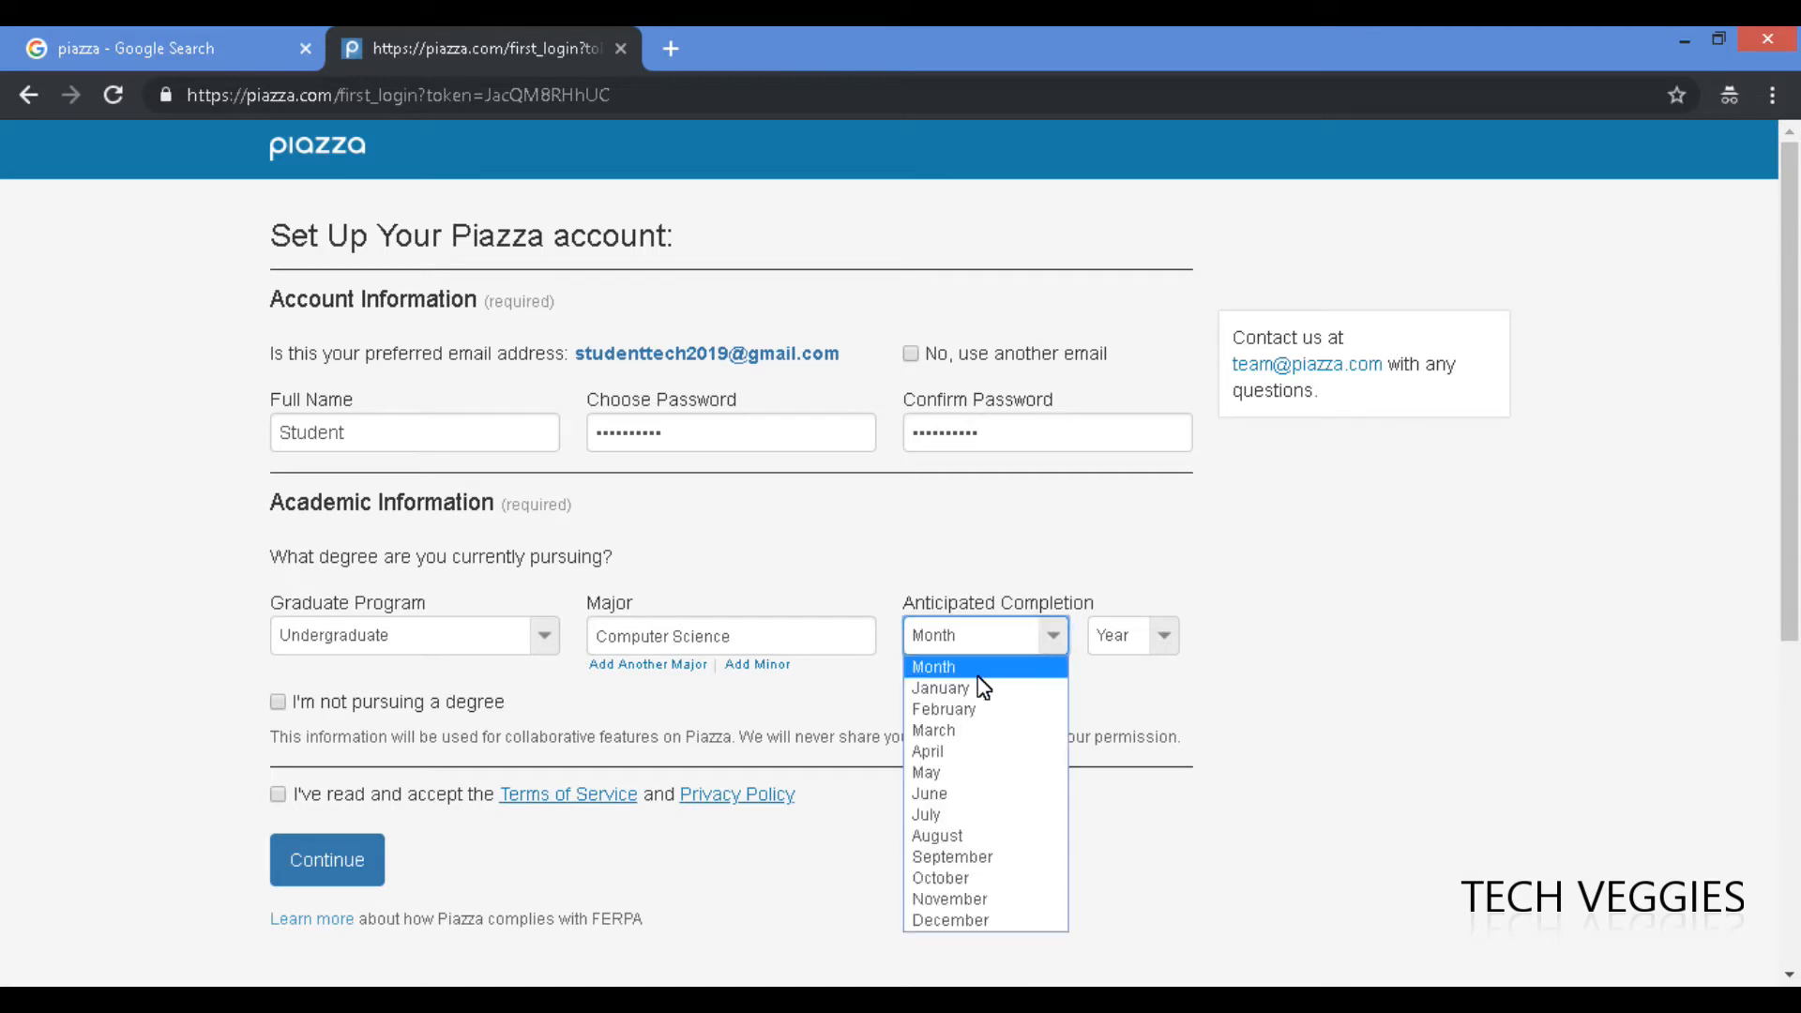
{"action": "left_click", "coordinate": [936, 835]}
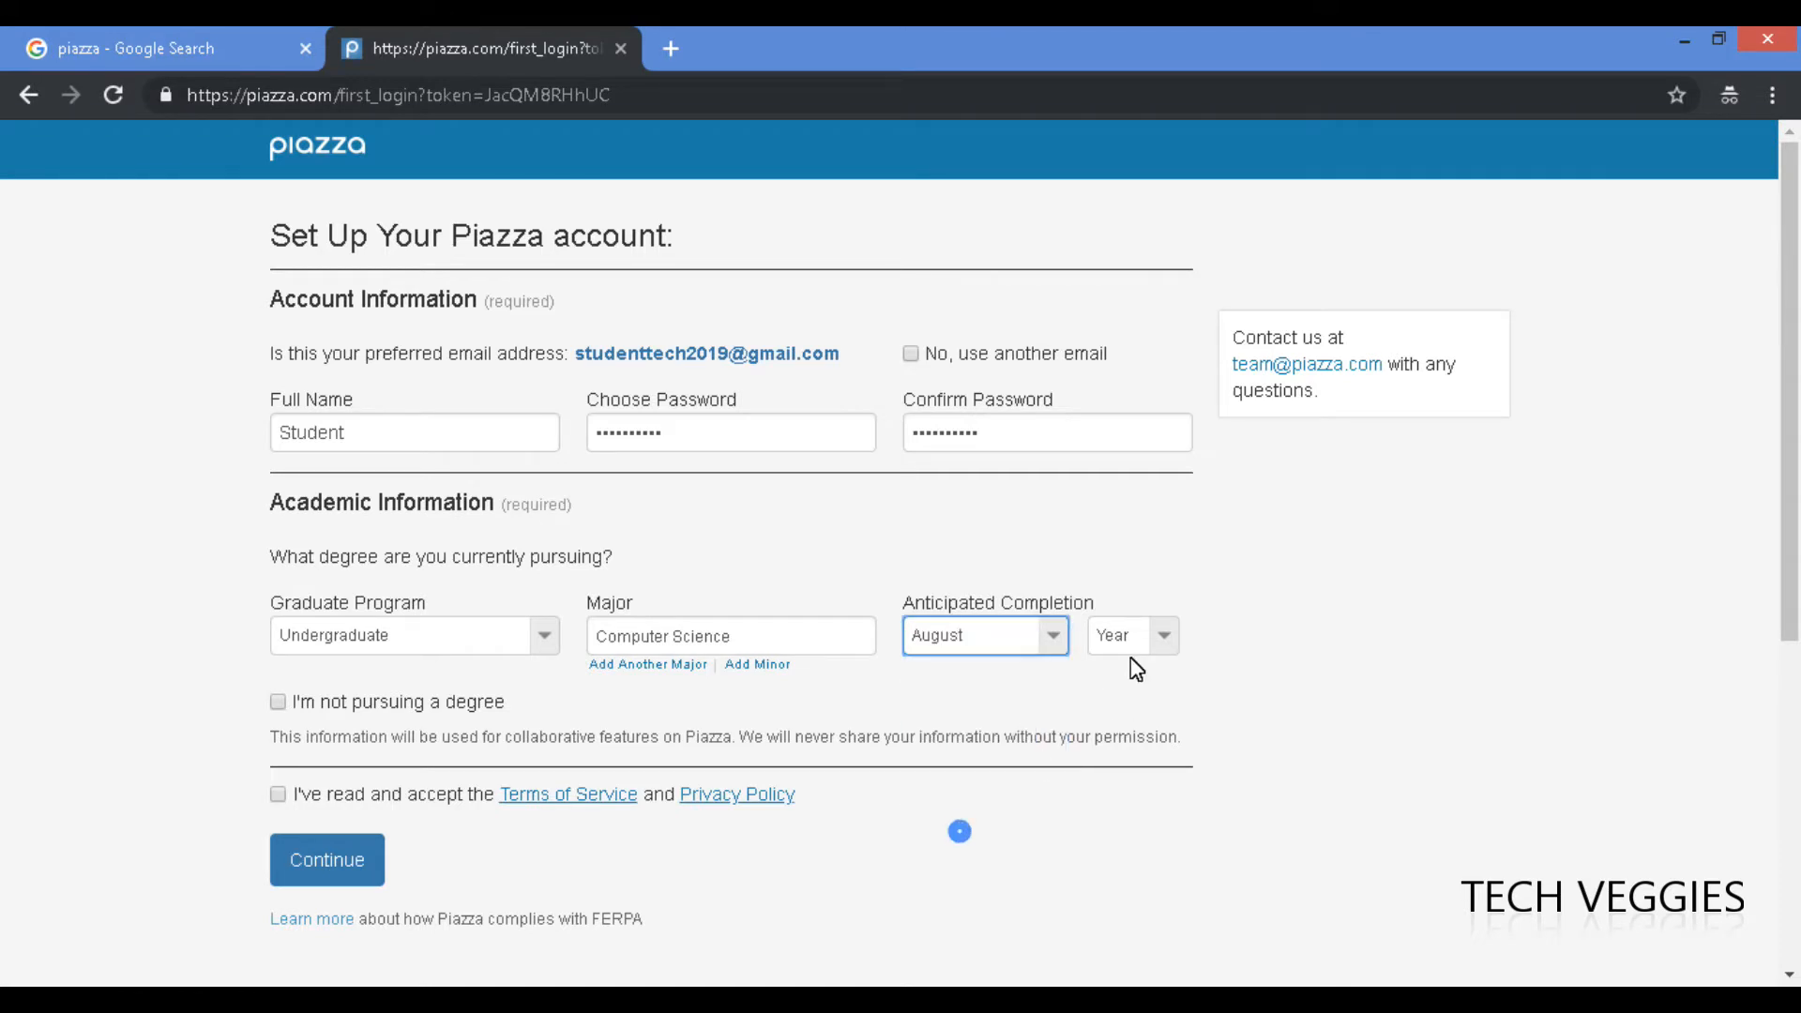
{"action": "left_click", "coordinate": [1132, 635]}
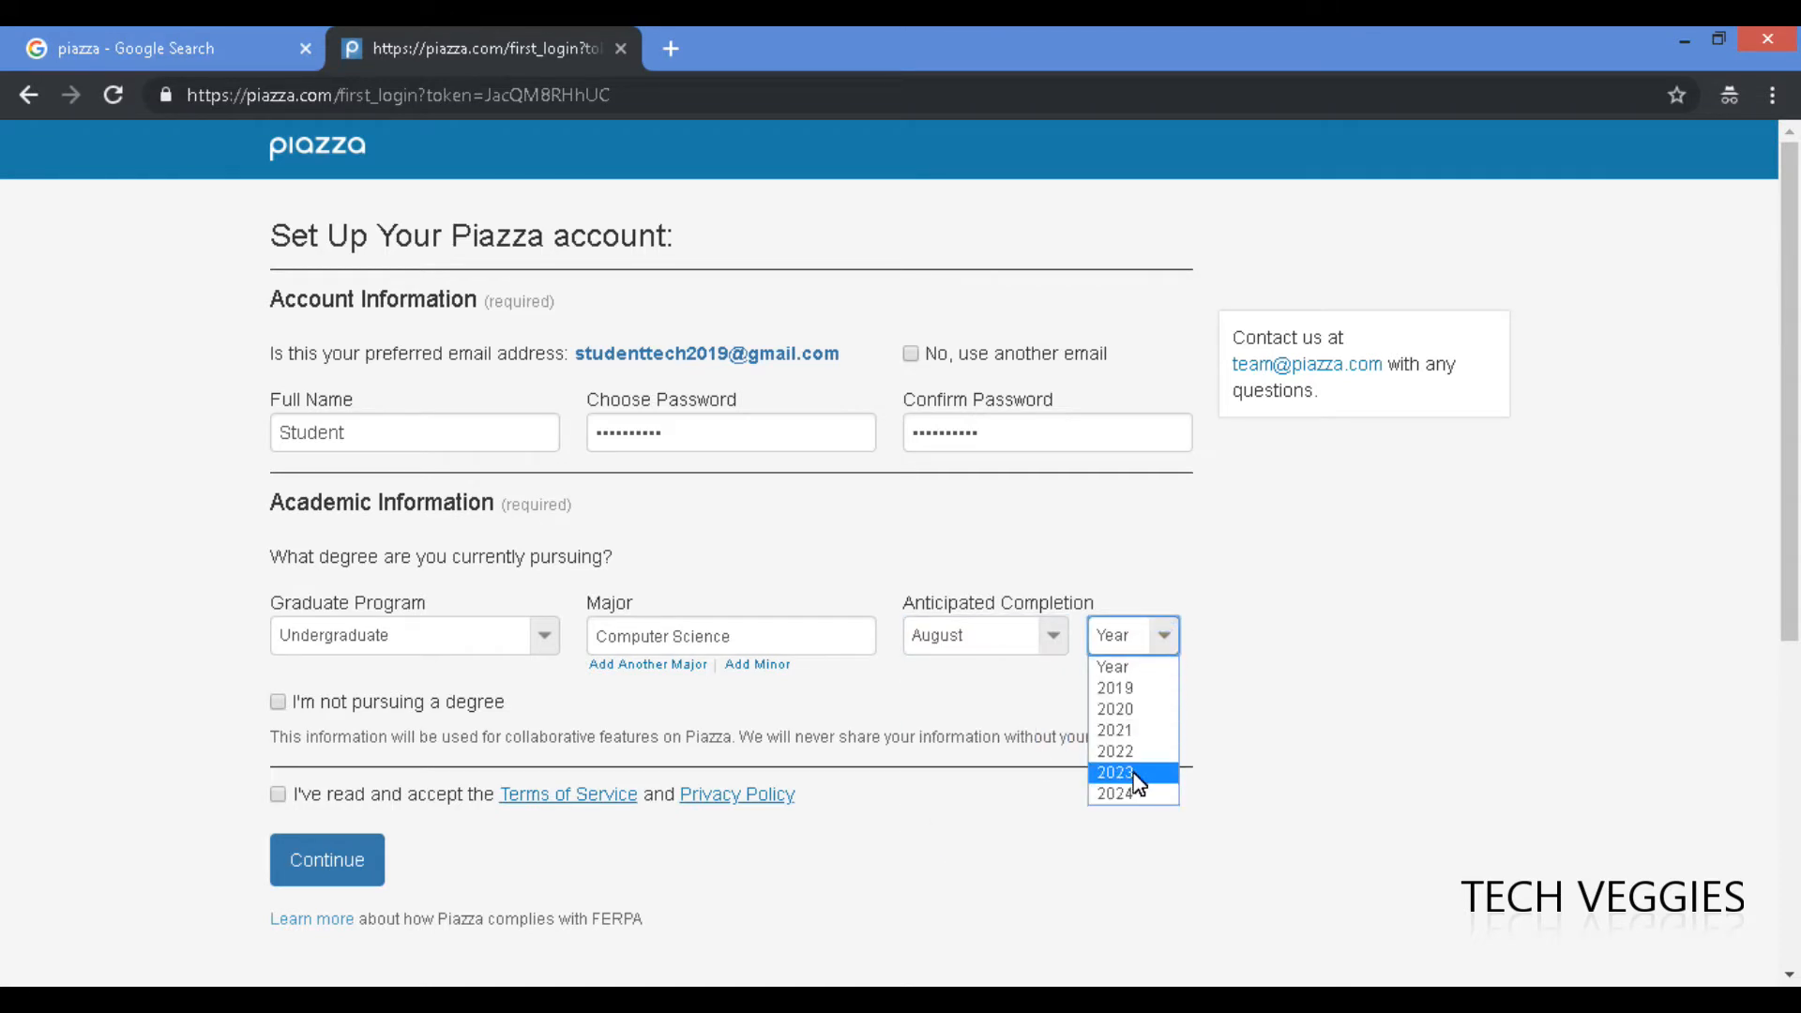
{"action": "left_click", "coordinate": [1114, 794]}
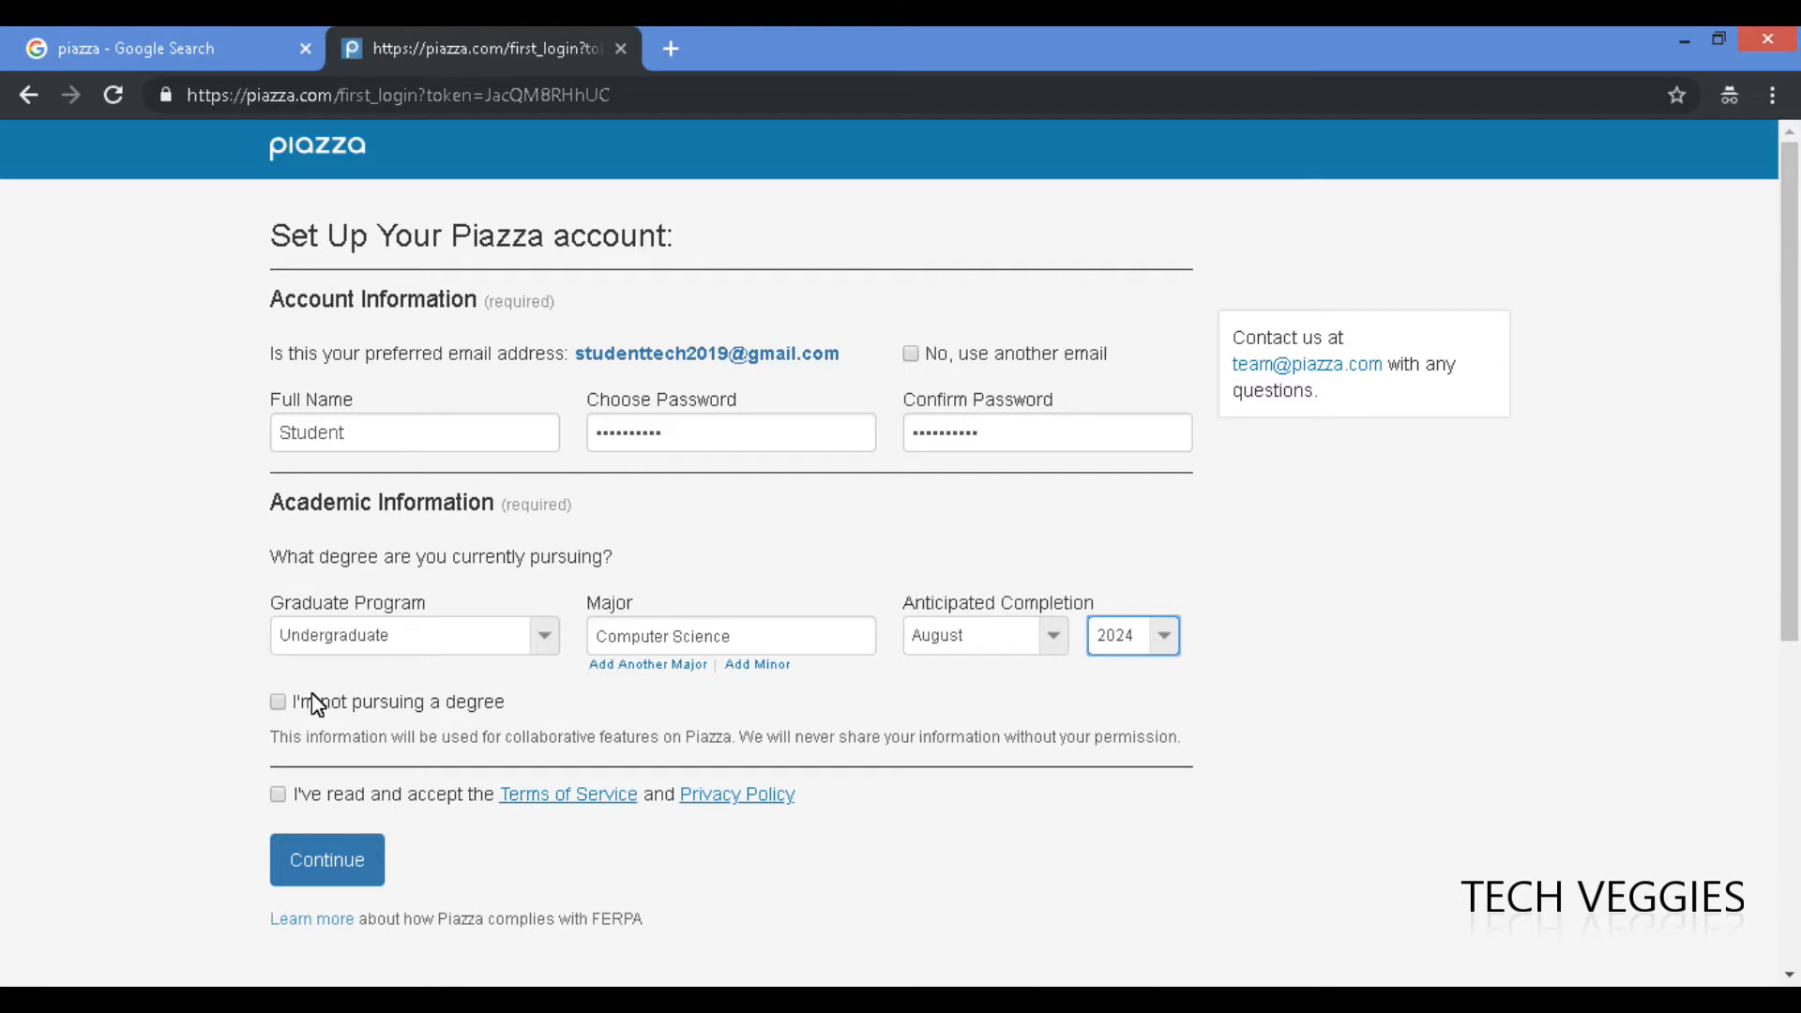
Mark 'not pursuing a degree' and accept the Terms of Service and Privacy Policy
{"action": "left_click", "coordinate": [278, 701]}
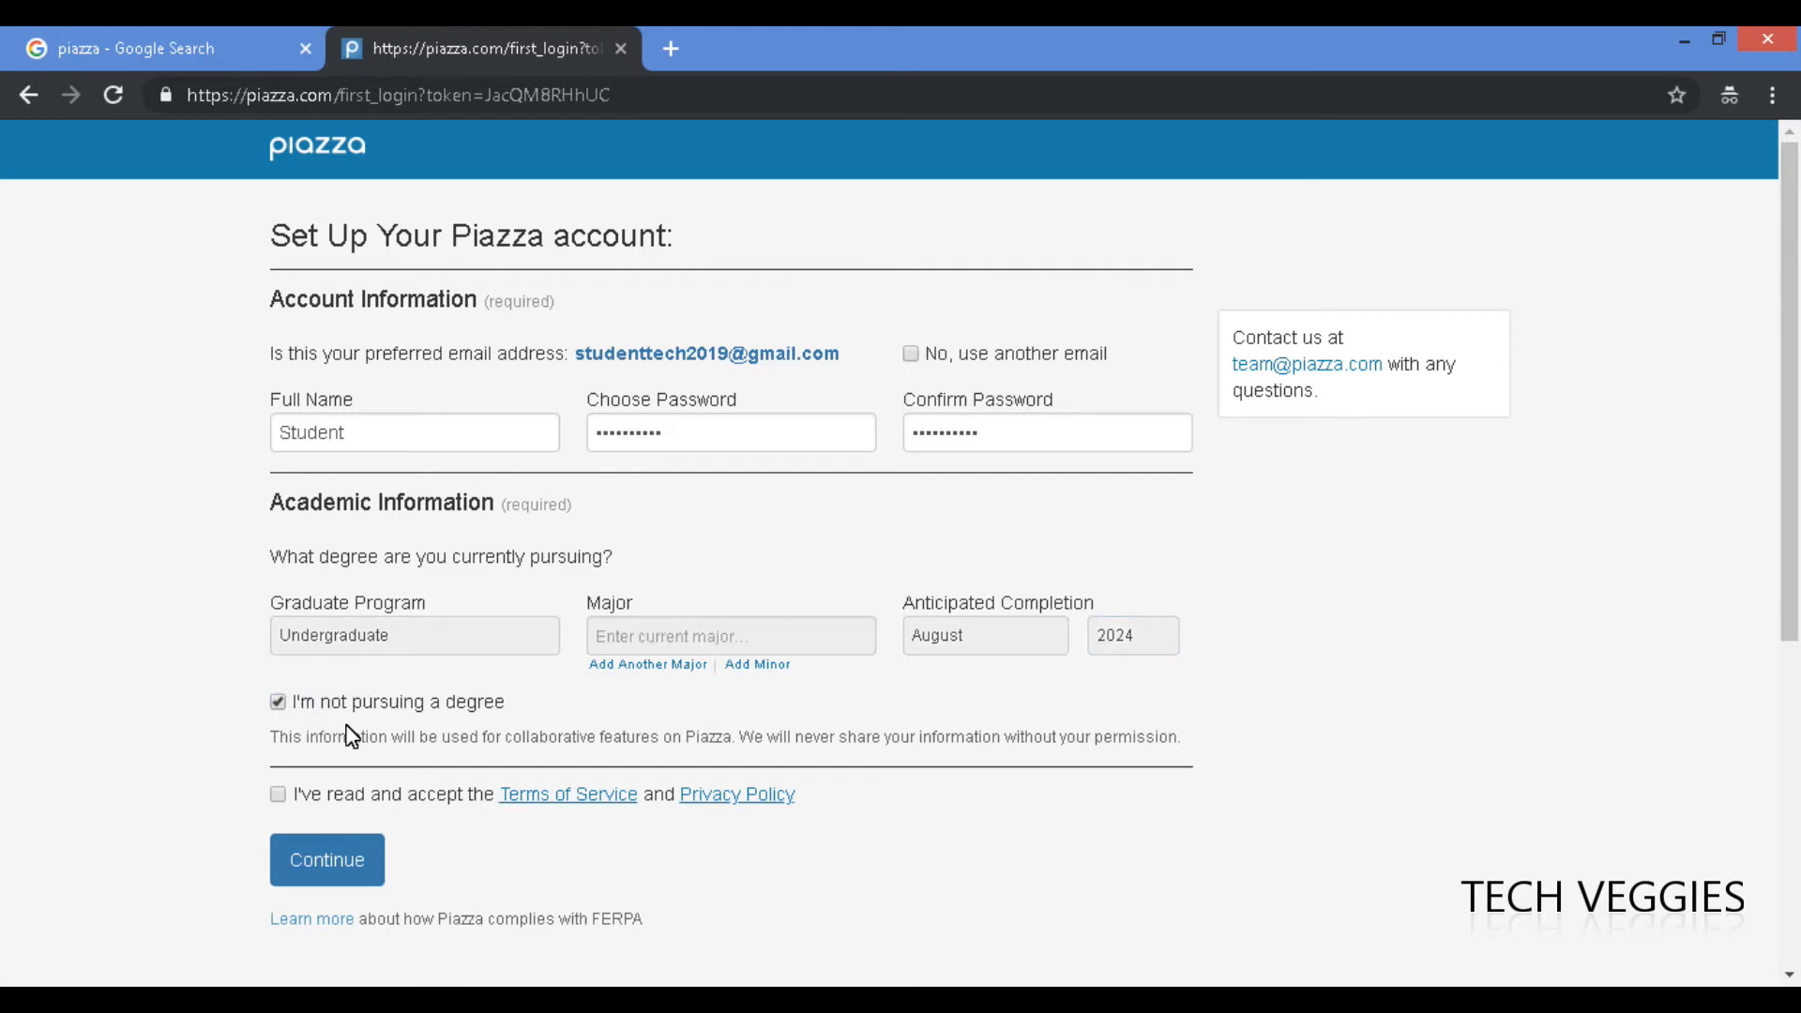
{"action": "mouse_move", "coordinate": [310, 798]}
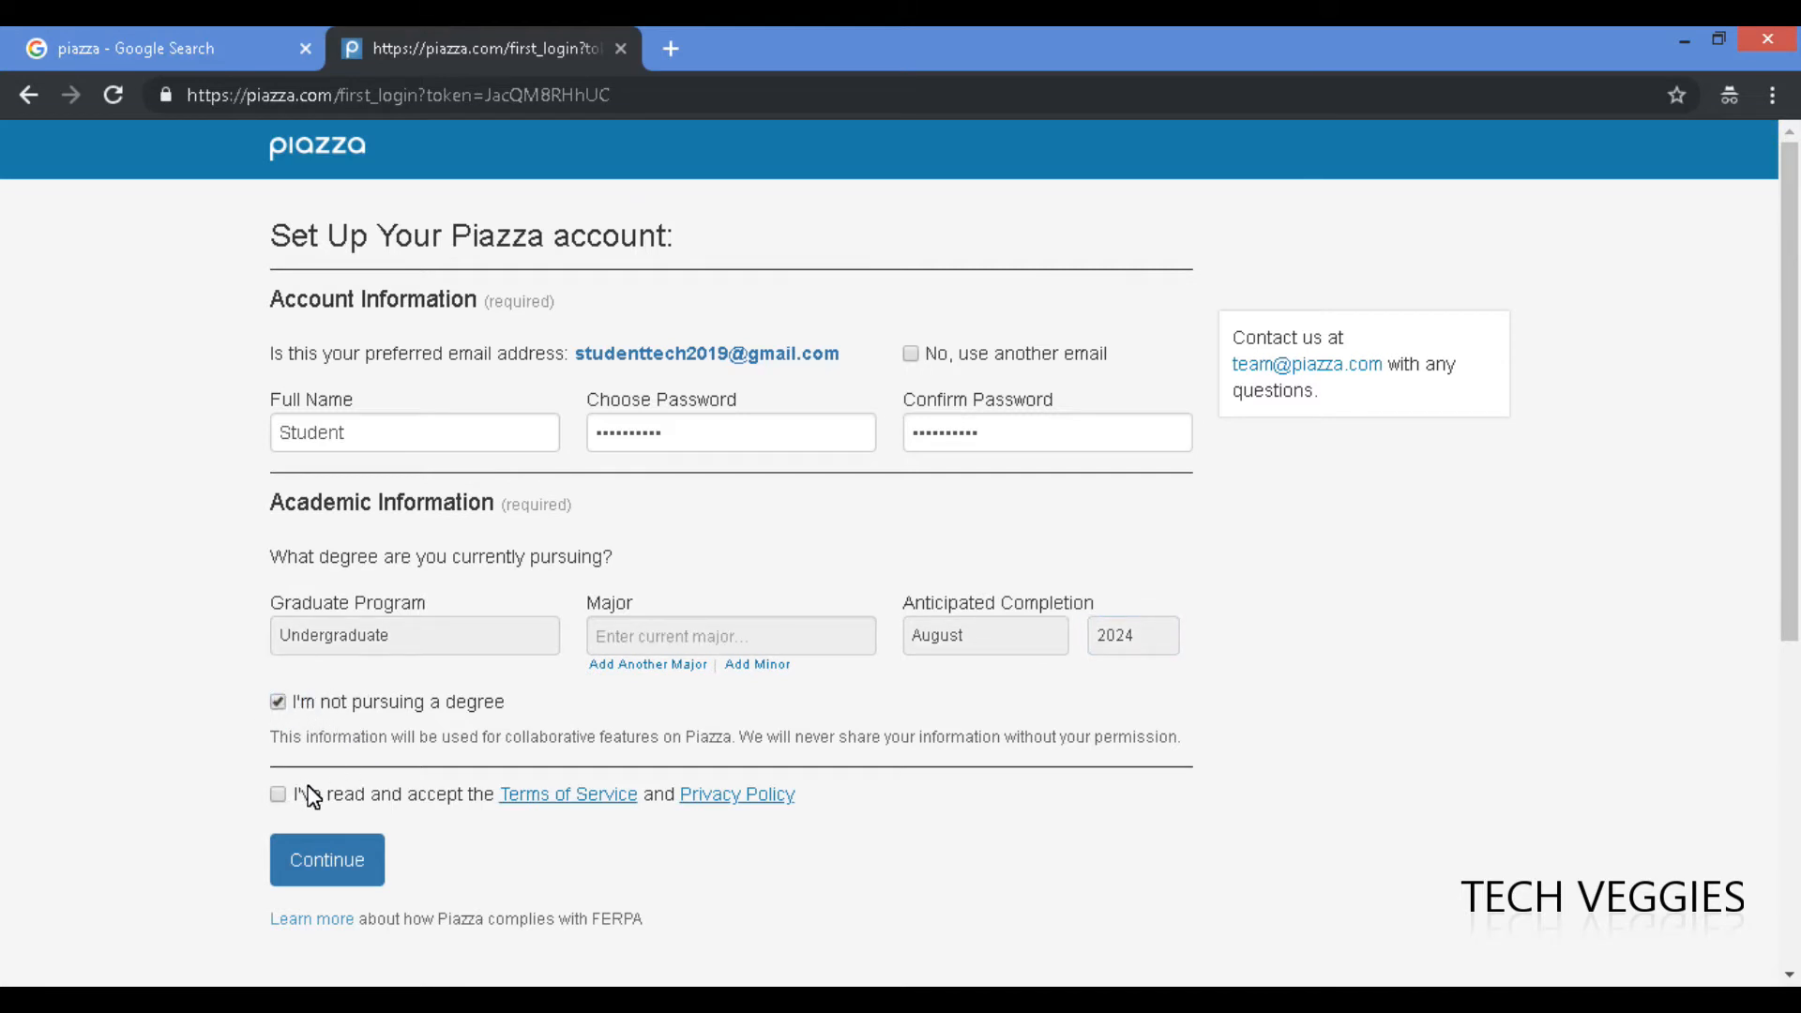
{"action": "scroll", "scroll_direction": "down", "scroll_amount": 3}
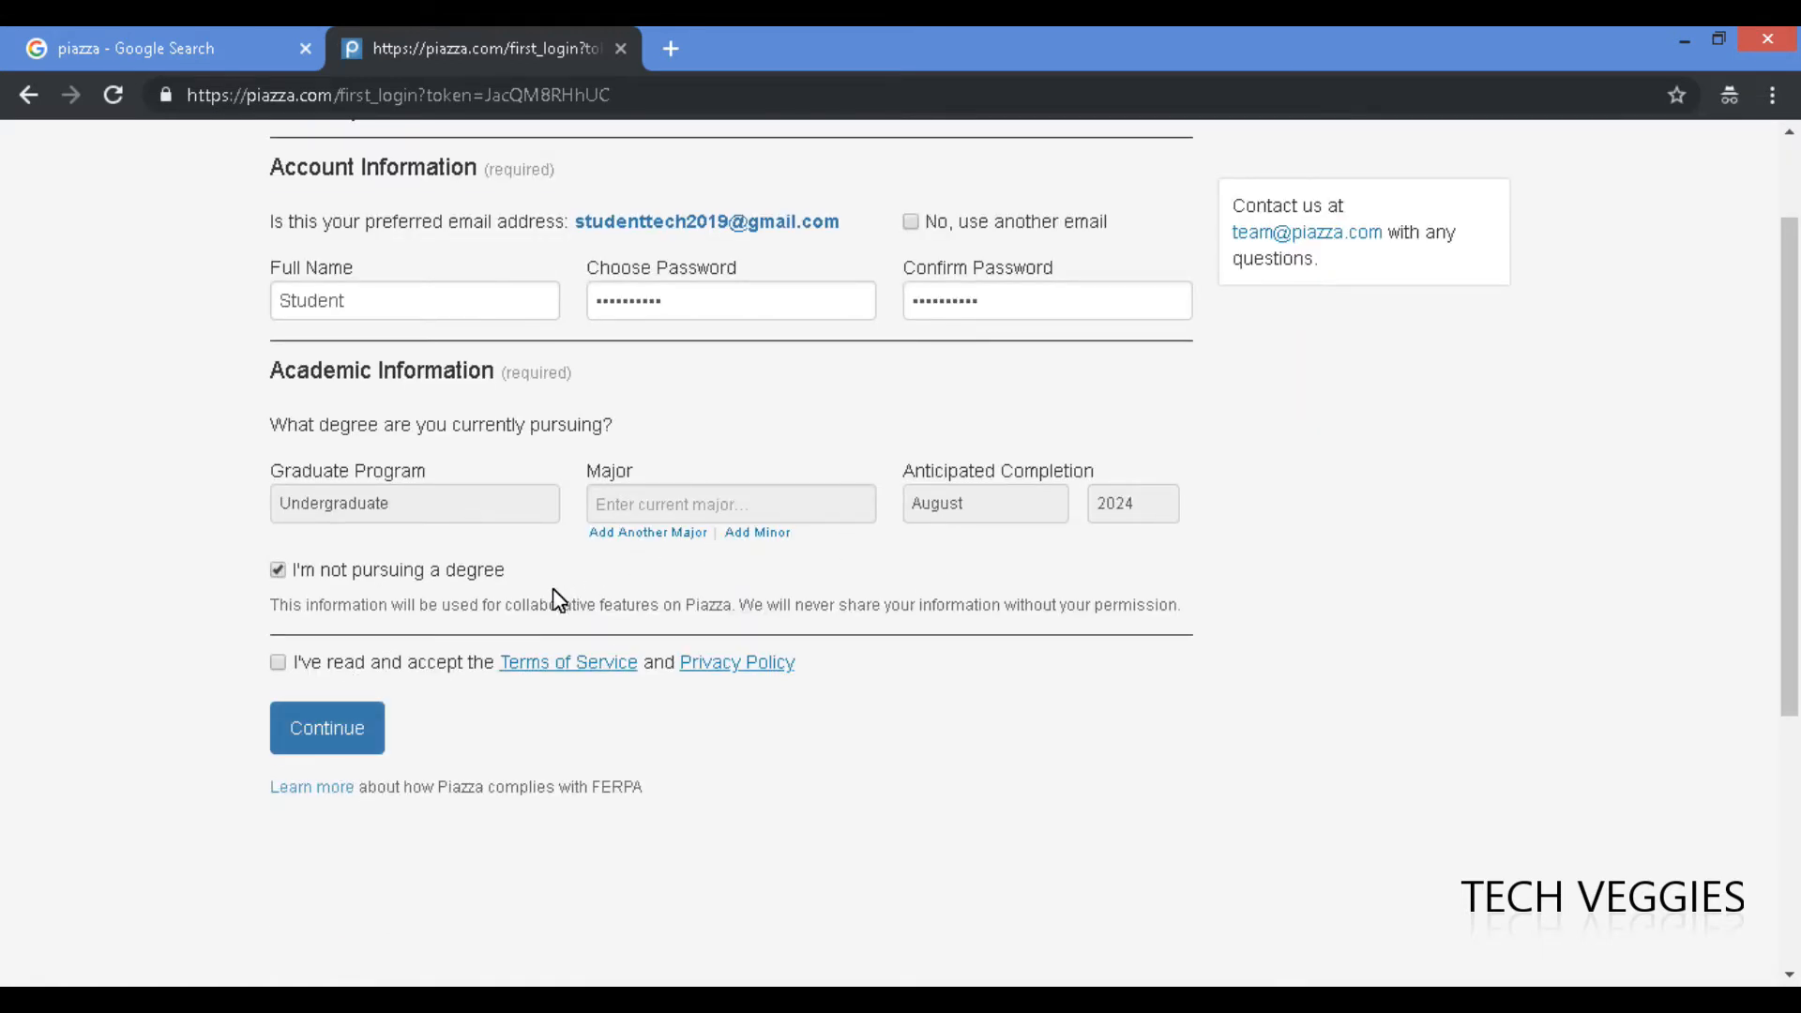
{"action": "left_click", "coordinate": [276, 665]}
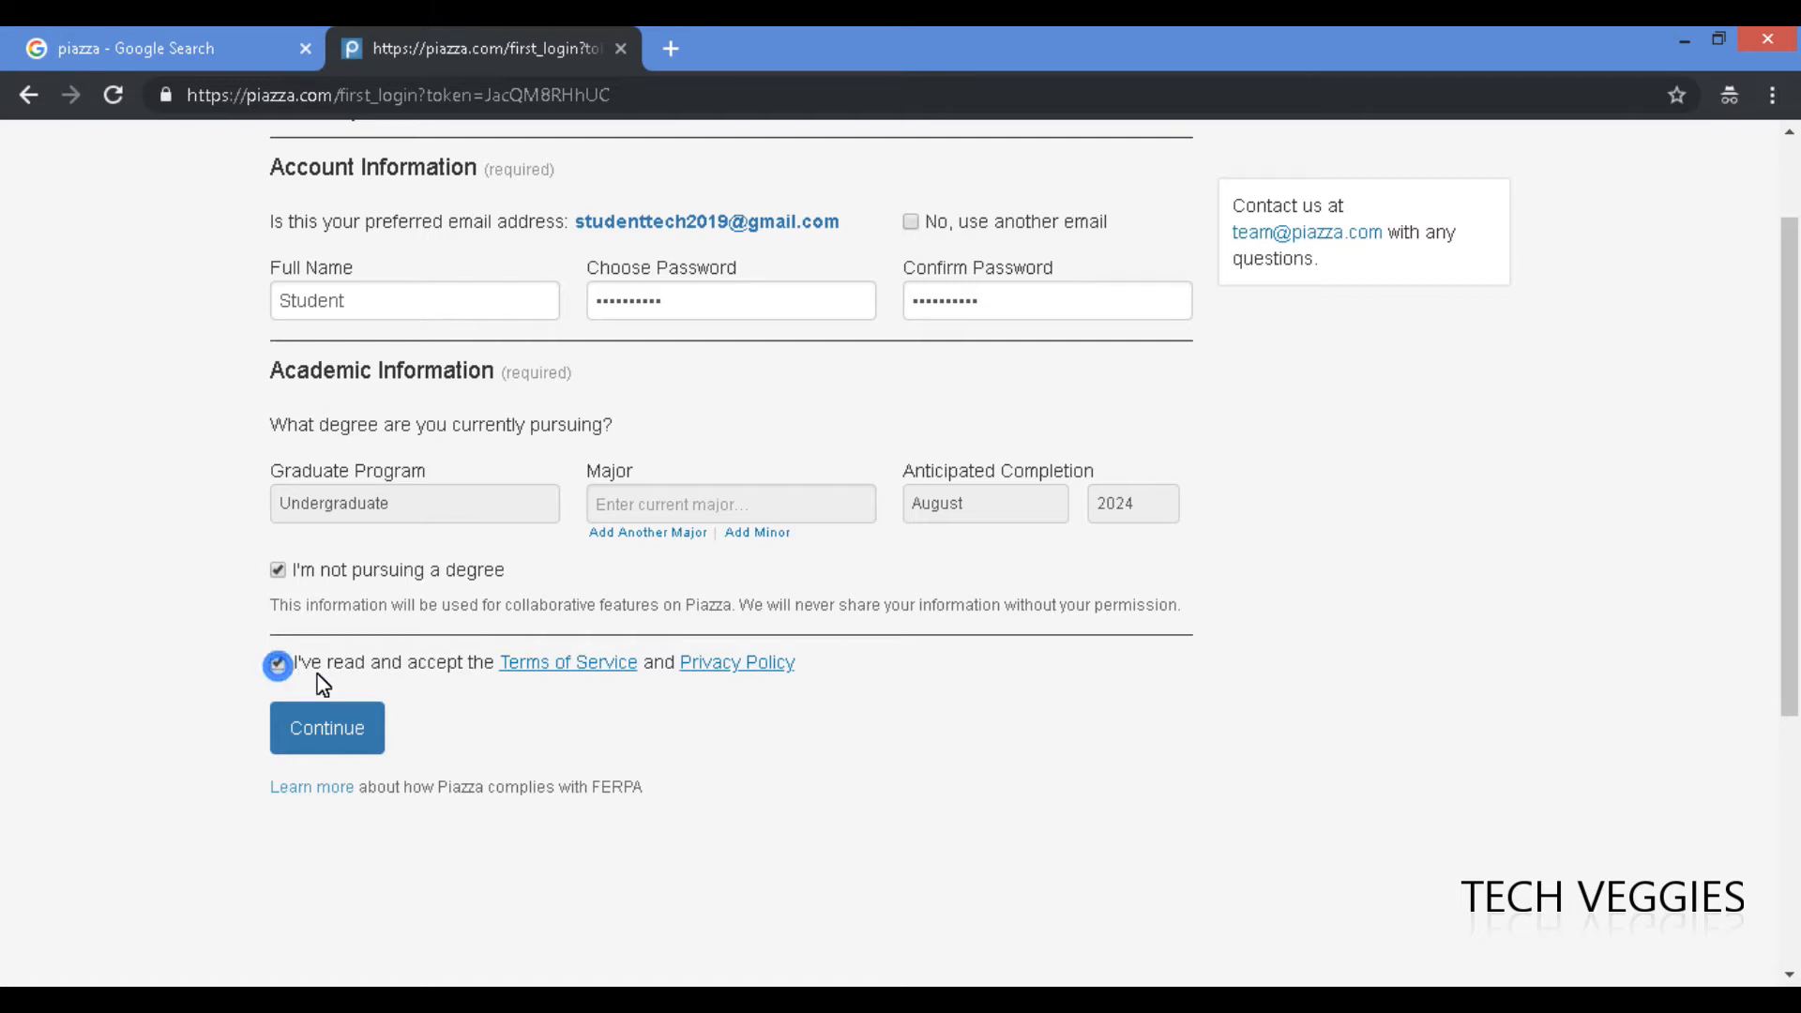
{"action": "left_click", "coordinate": [276, 664]}
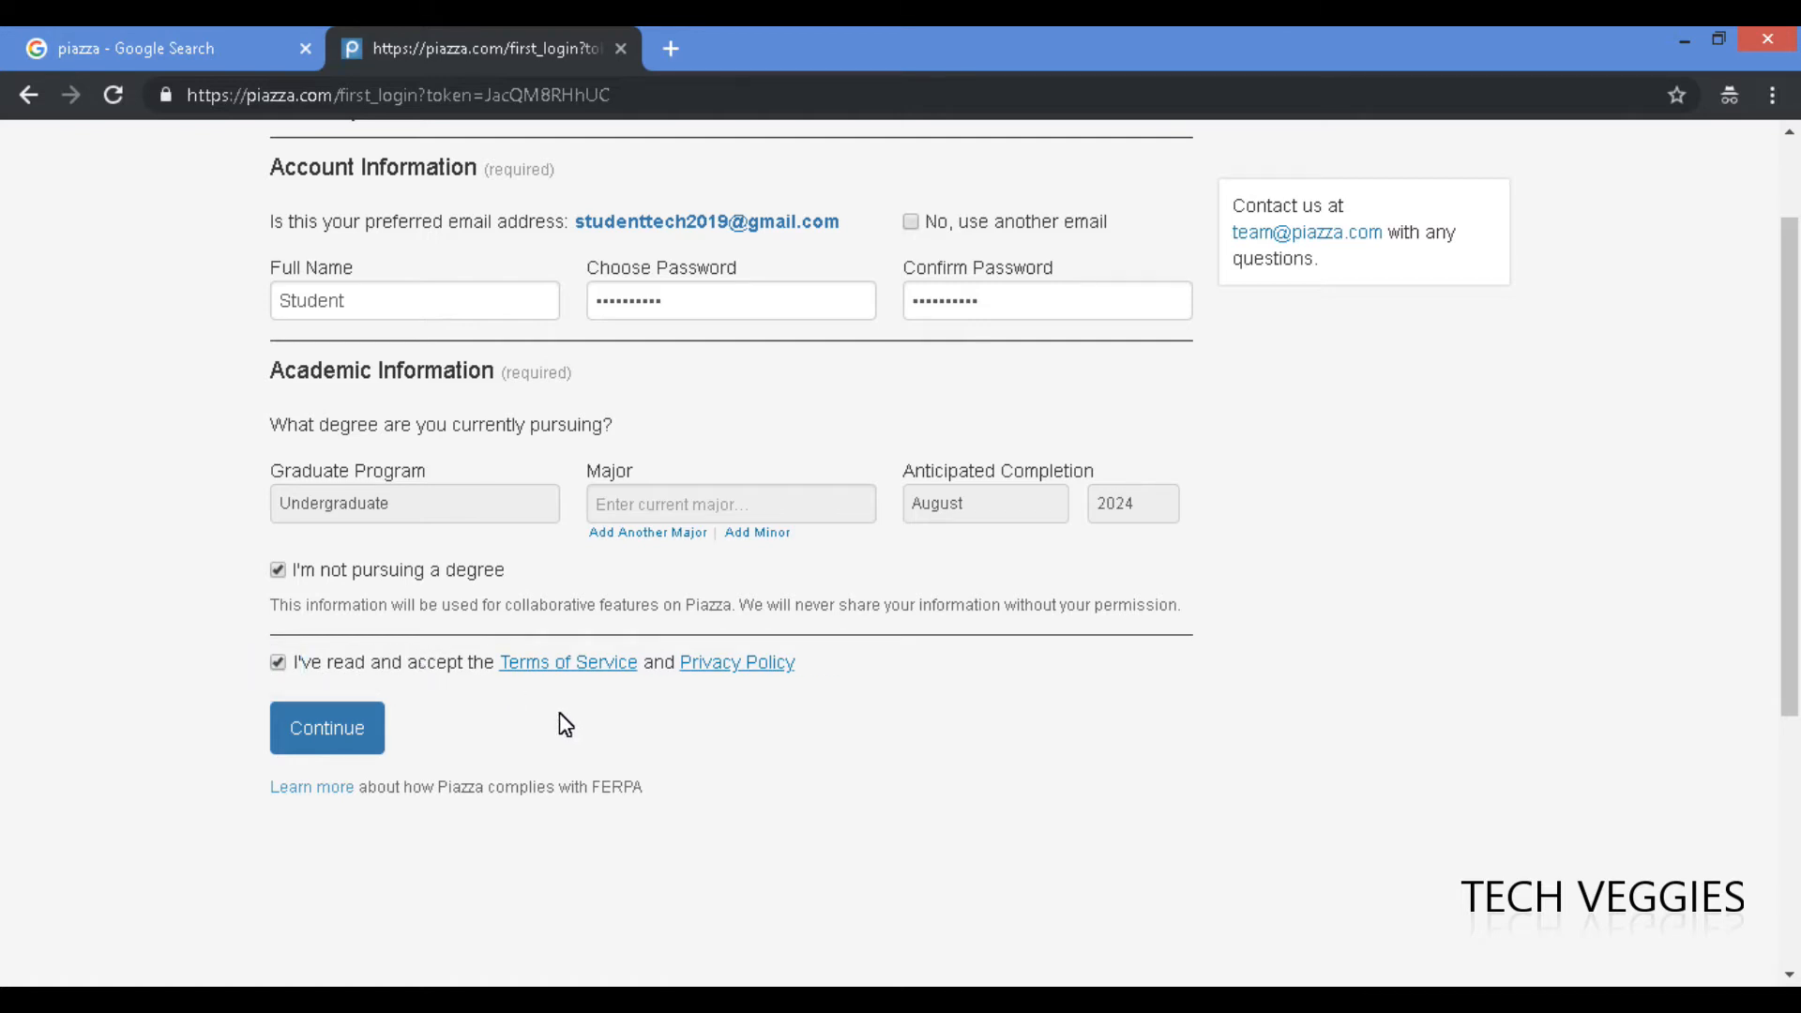
Submit the completed account setup form with Continue
{"action": "scroll", "scroll_direction": "up", "scroll_amount": 3}
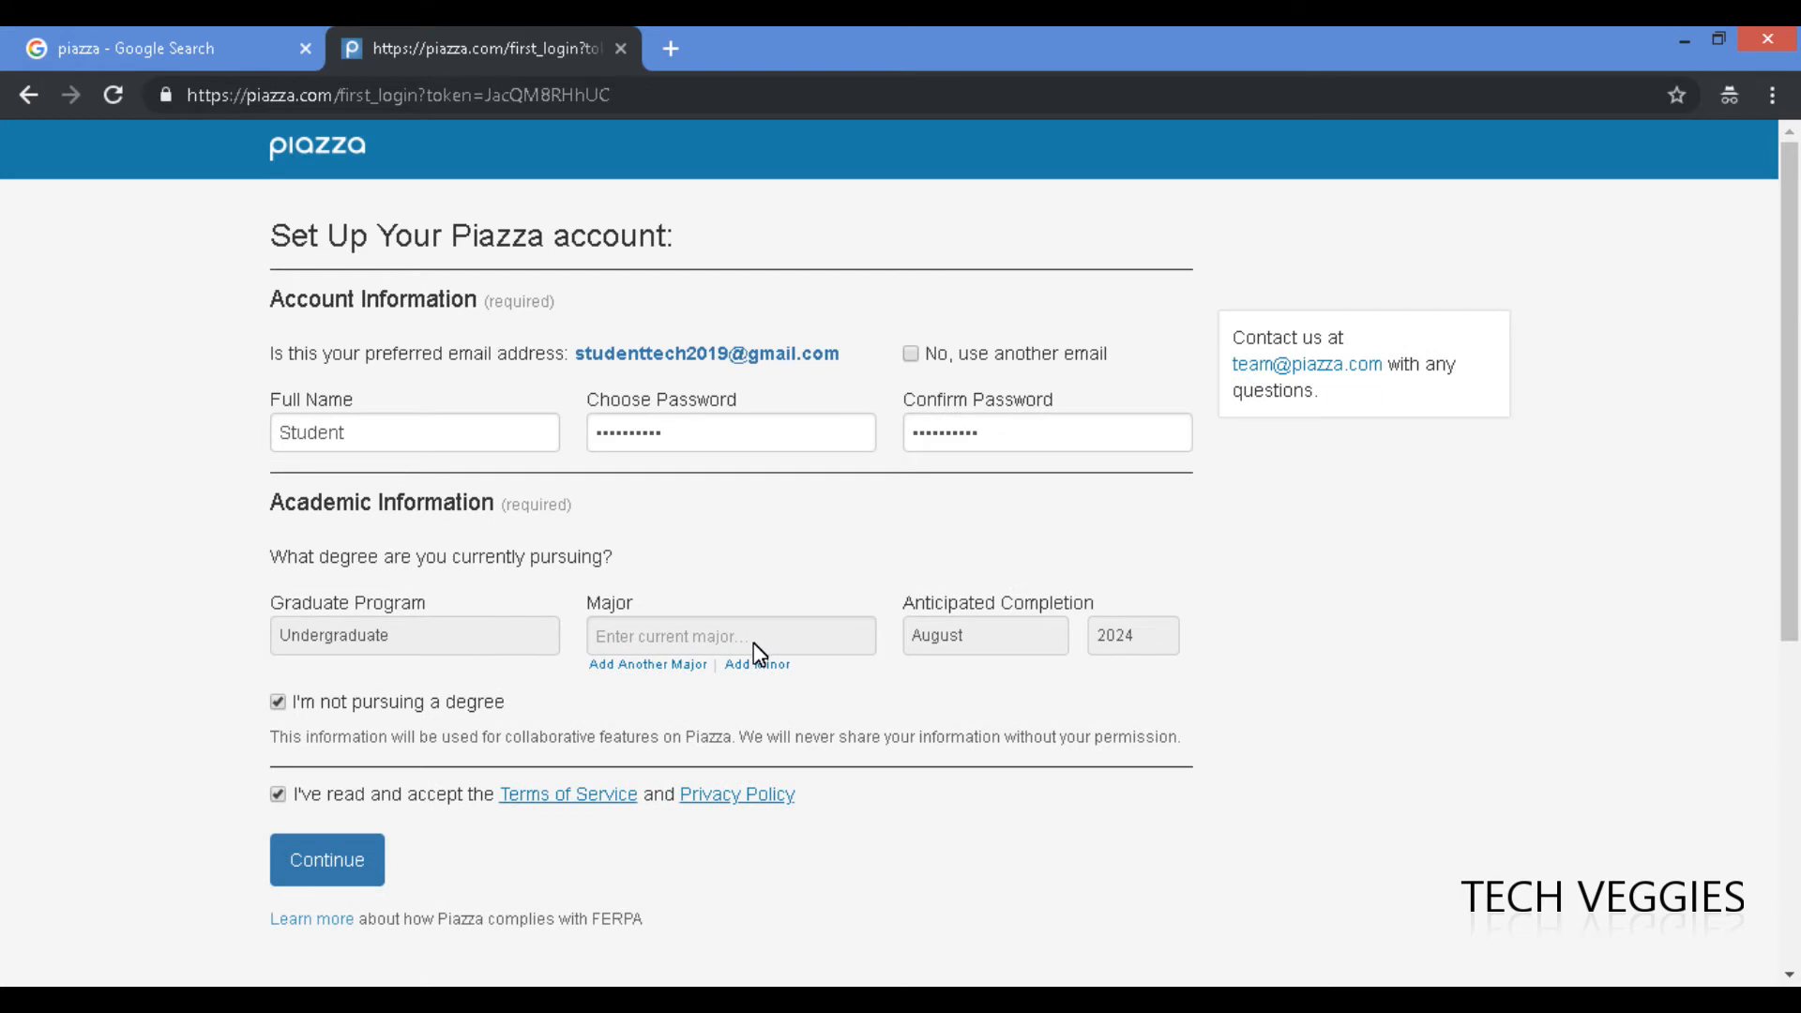
{"action": "scroll", "scroll_direction": "down", "scroll_amount": 3}
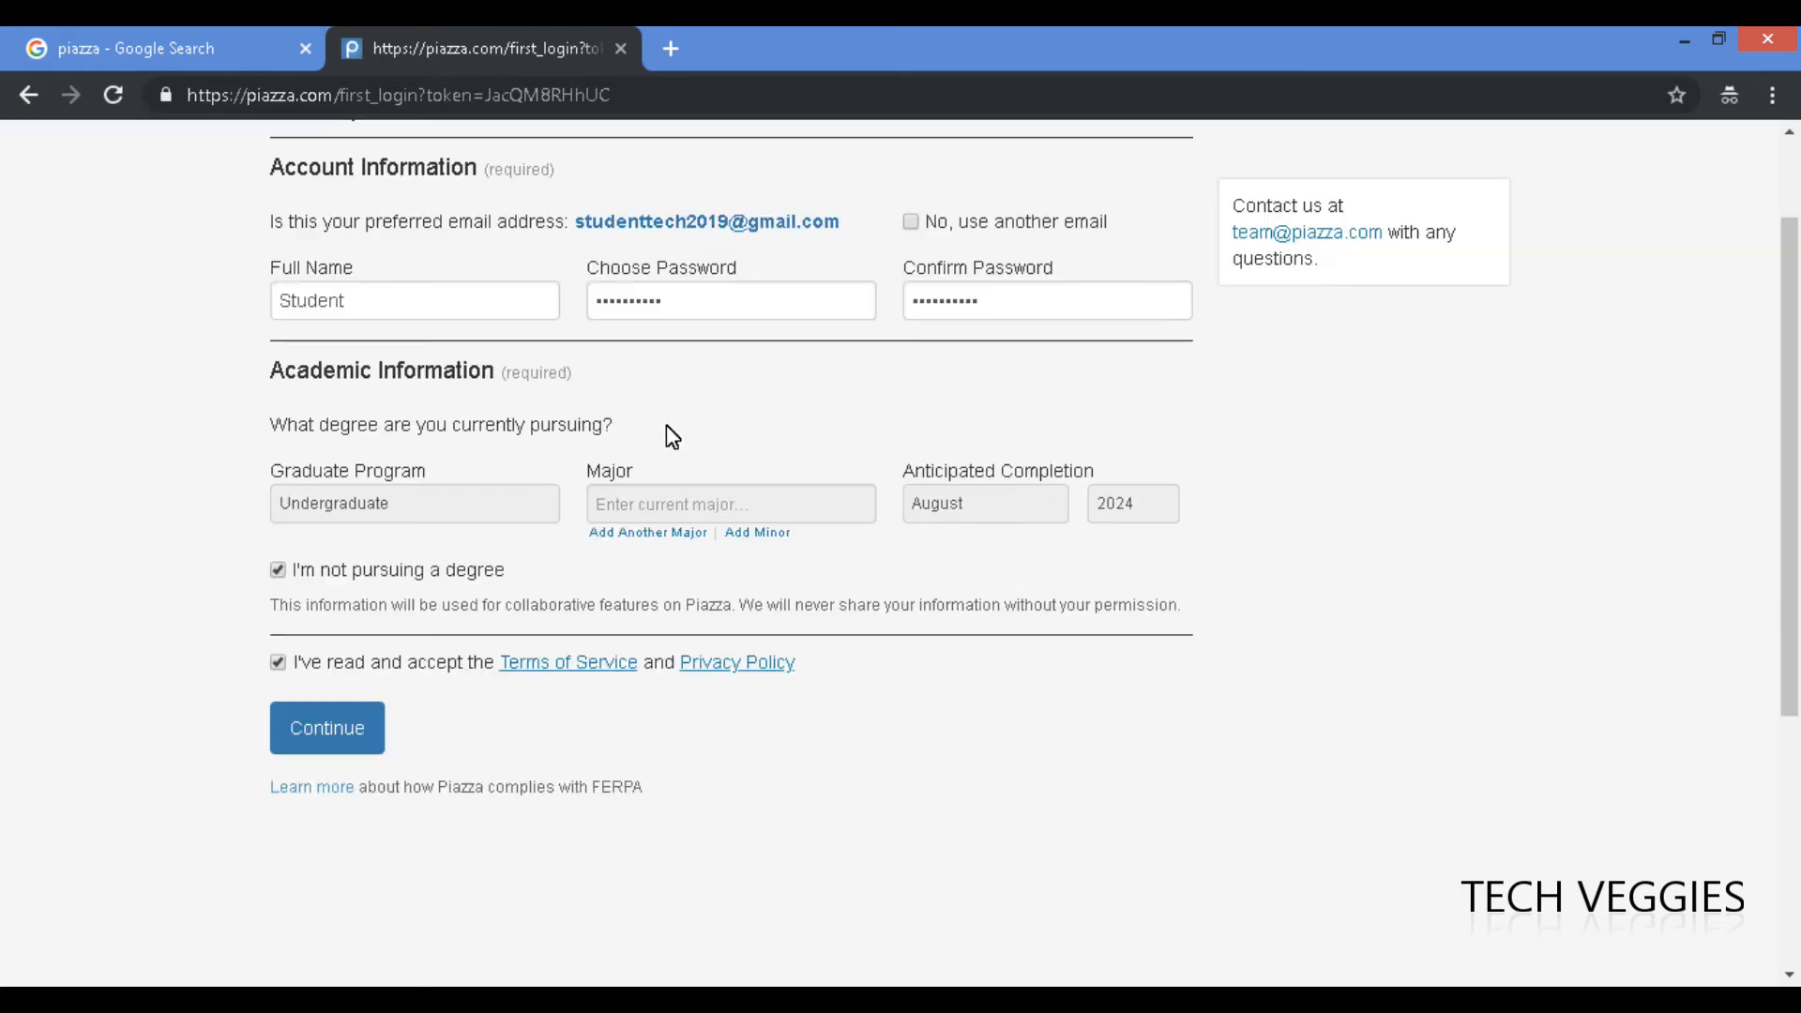
{"action": "scroll", "scroll_direction": "up", "scroll_amount": 3}
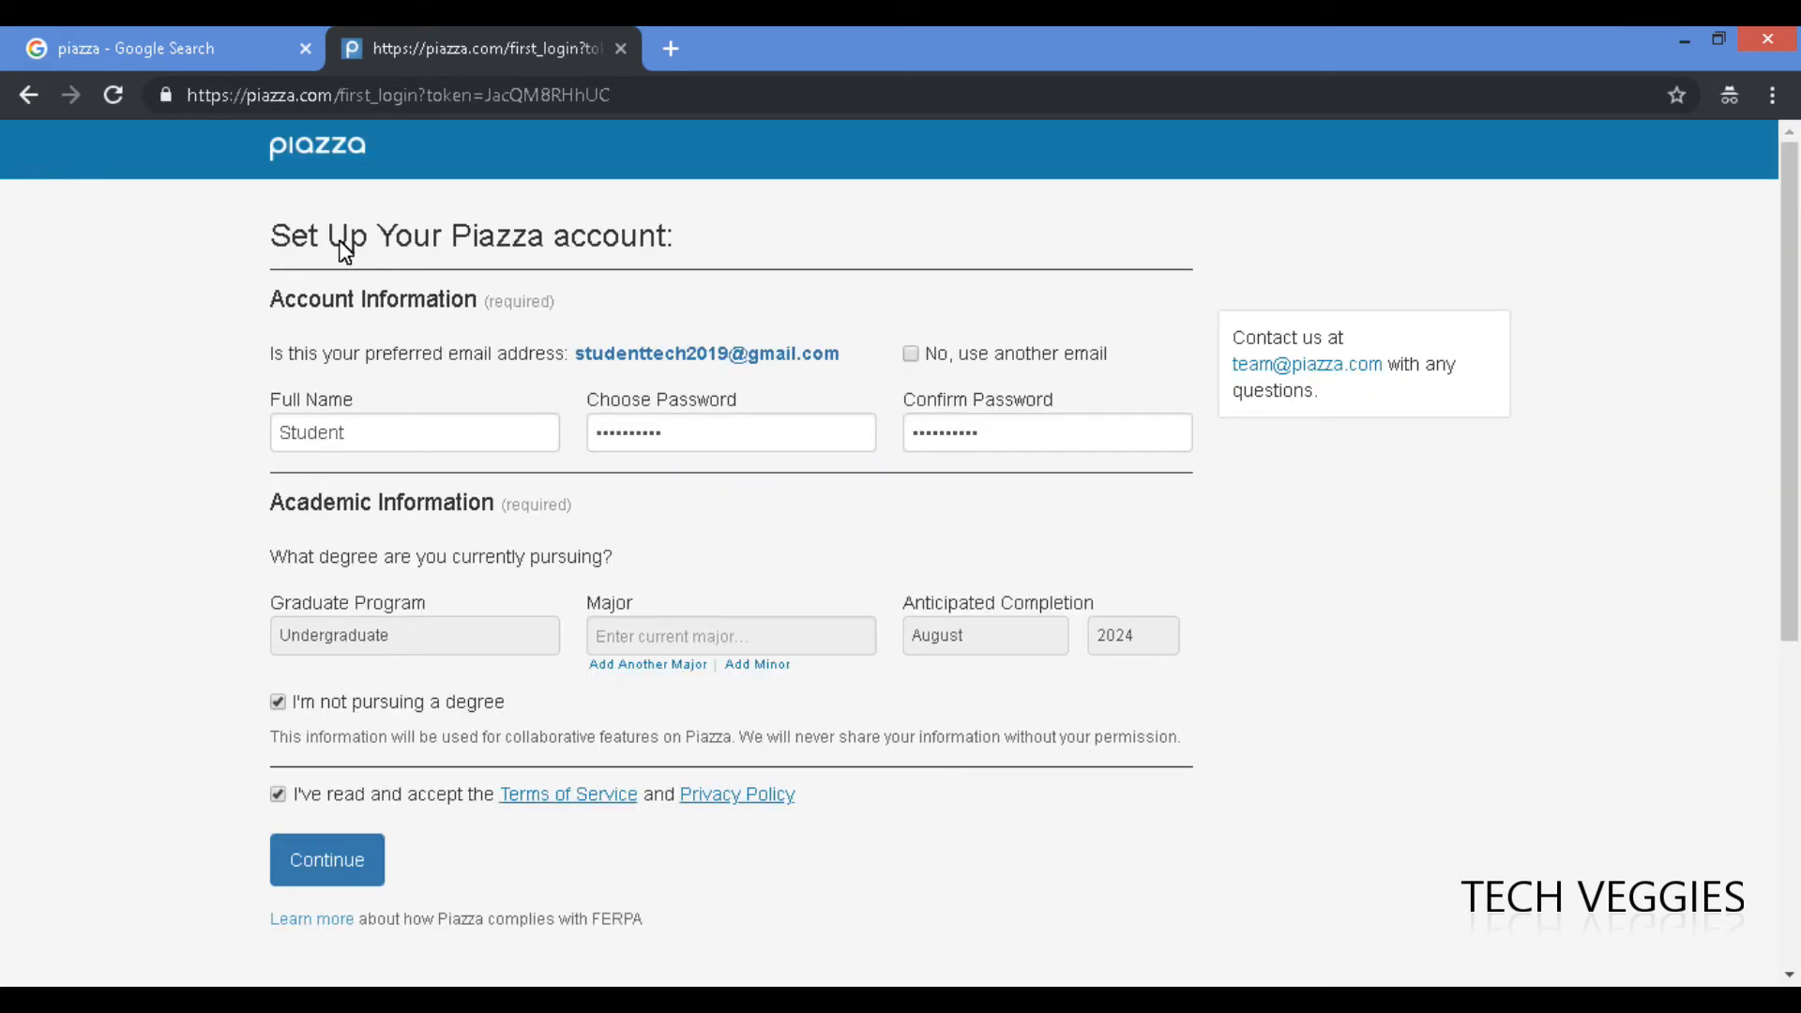
{"action": "mouse_move", "coordinate": [419, 695]}
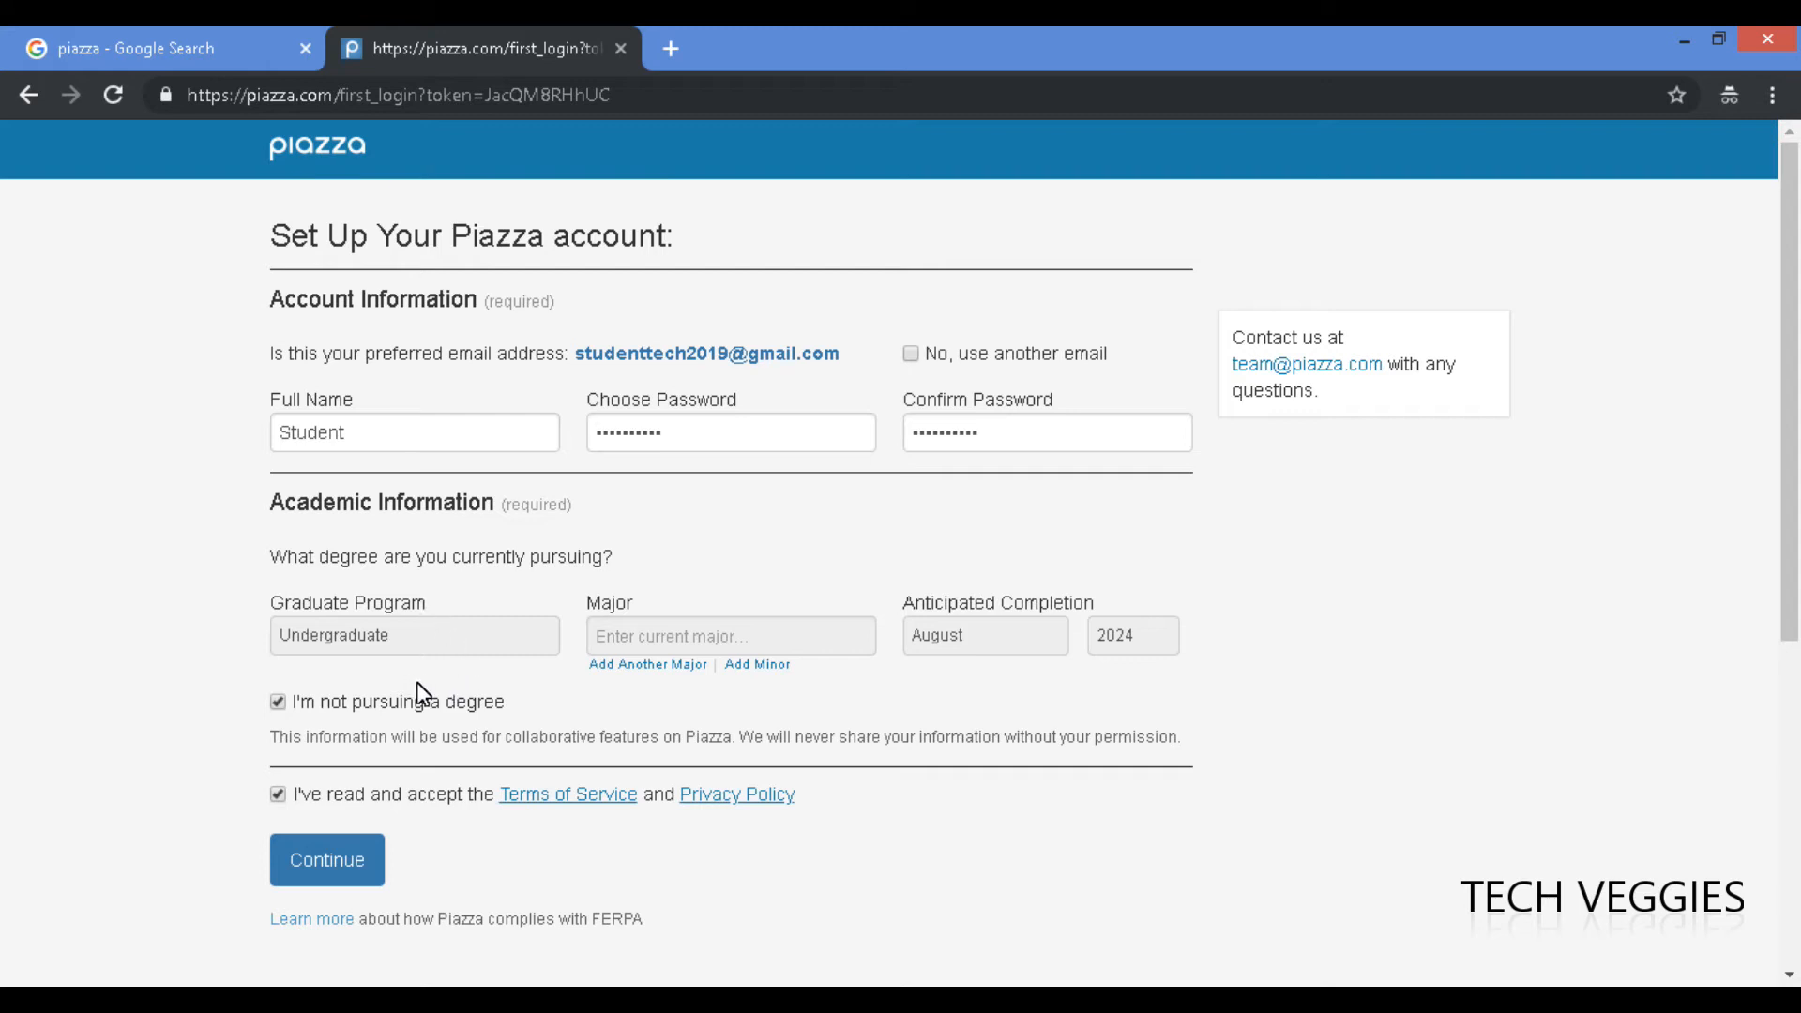
{"action": "scroll", "scroll_direction": "down", "scroll_amount": 3}
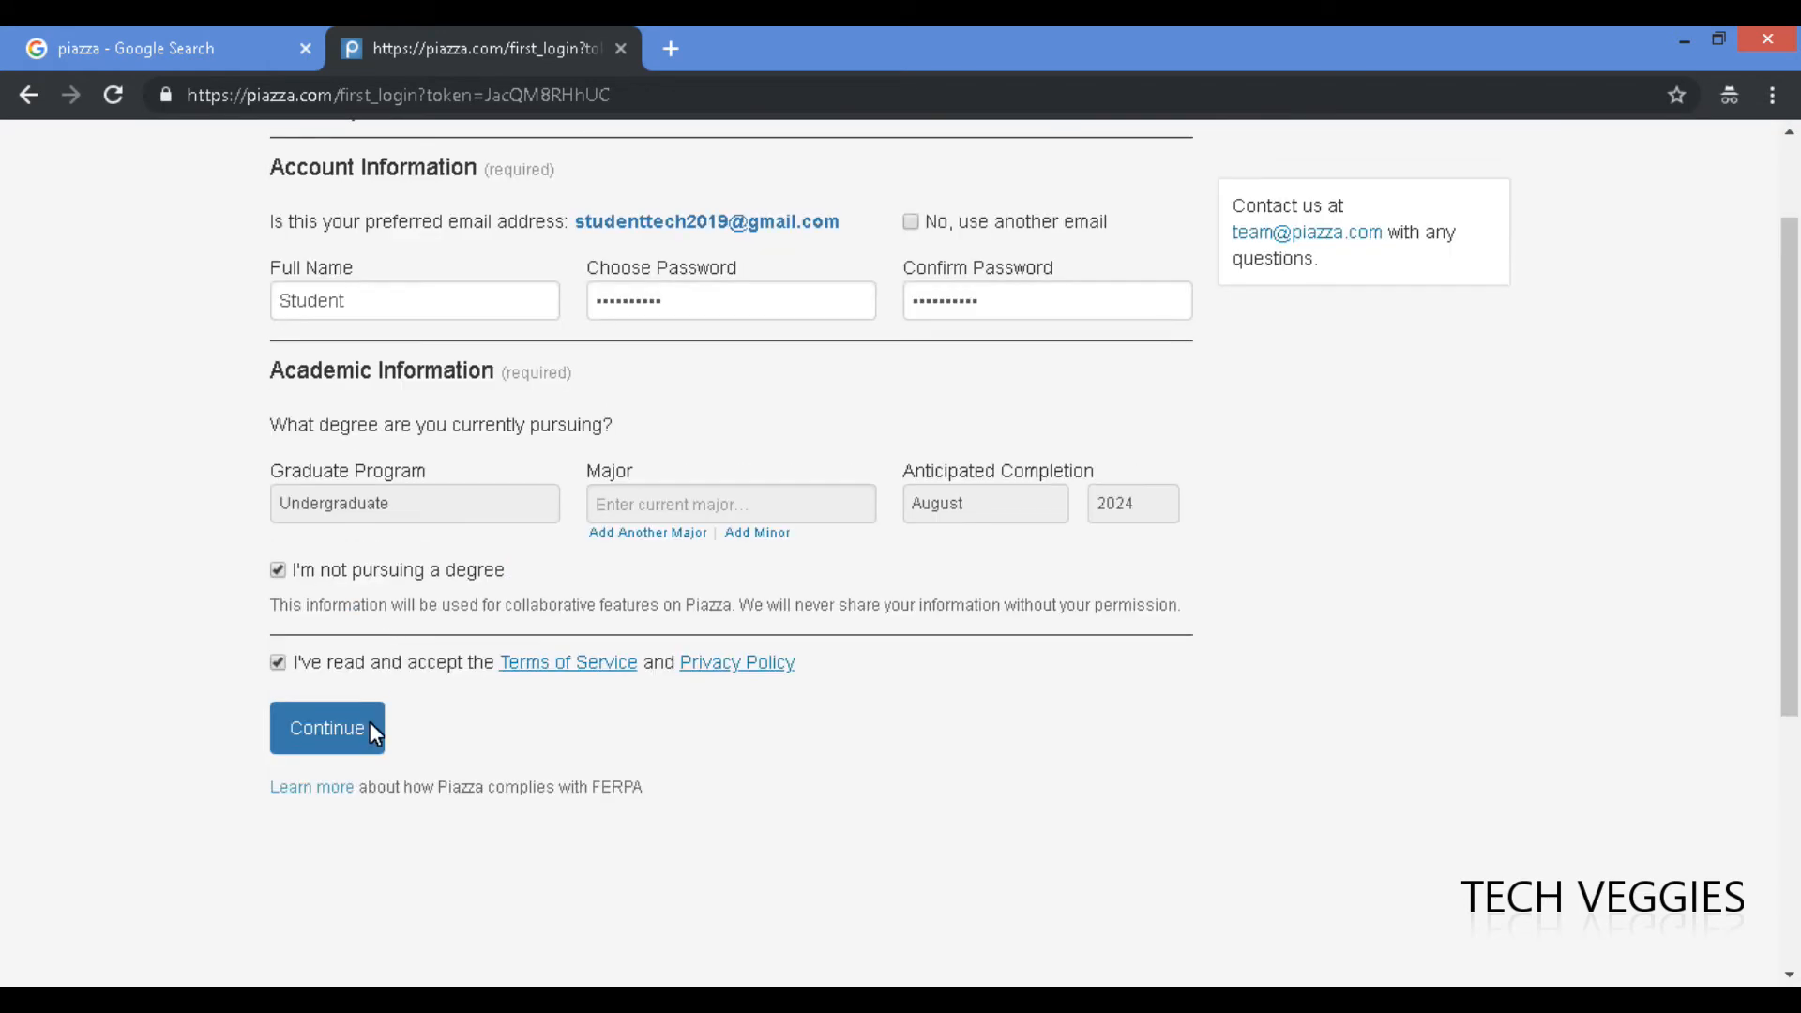
{"action": "left_click", "coordinate": [326, 728]}
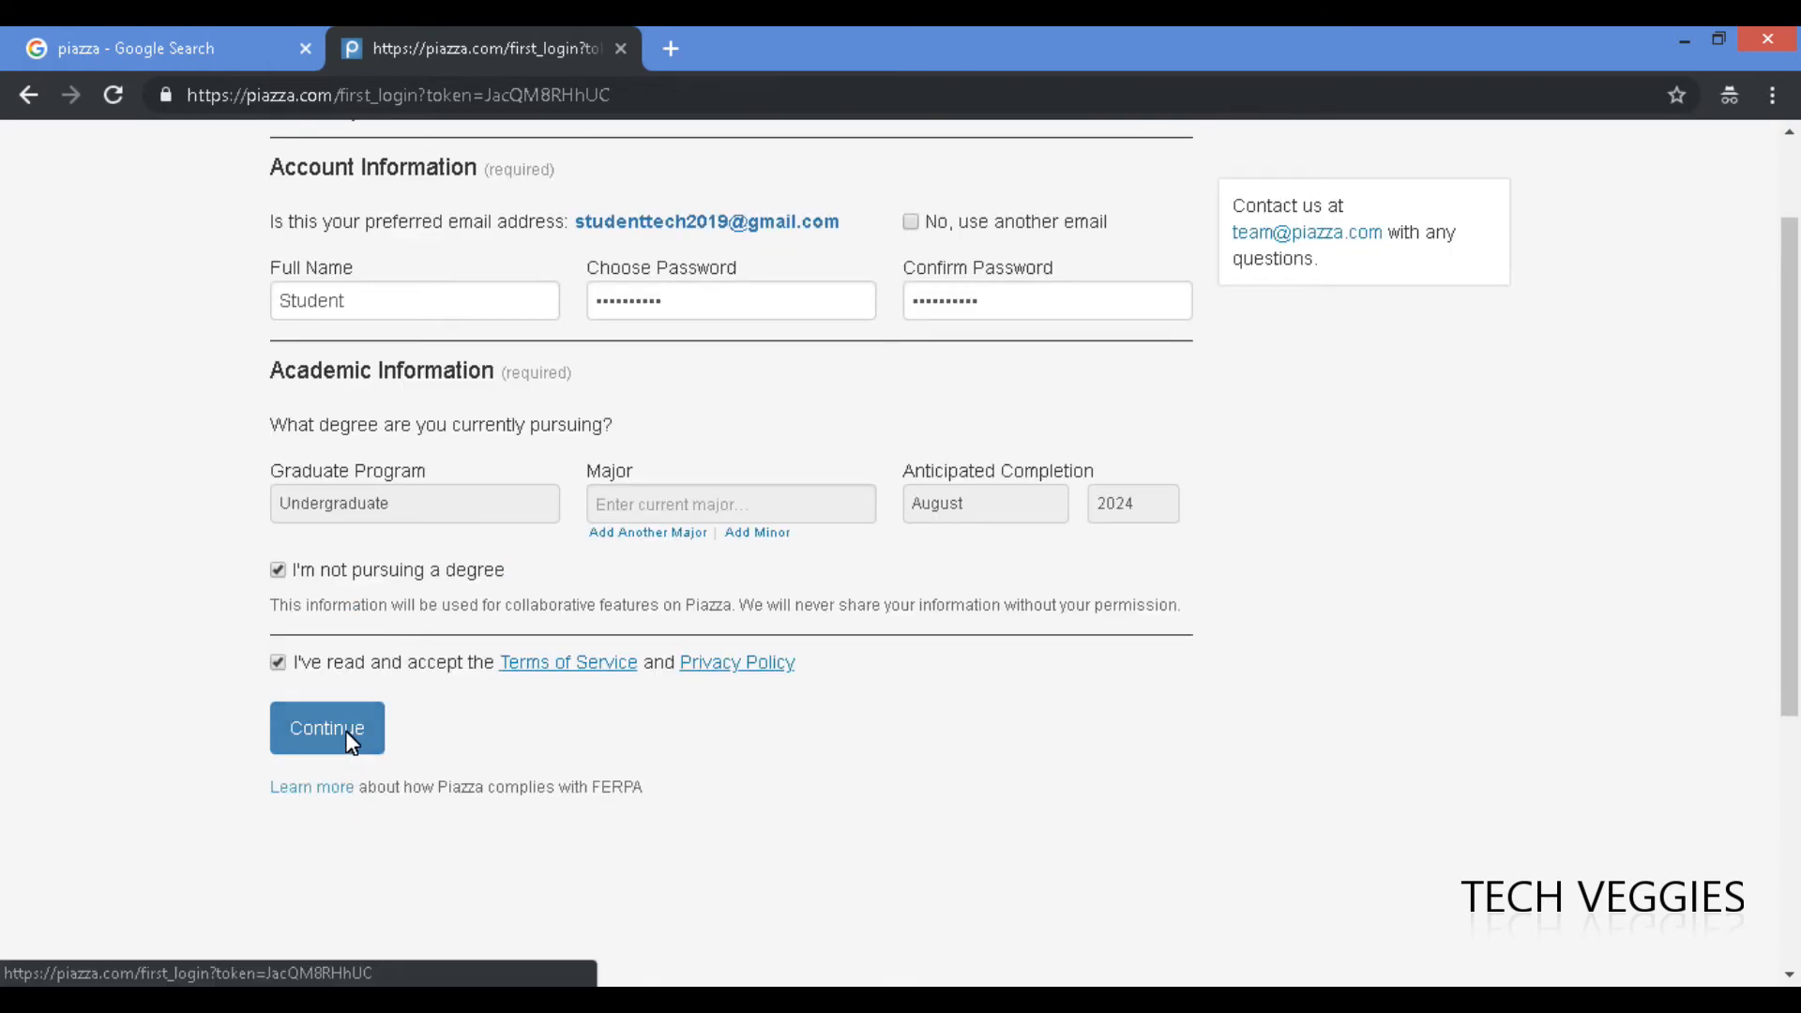
{"action": "left_click", "coordinate": [326, 727]}
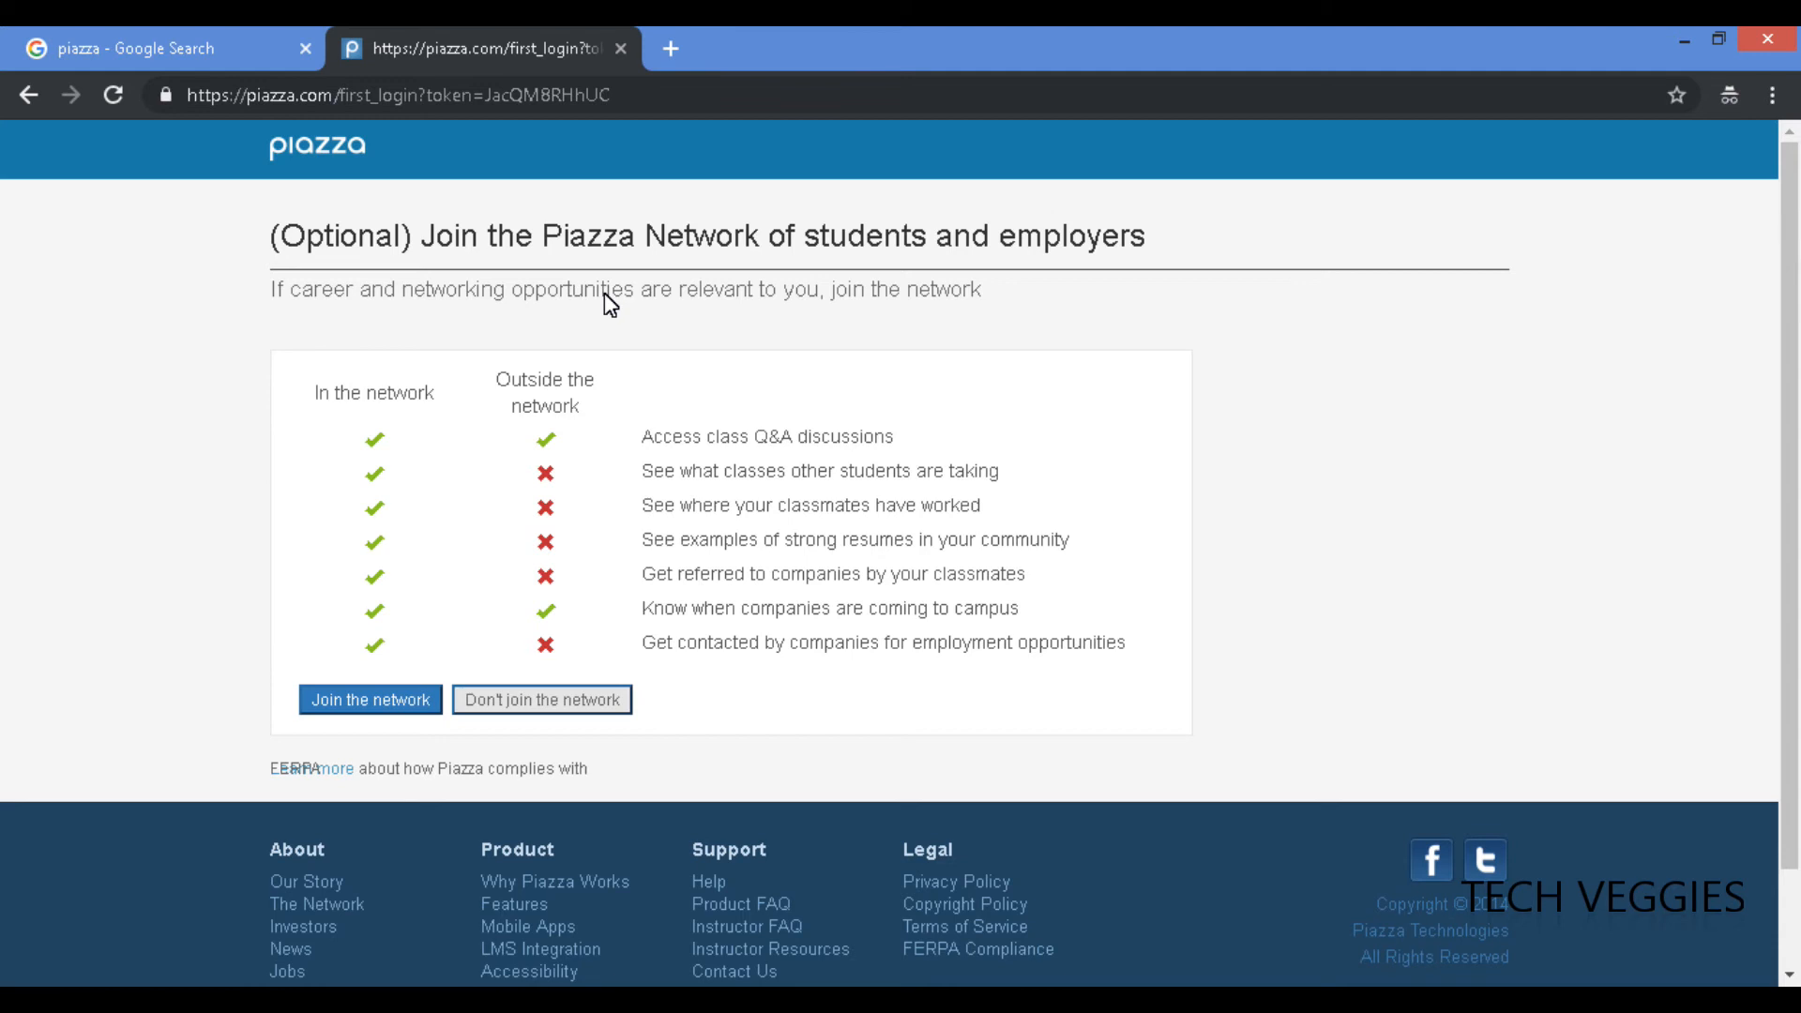
{"action": "mouse_move", "coordinate": [572, 334]}
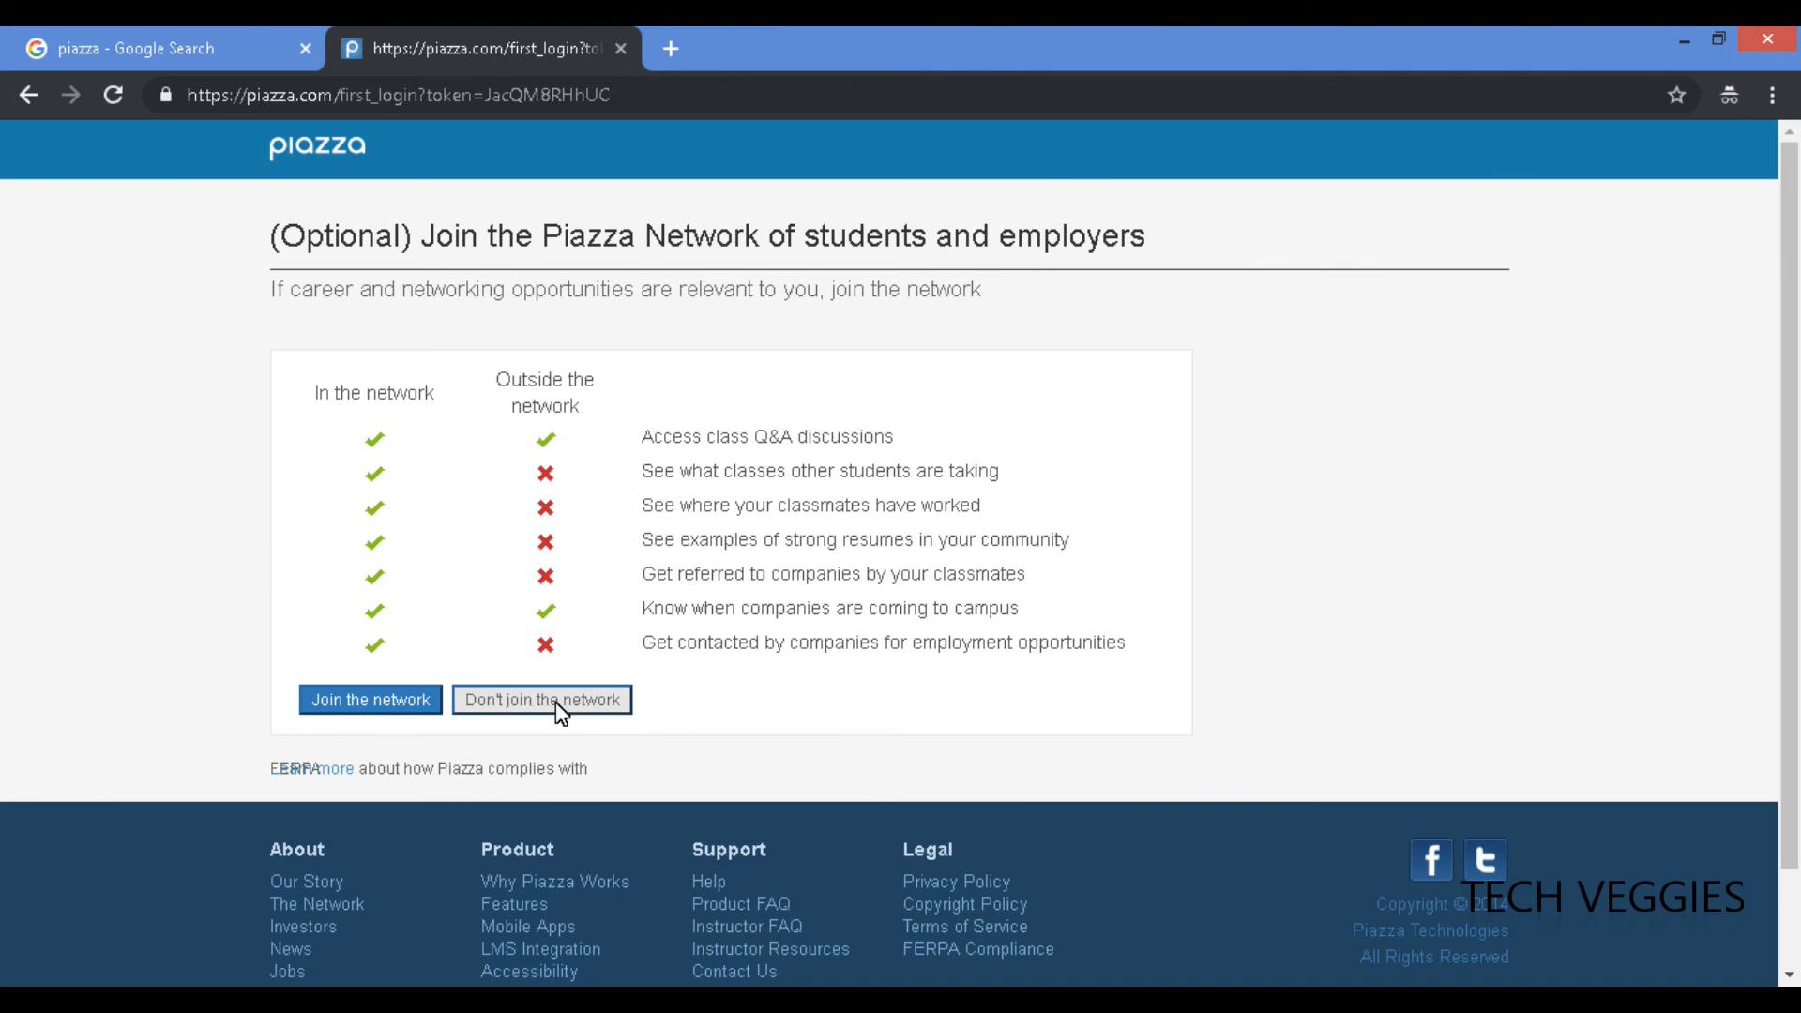
Choose 'Don't join the network' on the optional Piazza Network page
{"action": "left_click", "coordinate": [541, 700]}
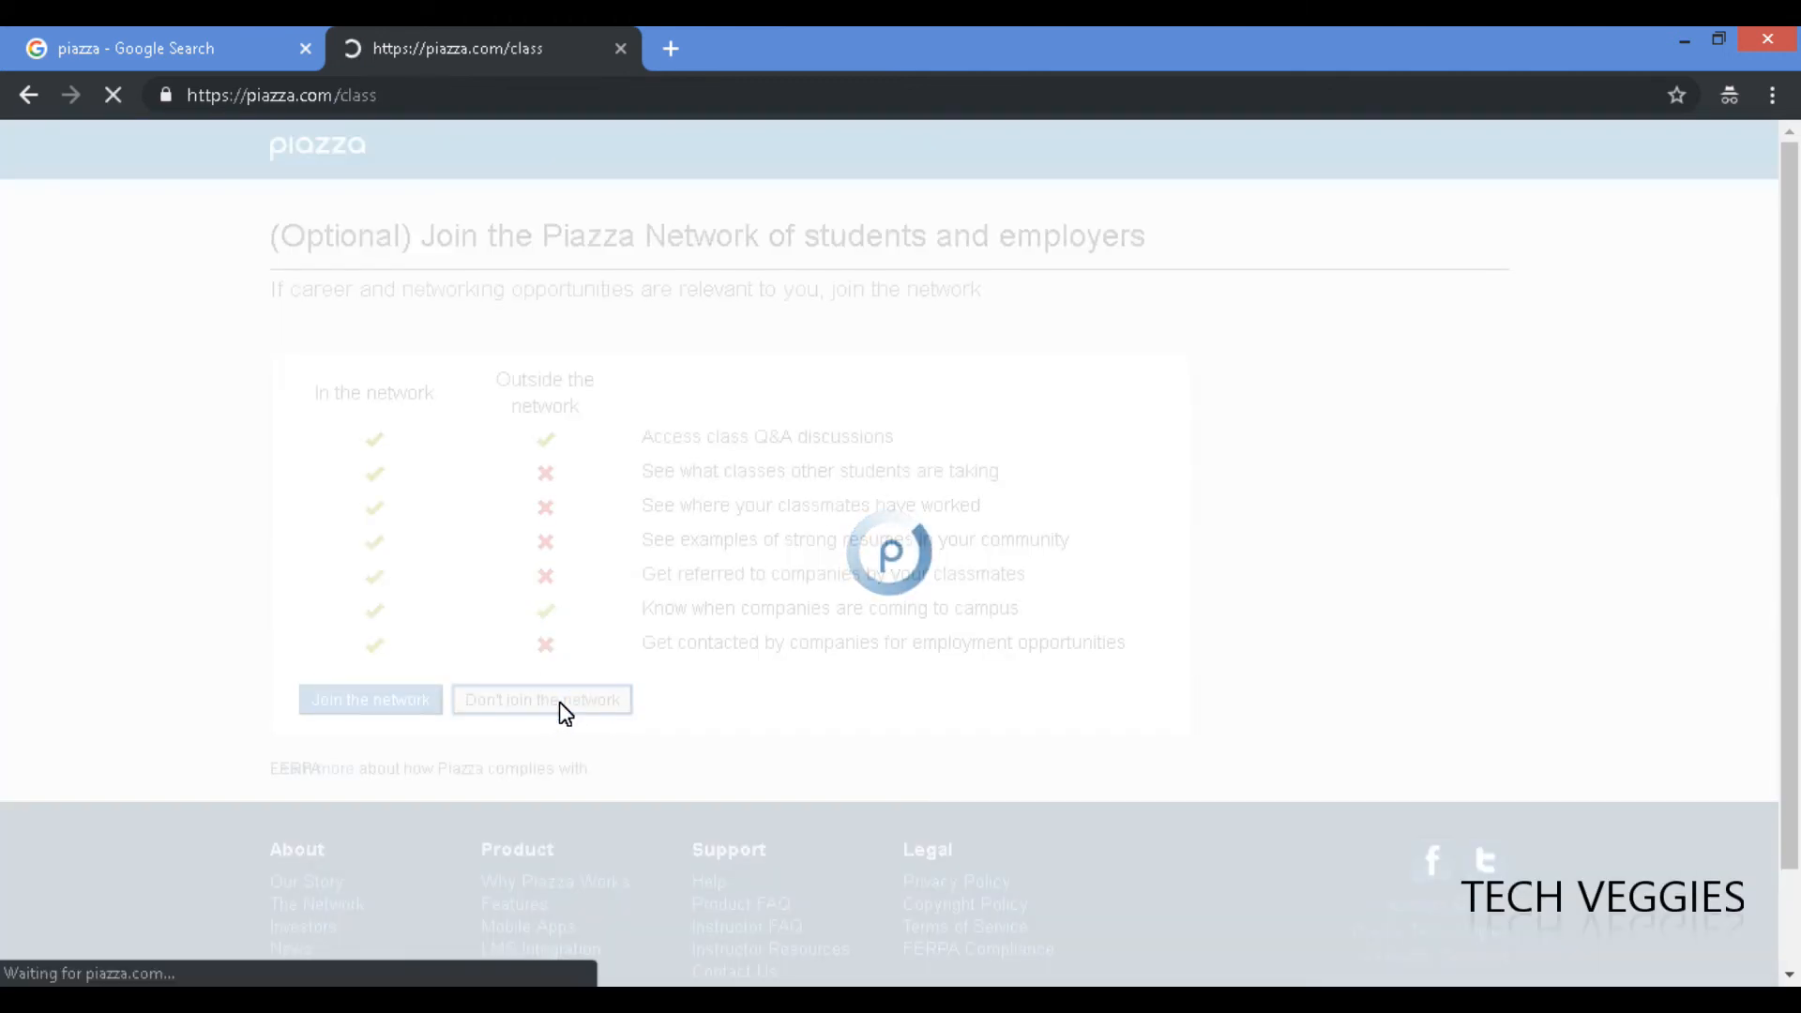
Open the class 101 Q&A page showing one unread post, 'Welcome to Piazza!'
{"action": "left_click", "coordinate": [542, 699]}
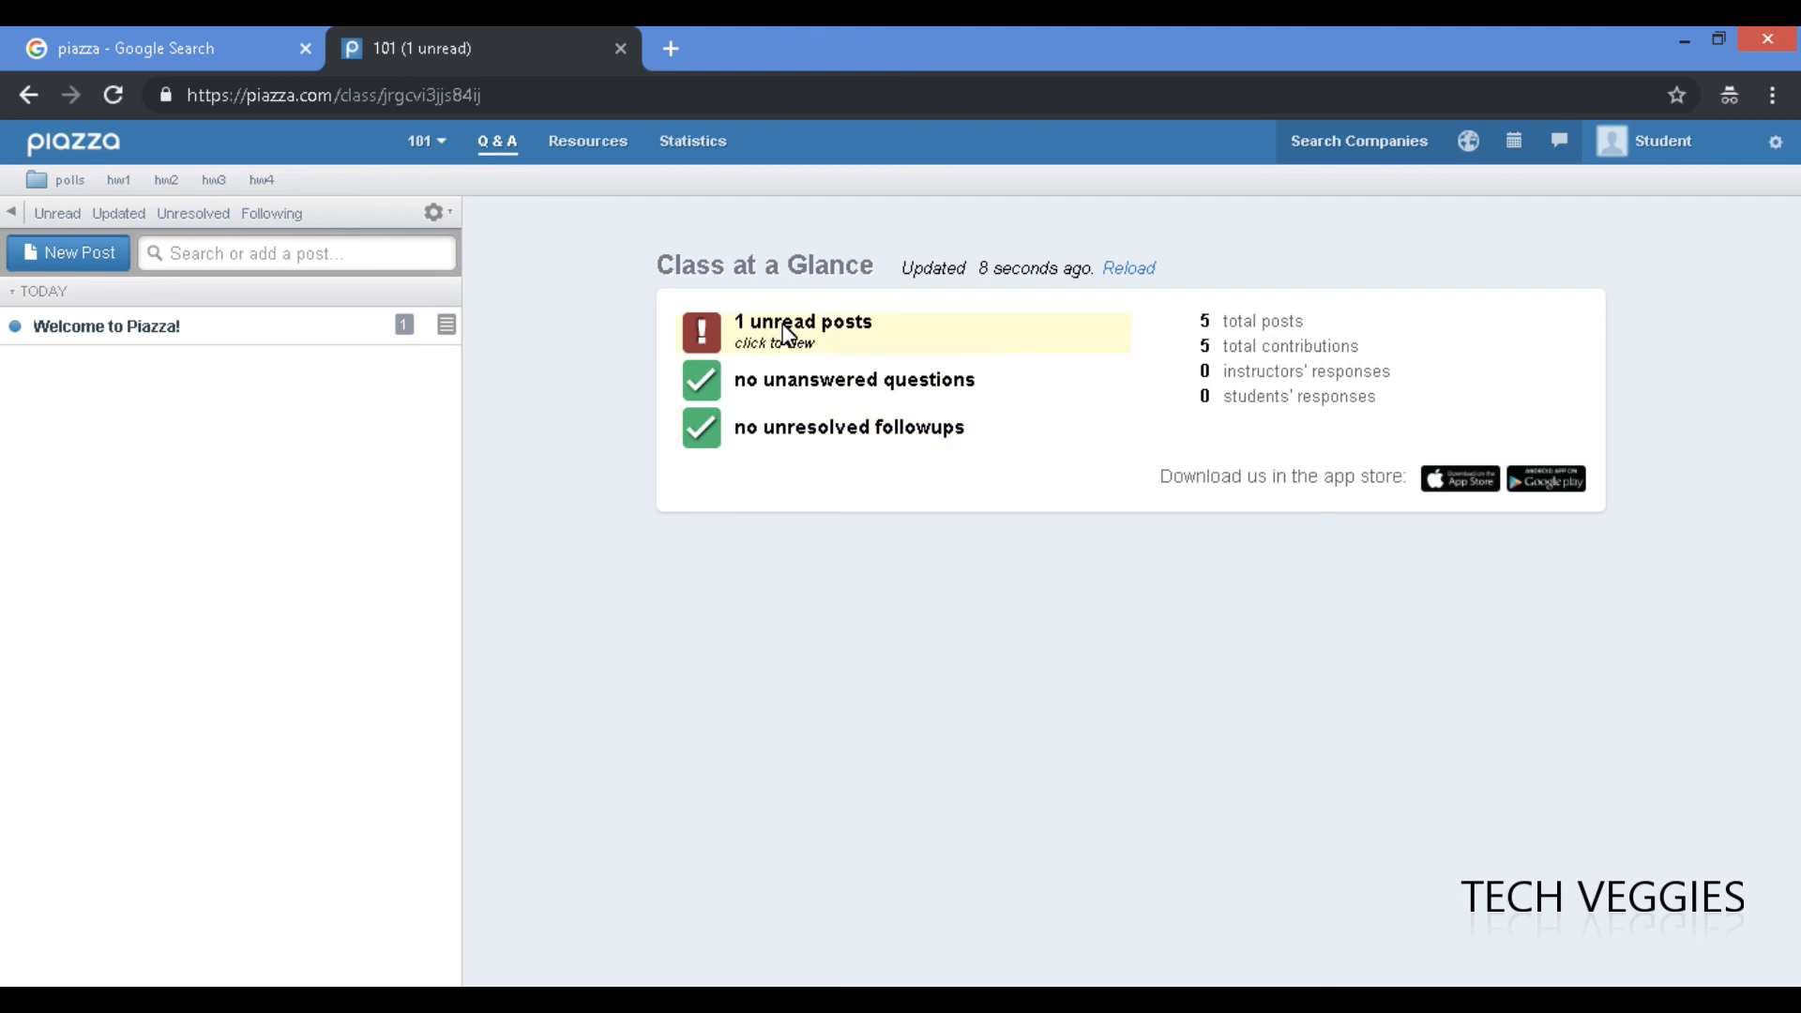
{"action": "mouse_move", "coordinate": [882, 638]}
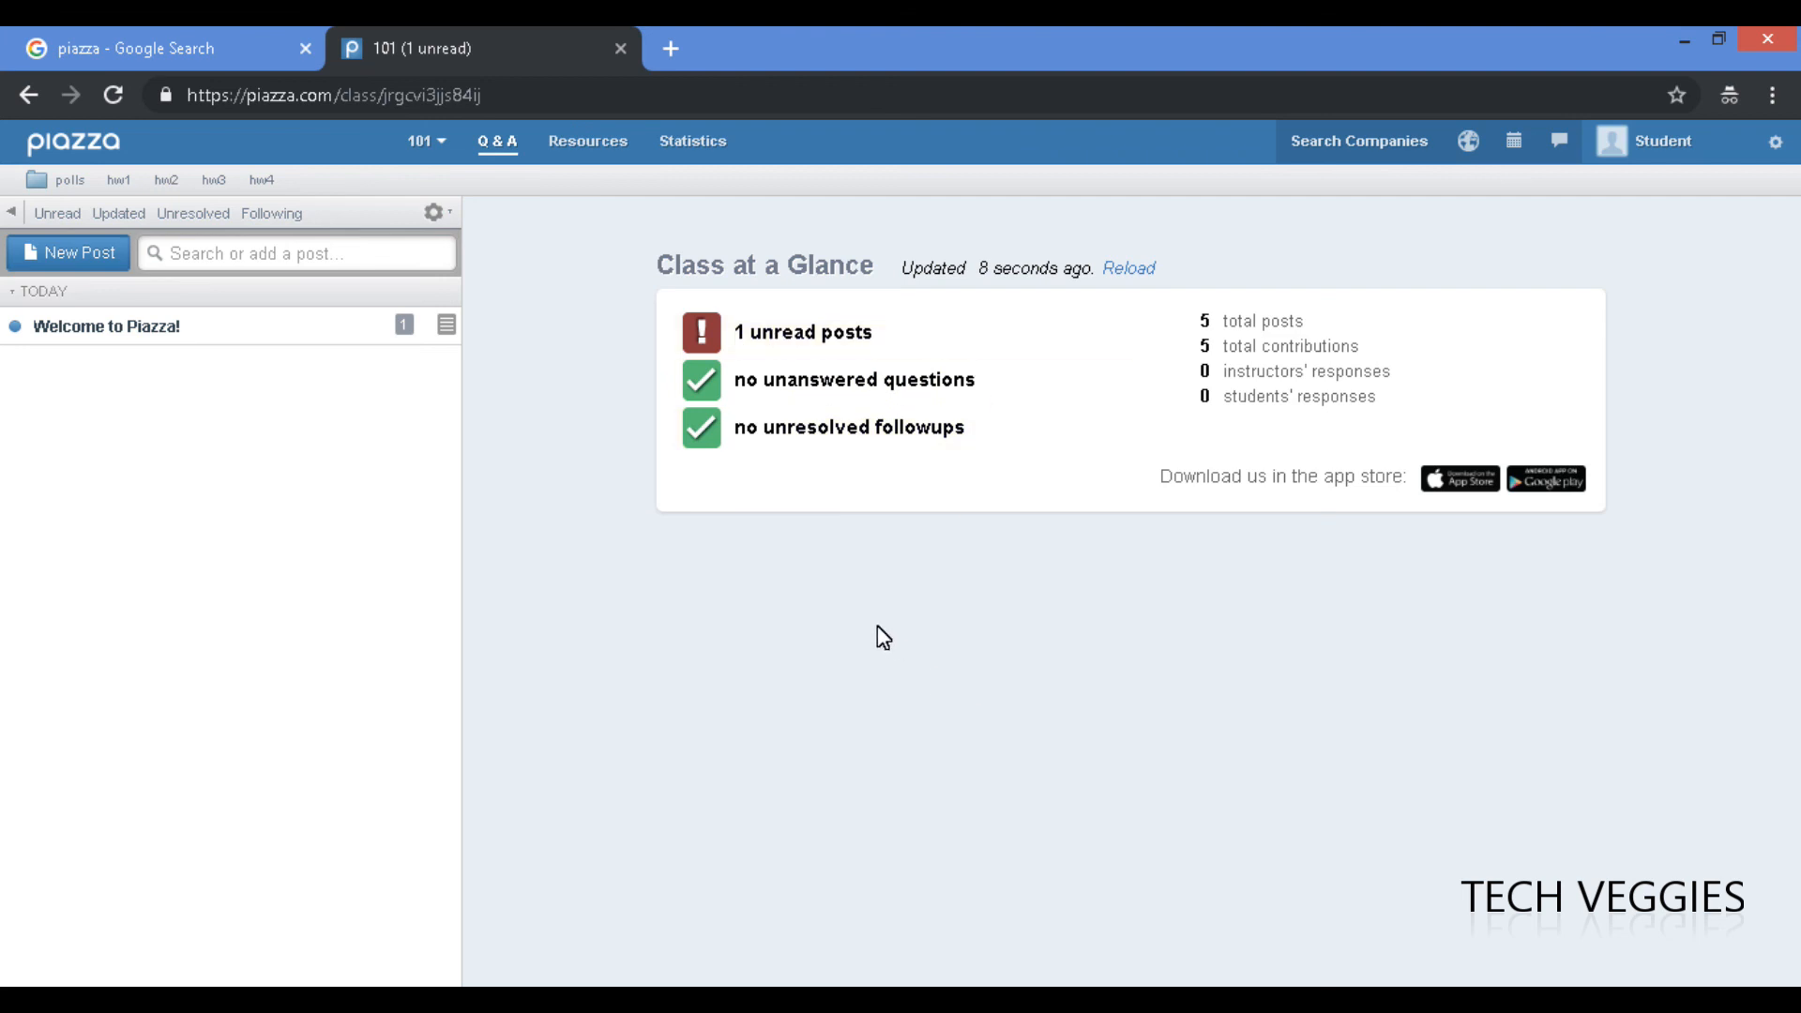